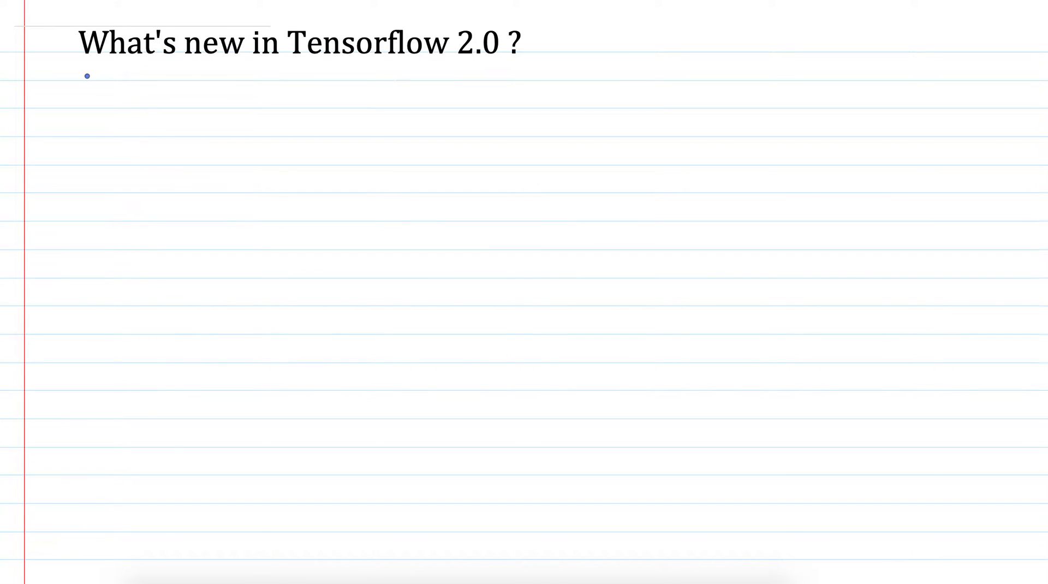
Draw a blue ink underline across the title and place the cursor below it.
{"action": "left_click_drag", "start_coordinate": [78, 75], "coordinate": [211, 76]}
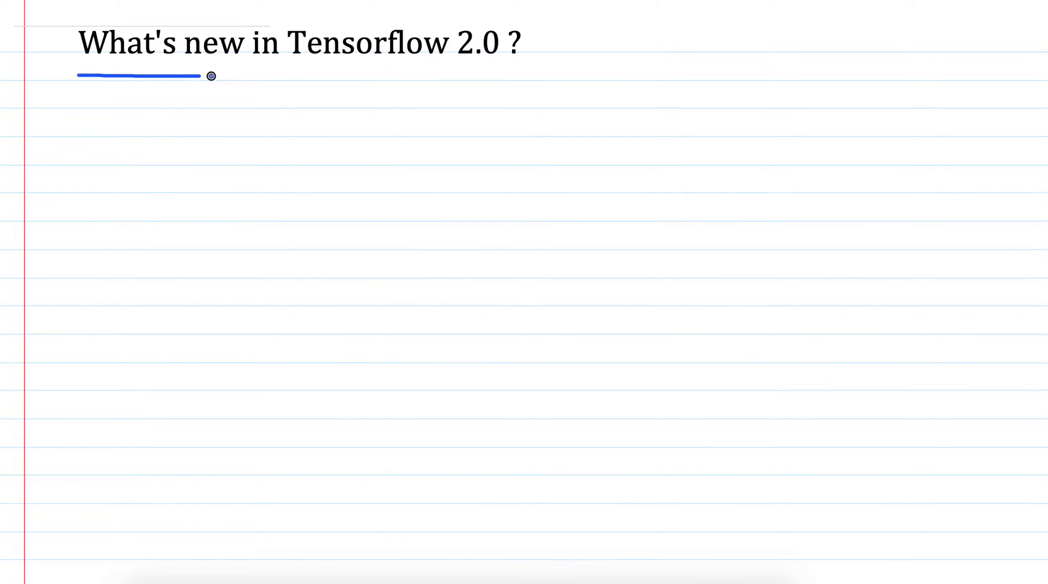
{"action": "left_click_drag", "start_coordinate": [211, 75], "coordinate": [398, 75]}
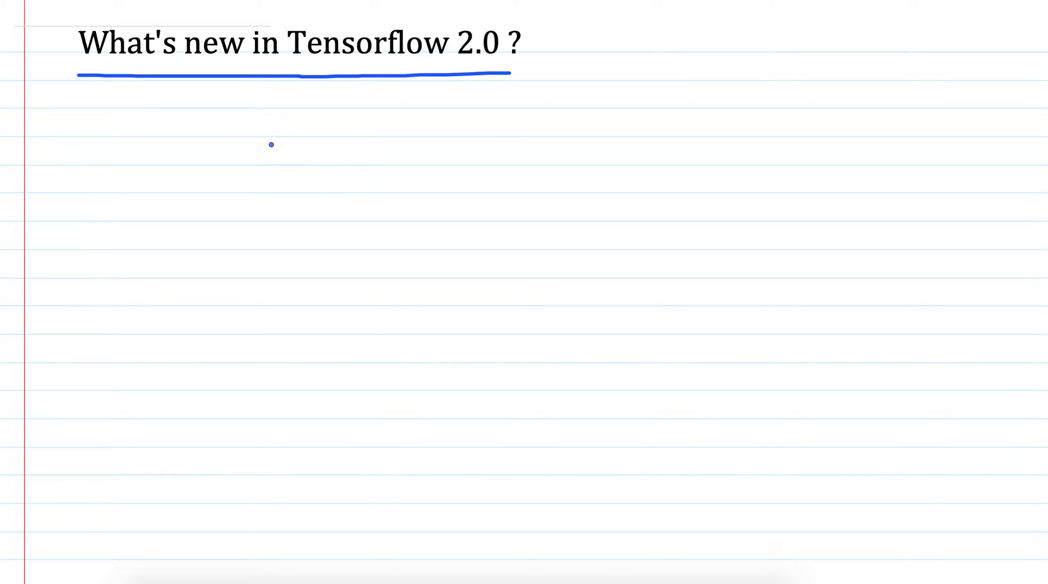
{"action": "left_click", "coordinate": [292, 96]}
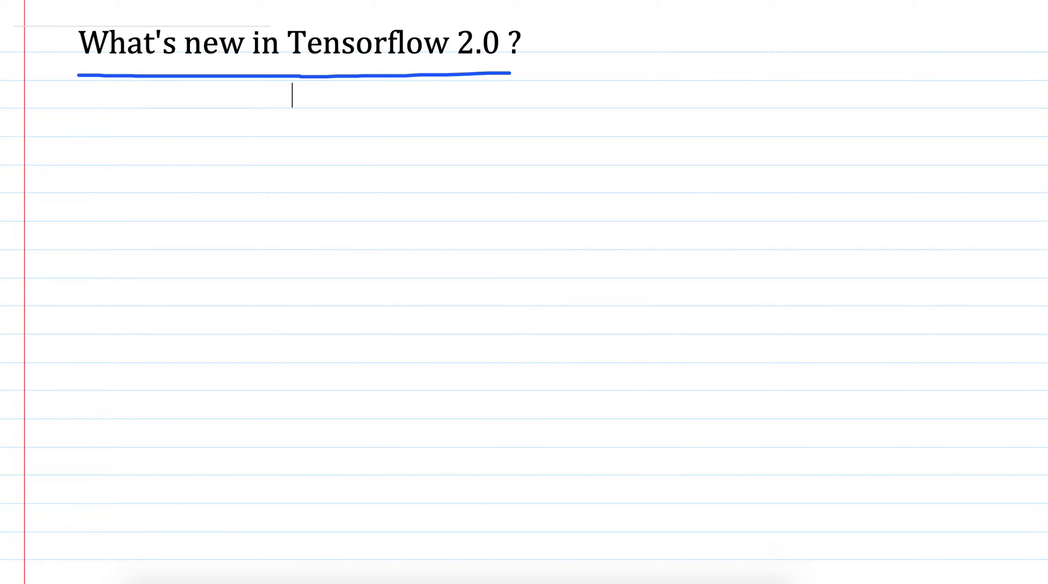
{"action": "mouse_move", "coordinate": [100, 162]}
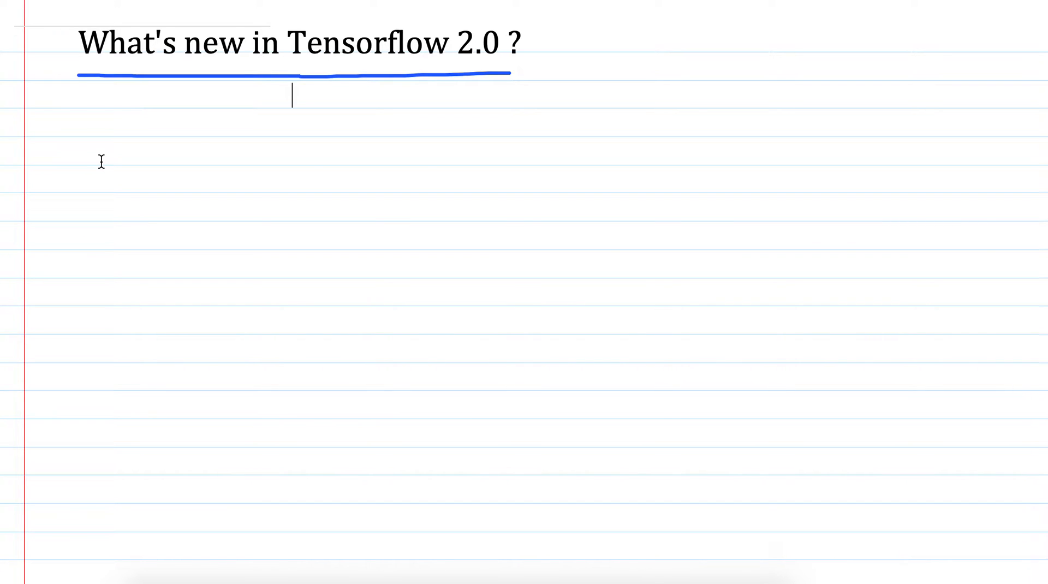
Type the numbered heading '1. Simplifying of APIs :'.
{"action": "type", "text": "1"}
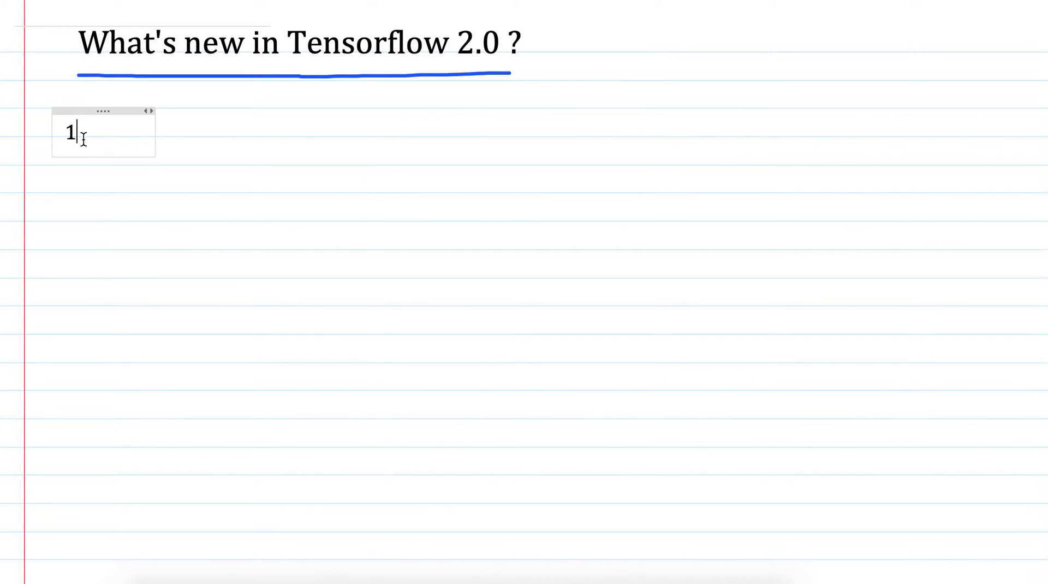
{"action": "type", "text": "."}
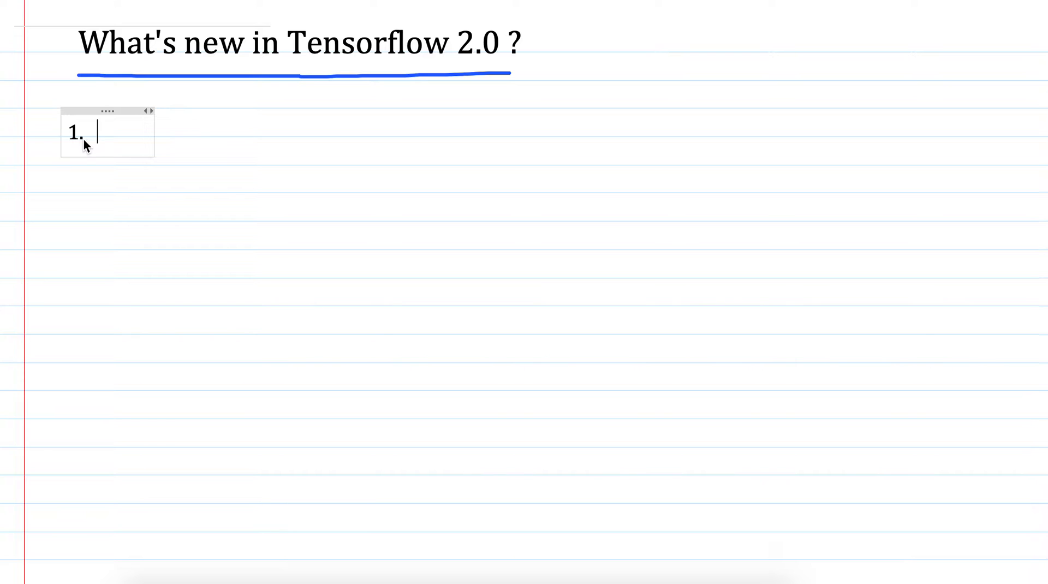
{"action": "type", "text": "Simpli"}
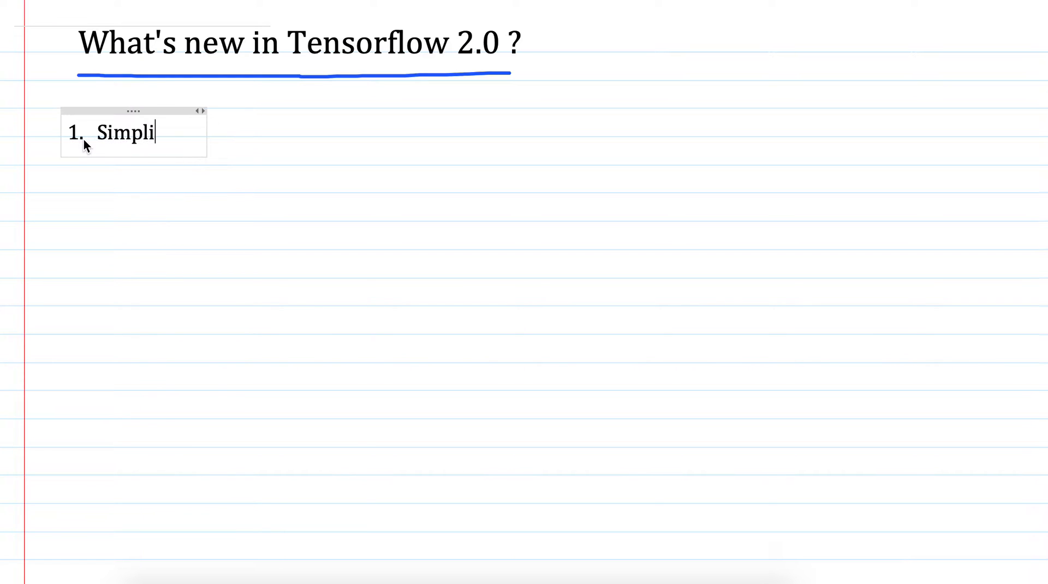
{"action": "type", "text": "fying"}
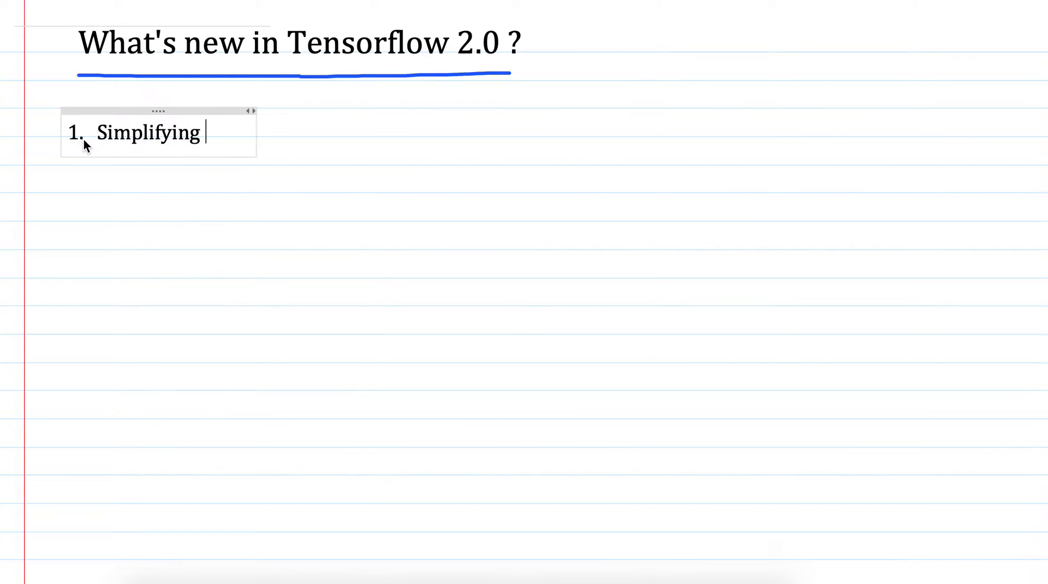
{"action": "type", "text": "of API"}
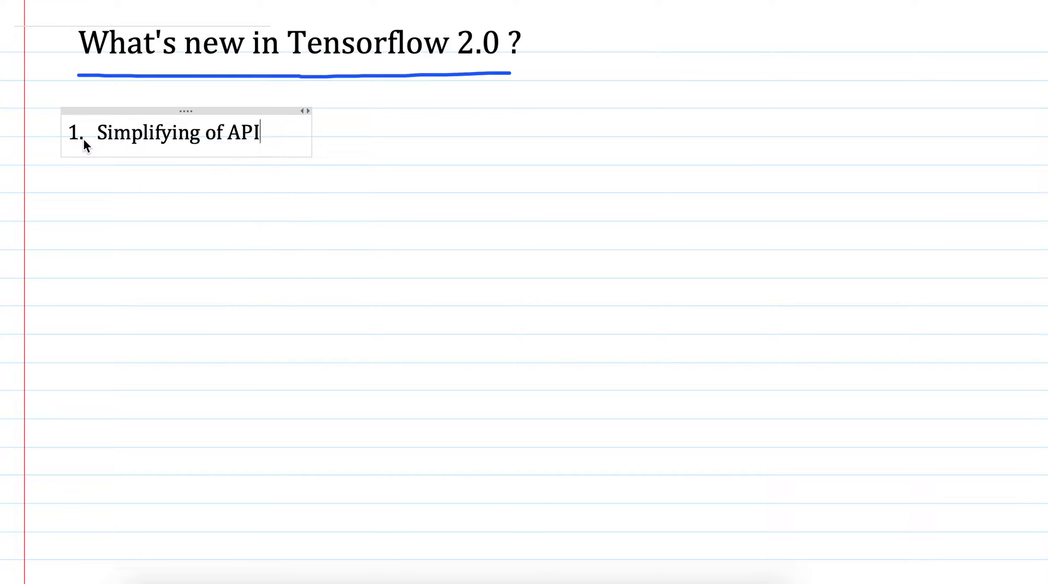
{"action": "type", "text": "s :"}
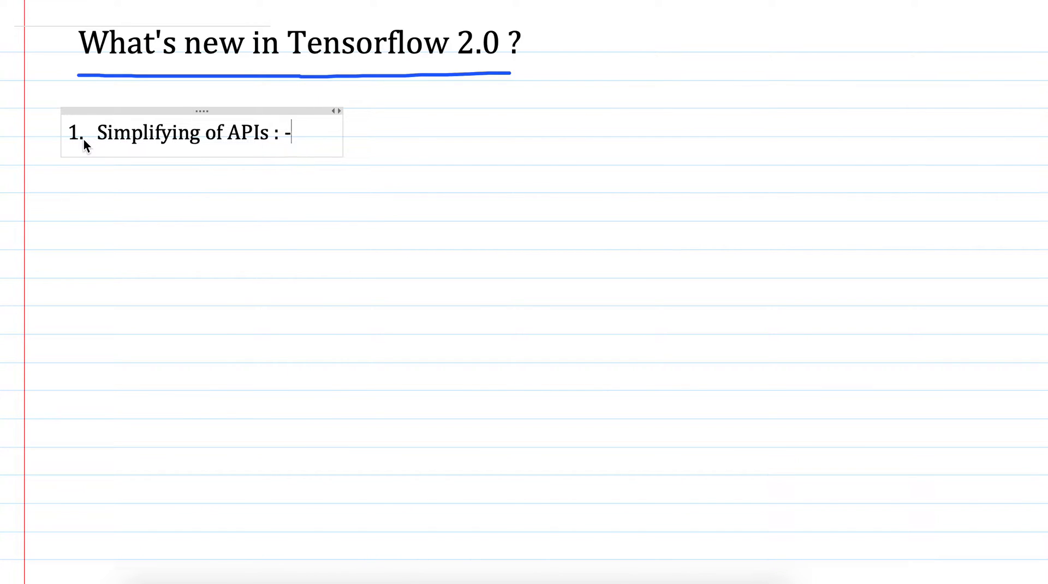
Append '-- cleaning up & reducing duplication' to note 1.
{"action": "type", "text": "-"}
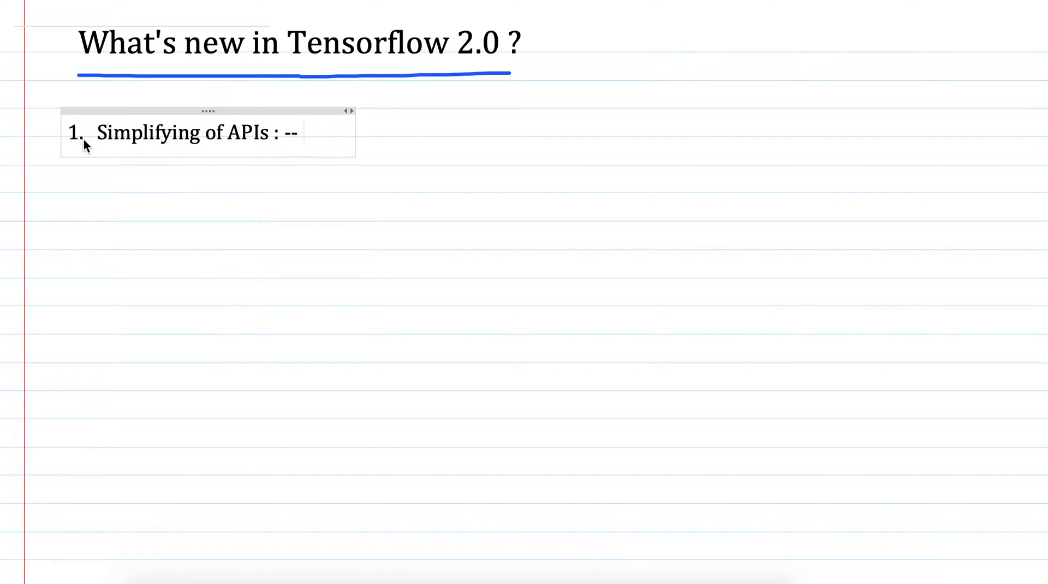
{"action": "mouse_move", "coordinate": [126, 148]}
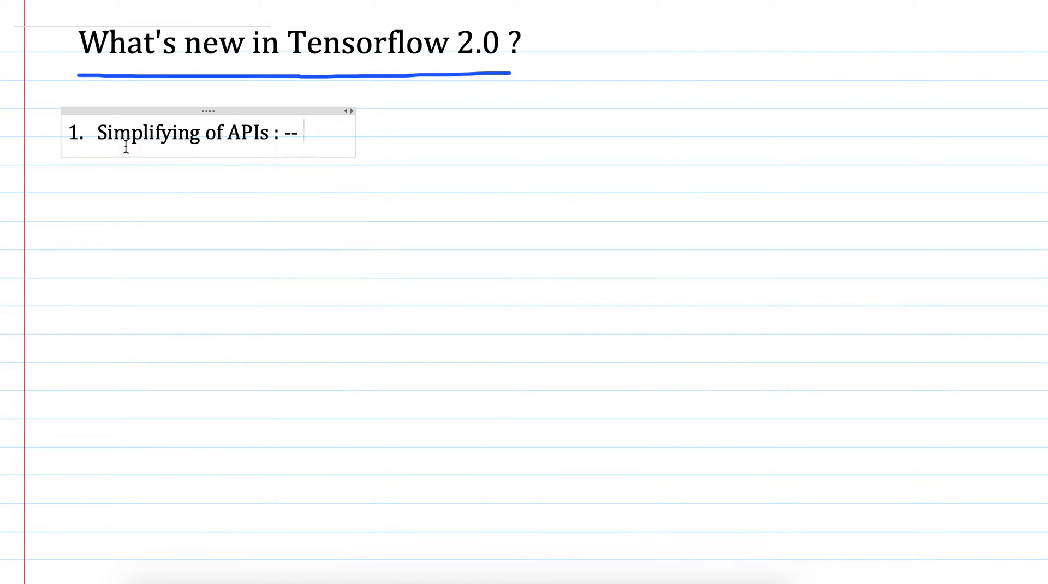
{"action": "type", "text": "cleaning"}
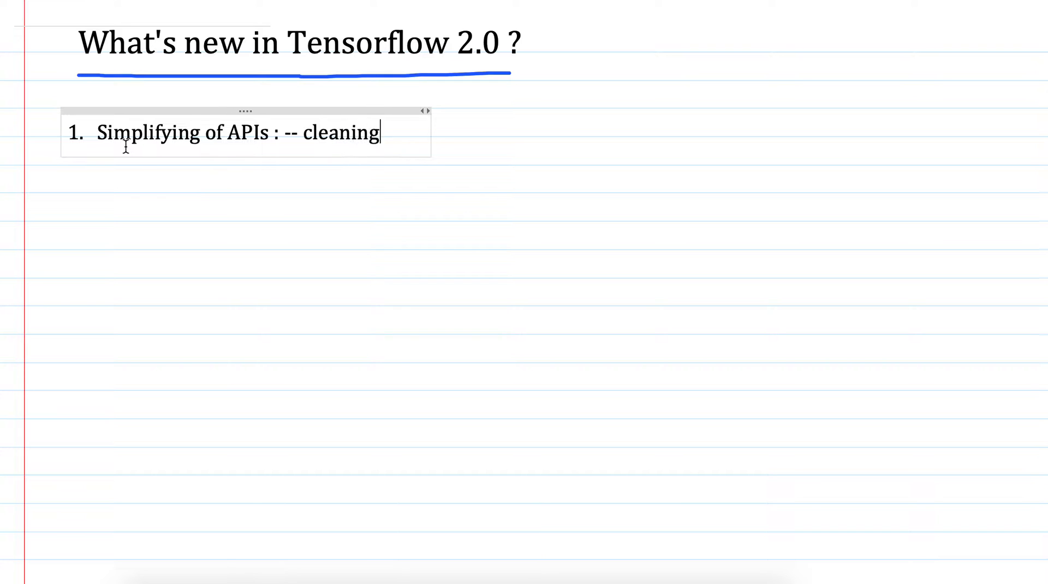
{"action": "type", "text": "up"}
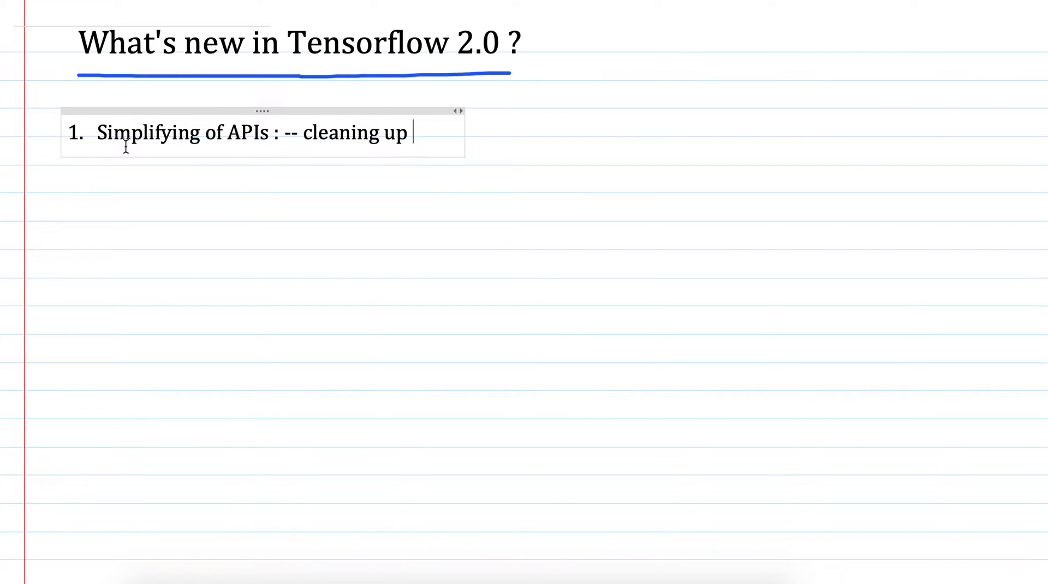
{"action": "type", "text": "&"}
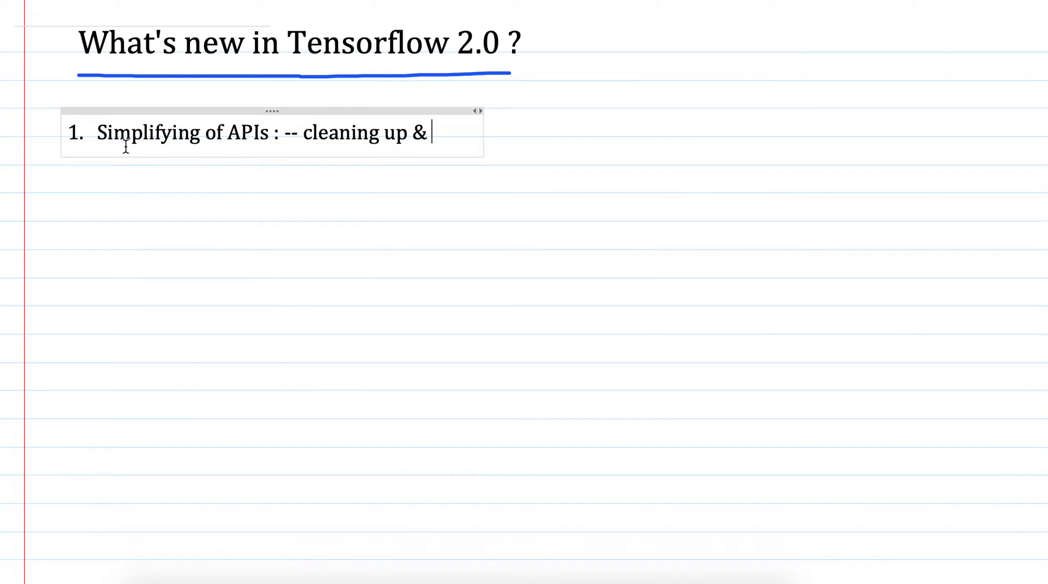
{"action": "type", "text": "reducing"}
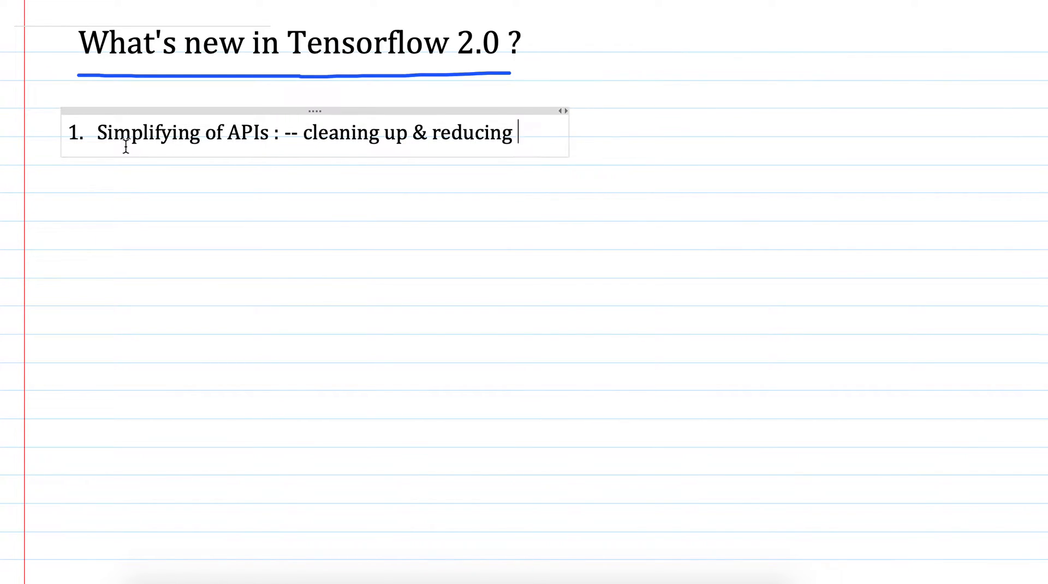
{"action": "type", "text": "duplica"}
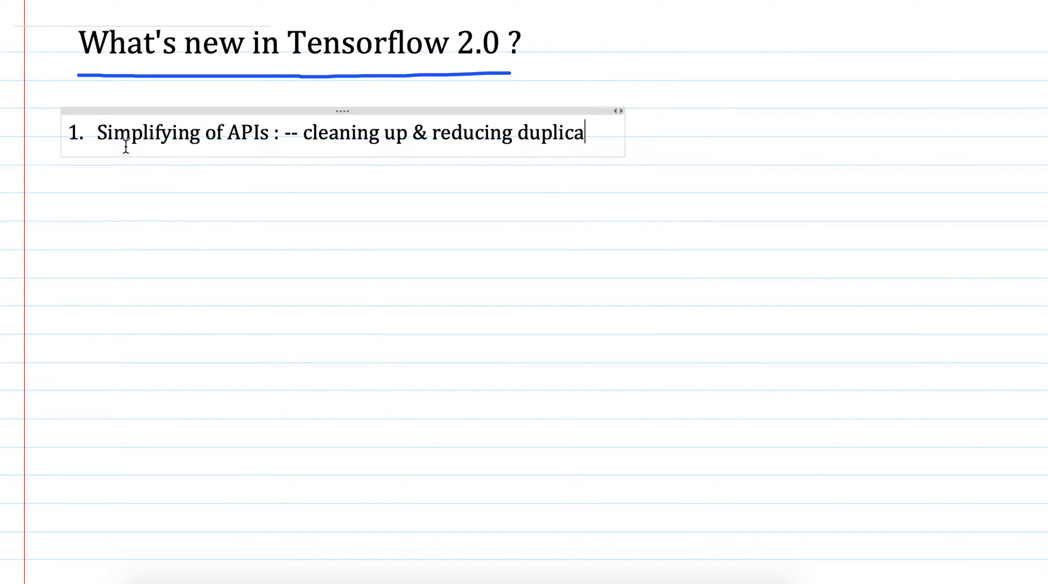
{"action": "type", "text": "tion"}
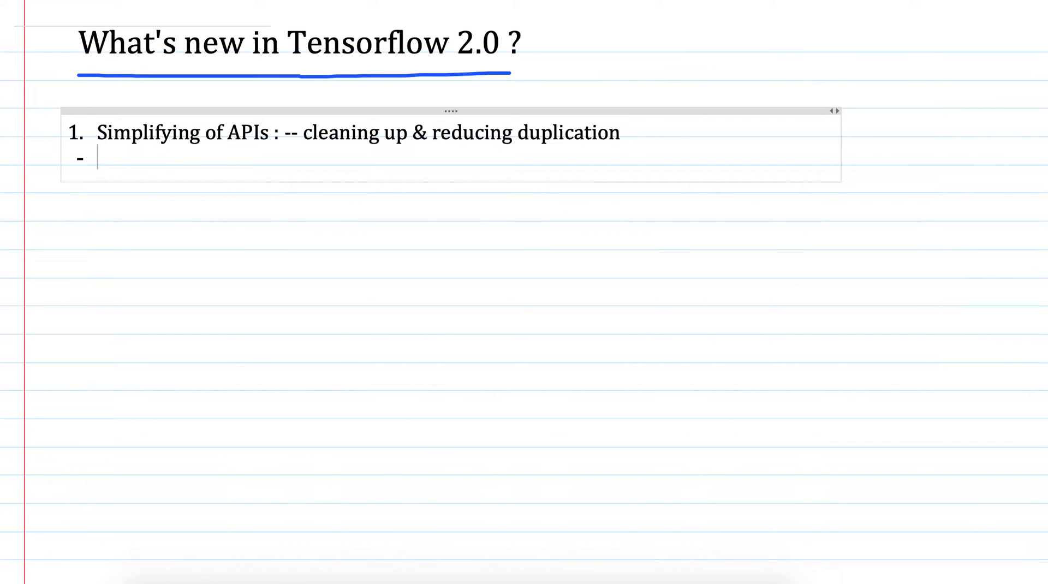
On the dash line, type 'tf.app, tf.flags, tf.logging [import absyl]', dropping the '-py'.
{"action": "type", "text": "Tf.app"}
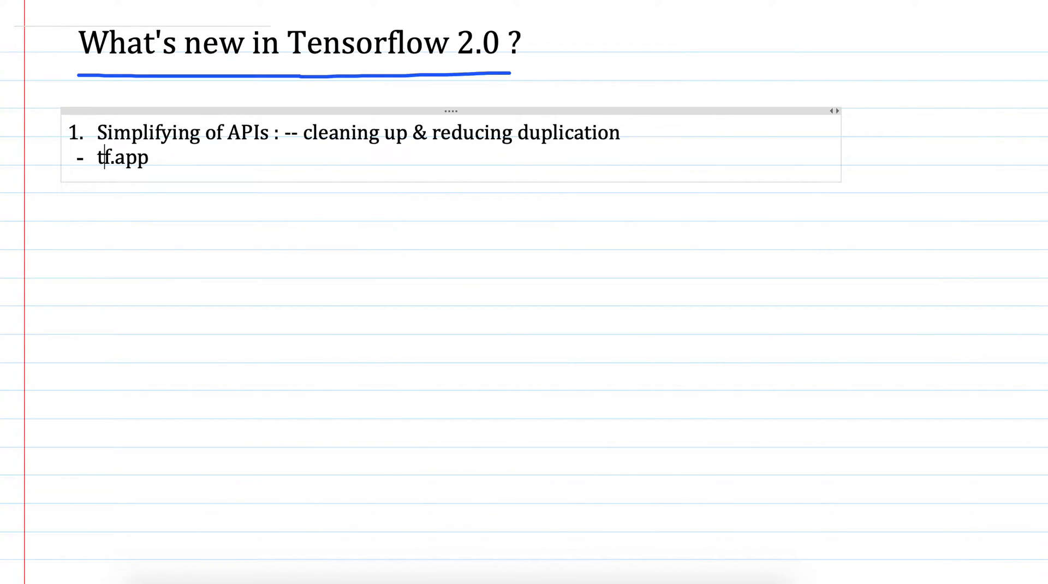
{"action": "type", "text": ", tf."}
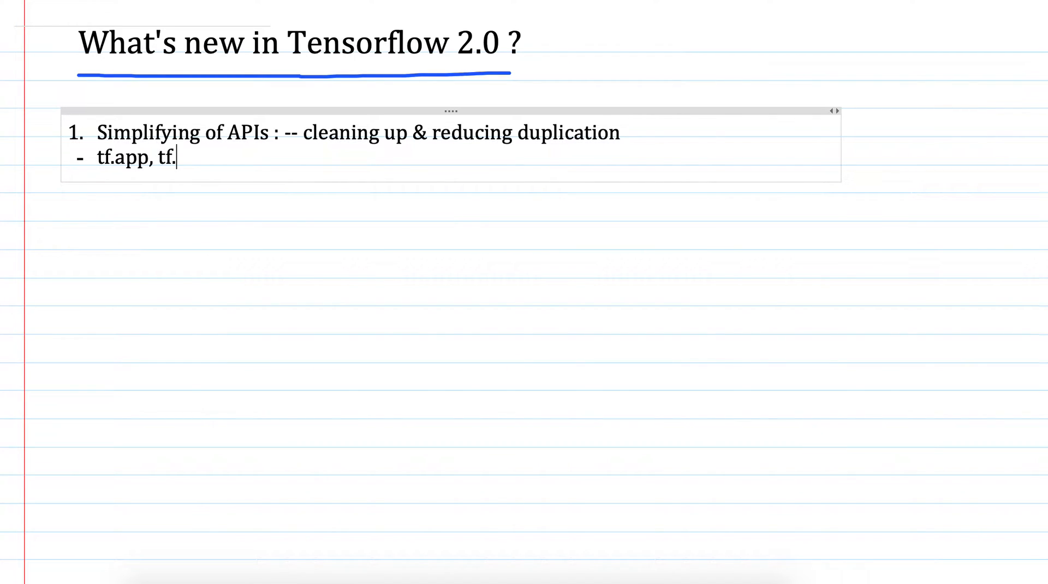
{"action": "type", "text": "fla"}
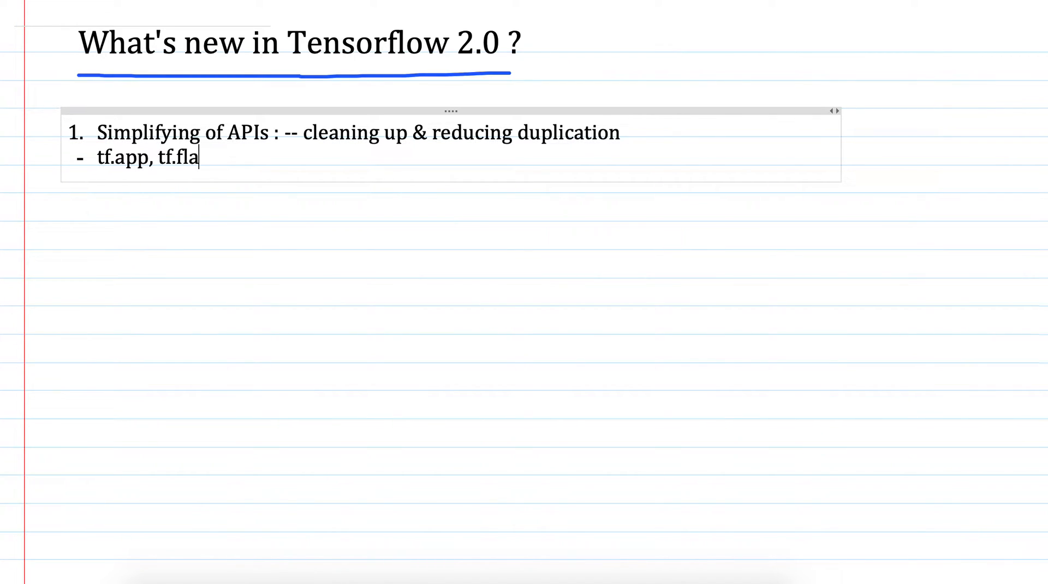
{"action": "type", "text": "gs, tf"}
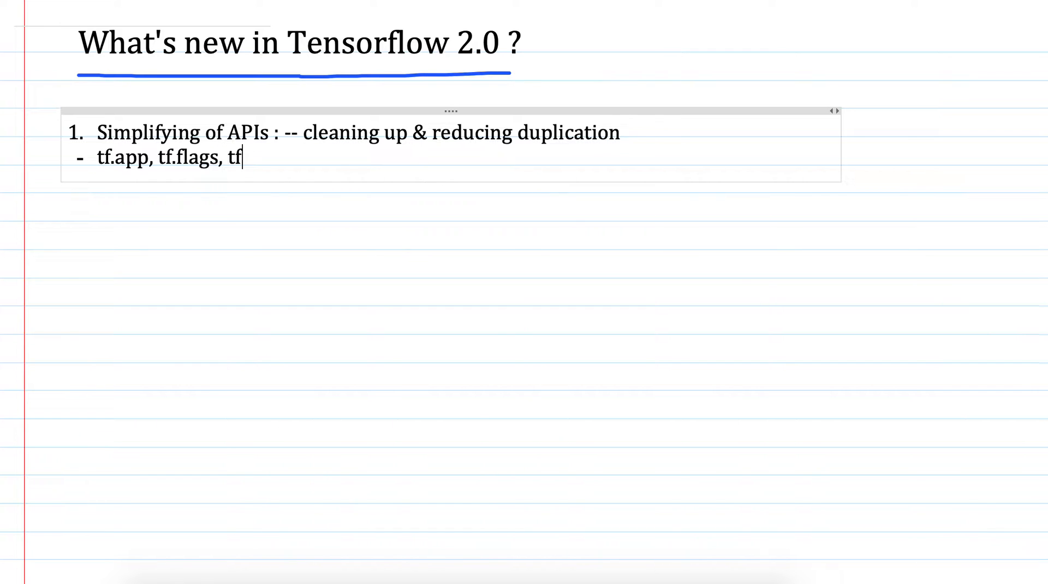
{"action": "type", "text": ".logging  ["}
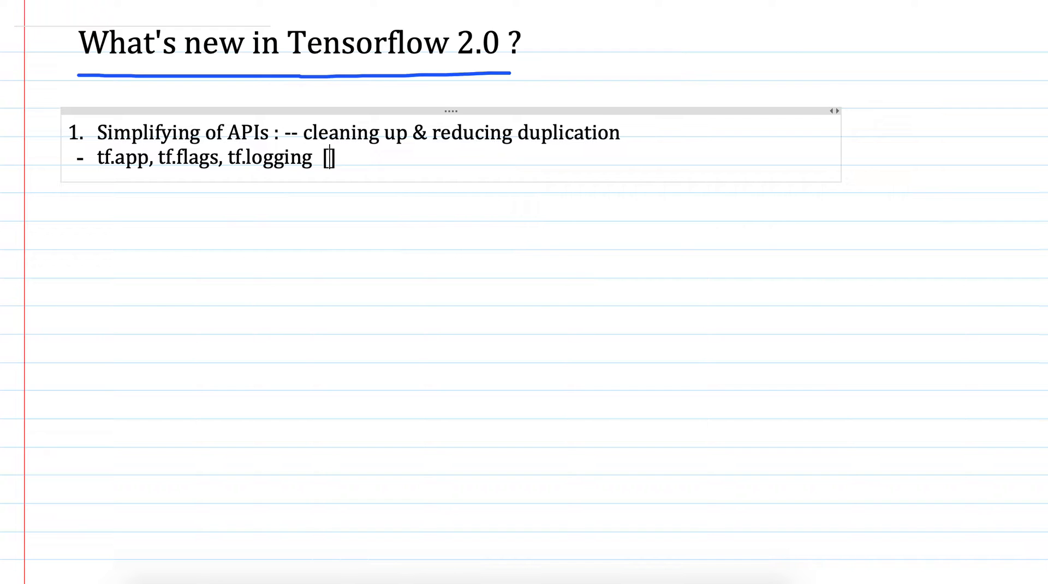
{"action": "type", "text": "import"}
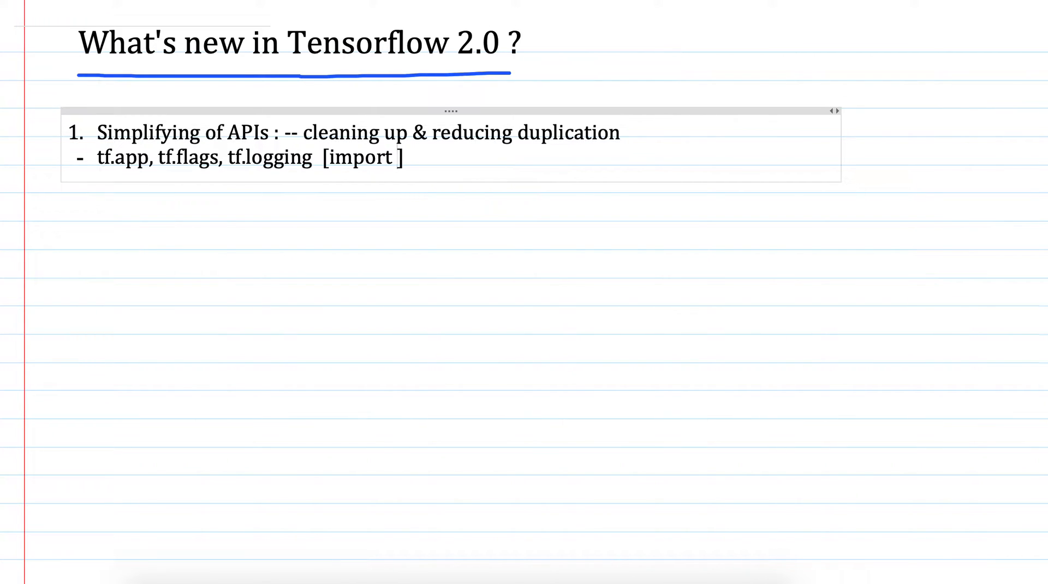
{"action": "type", "text": "abs"}
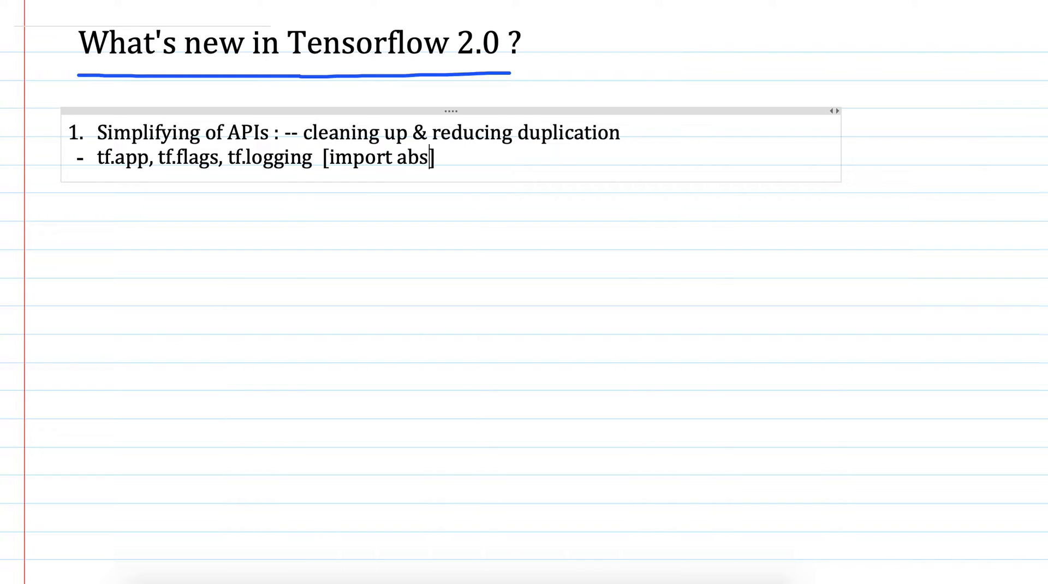
{"action": "type", "text": "y"}
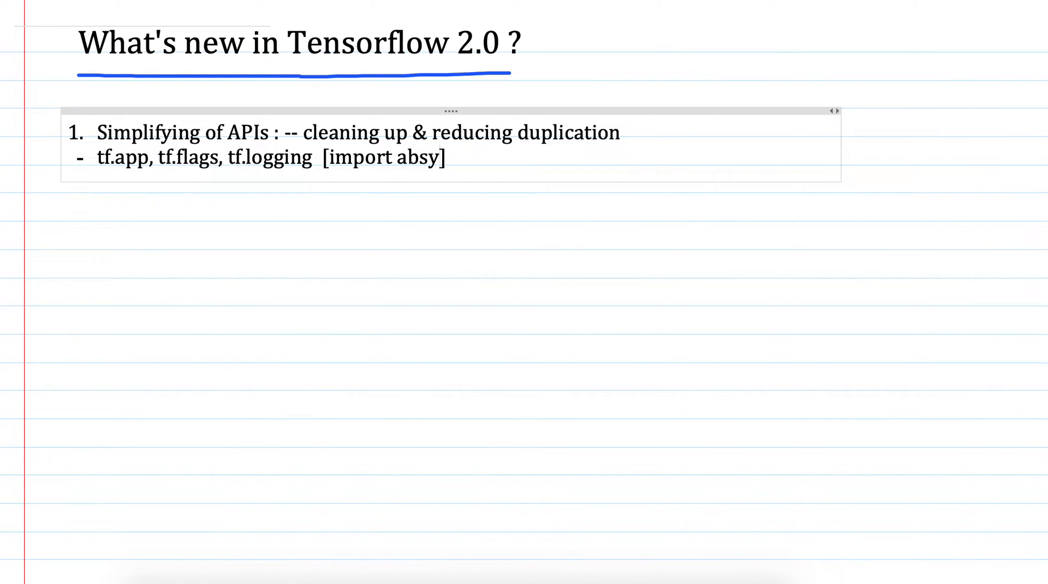
{"action": "type", "text": "l"}
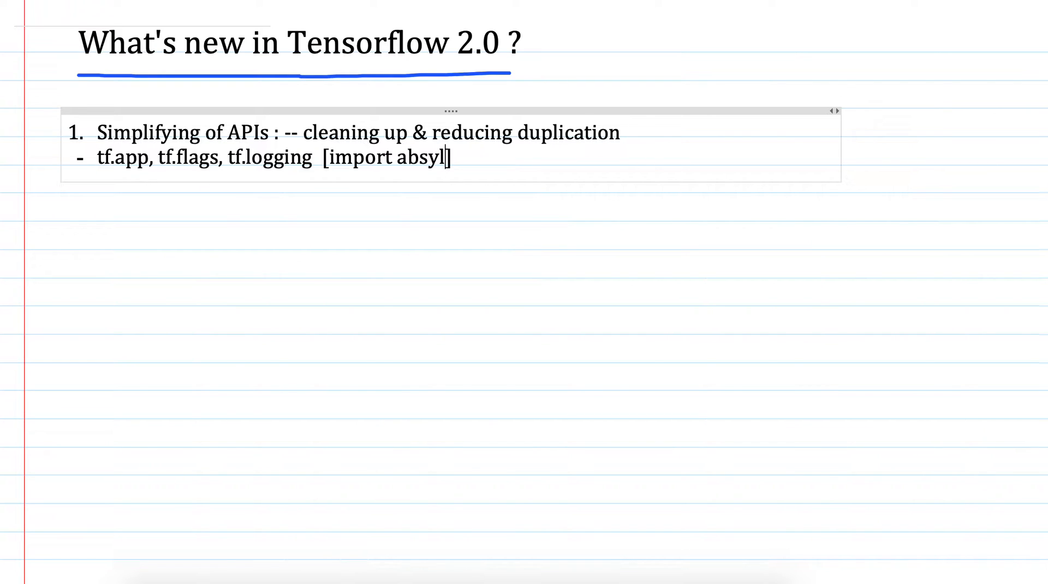
{"action": "type", "text": "-py"}
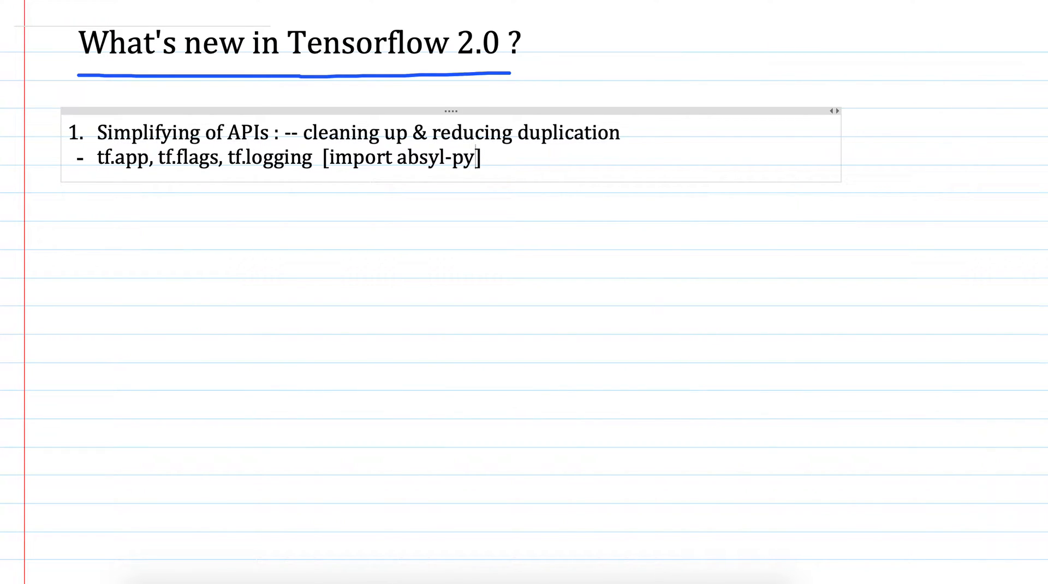
{"action": "key", "text": "Backspace"}
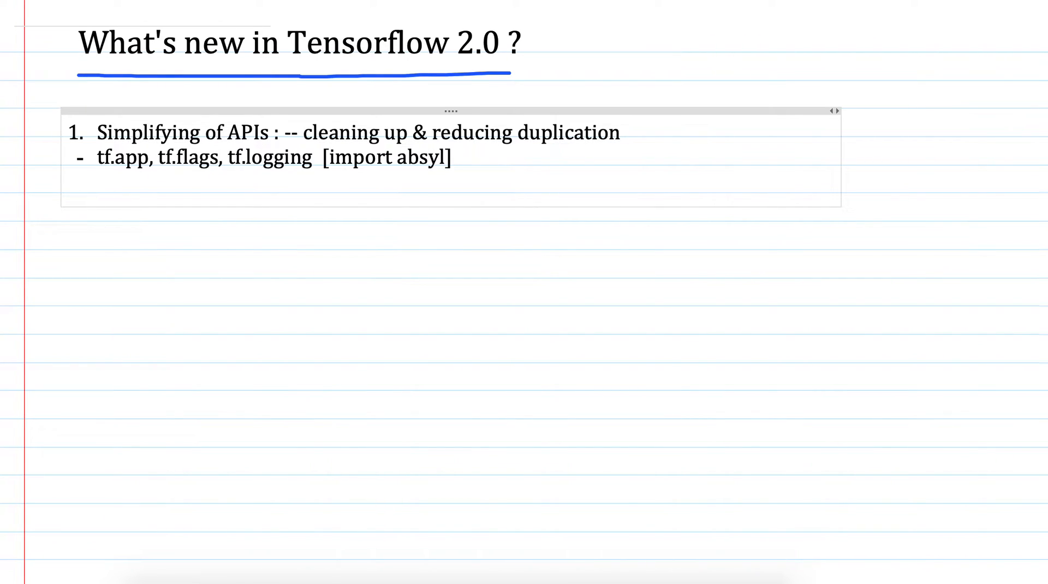
Type the import line 'From absyl import app, flags...'.
{"action": "type", "text": "From ab"}
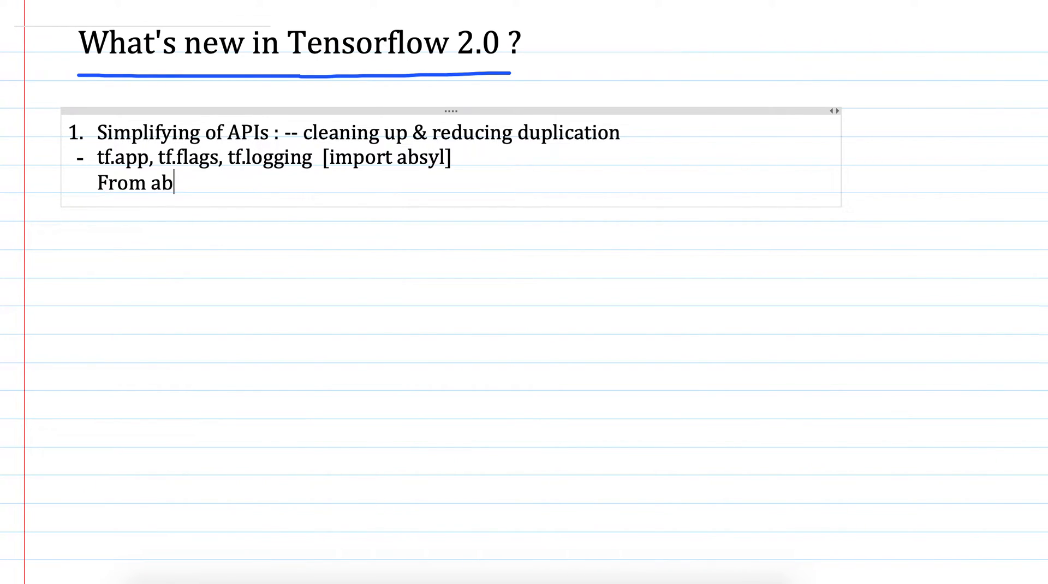
{"action": "type", "text": "syl import ap"}
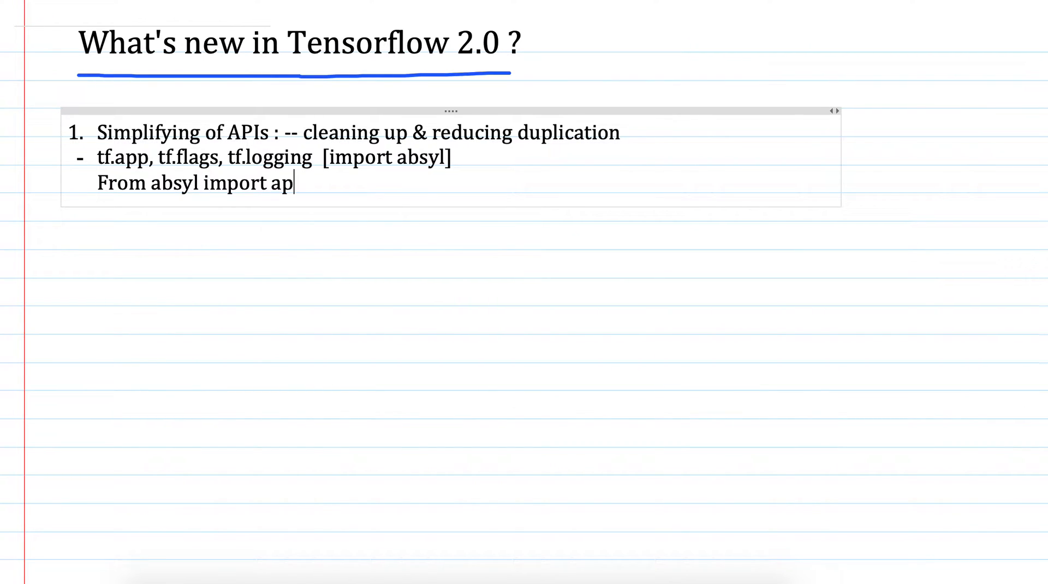
{"action": "type", "text": "p,"}
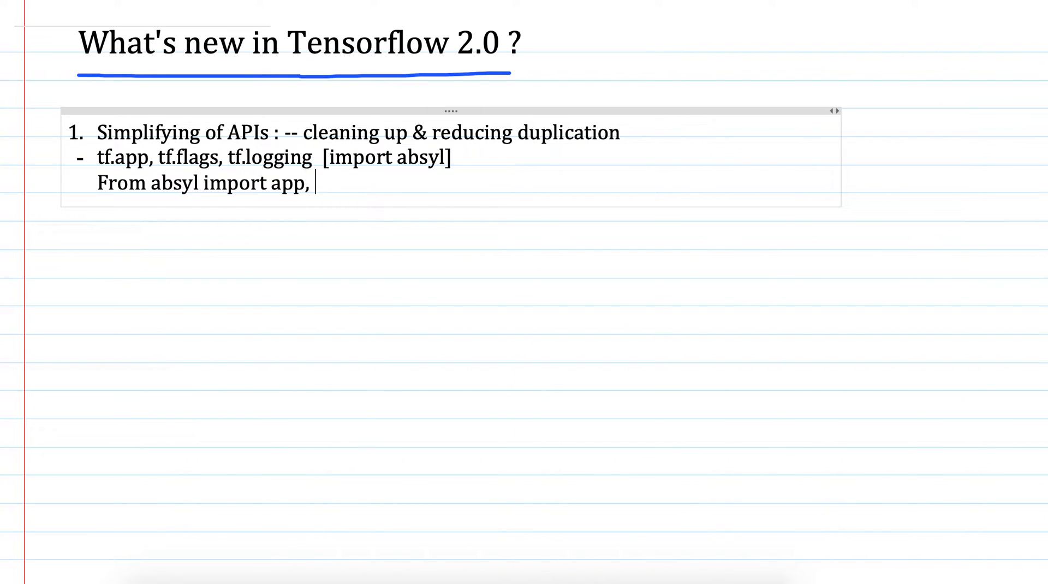
{"action": "type", "text": "fl"}
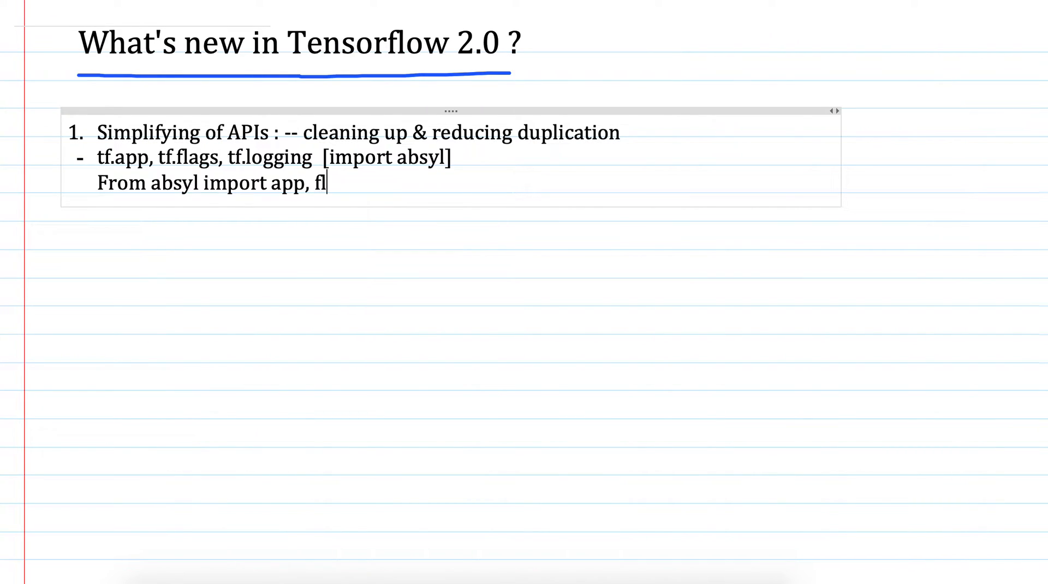
{"action": "type", "text": "ags..."}
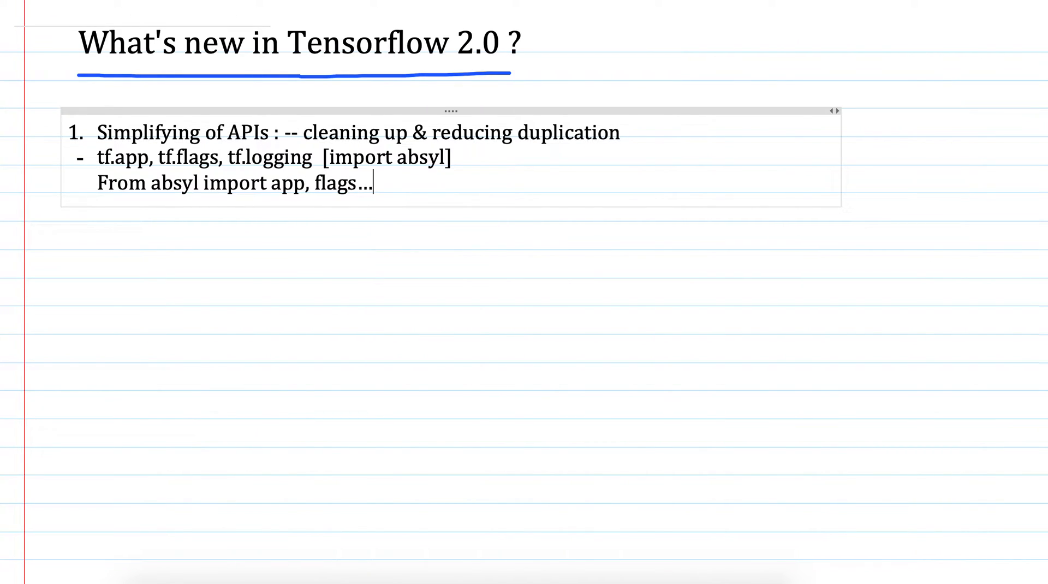
{"action": "mouse_move", "coordinate": [388, 182]}
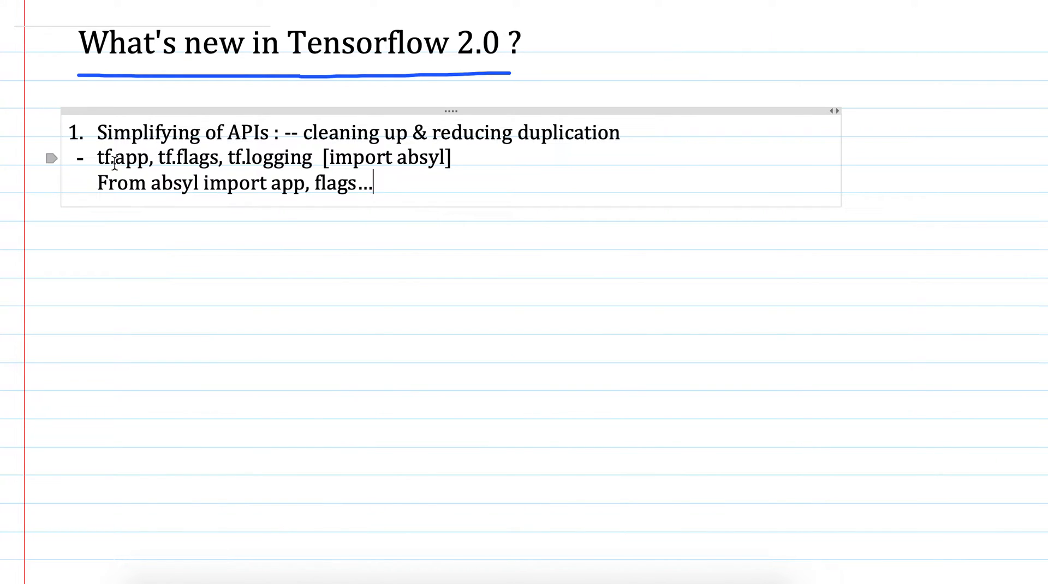
Add the bullet 'Main tf.* --> subpackages.. tf.math'.
{"action": "left_click_drag", "start_coordinate": [97, 158], "coordinate": [314, 158]}
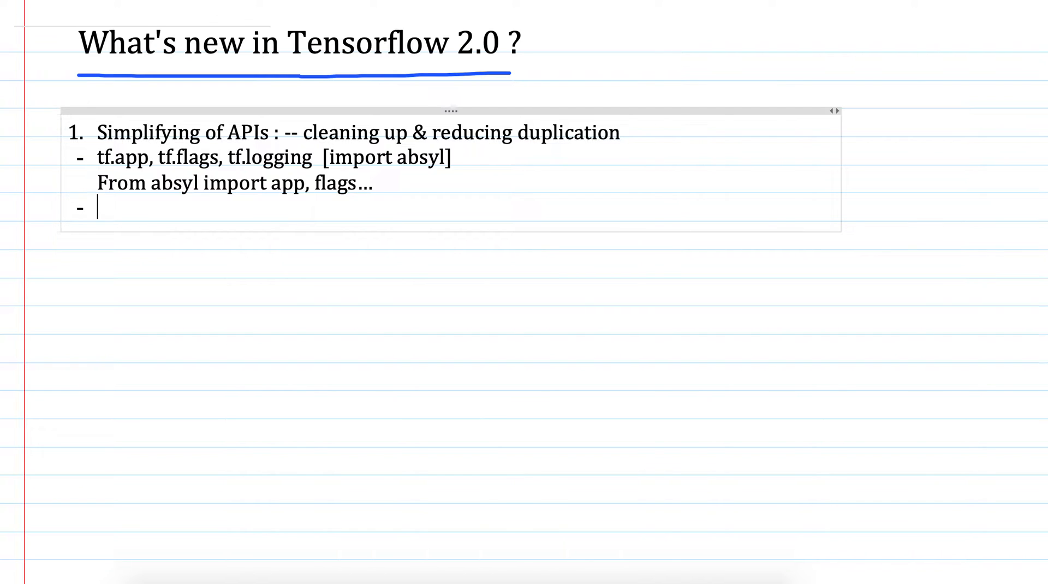
{"action": "type", "text": "m"}
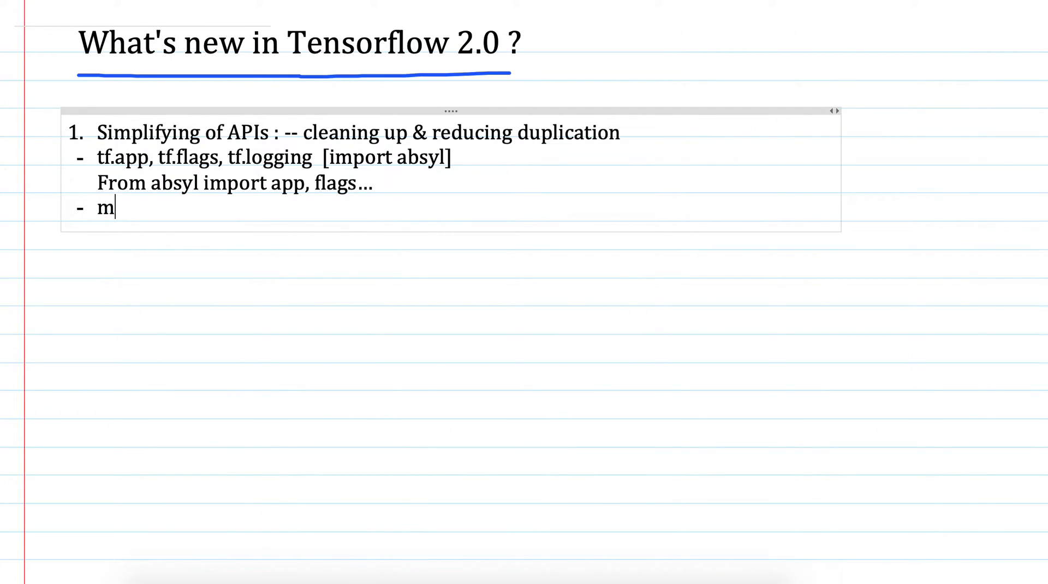
{"action": "type", "text": "ain tf."}
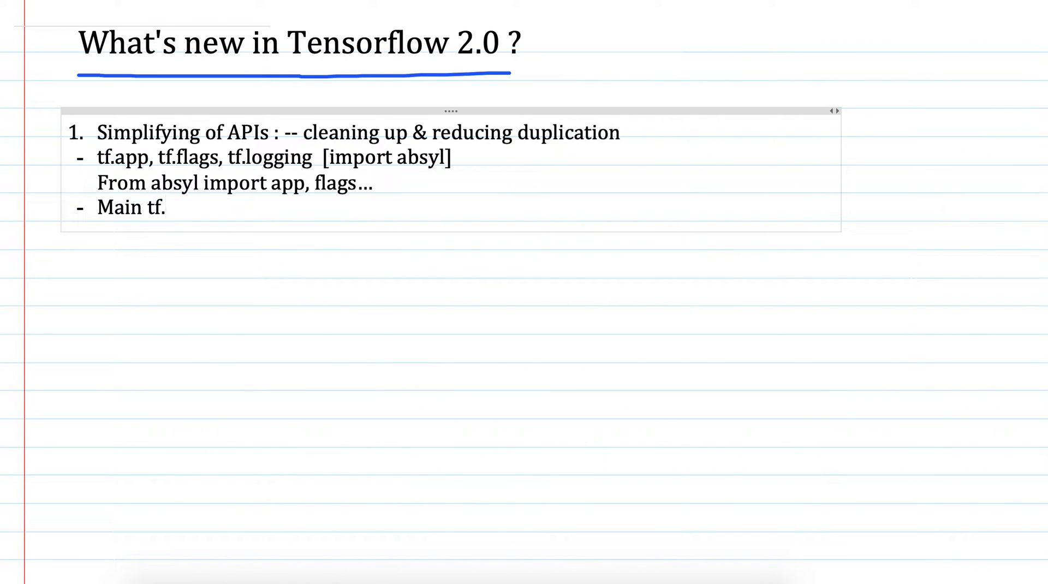
{"action": "type", "text": "*"}
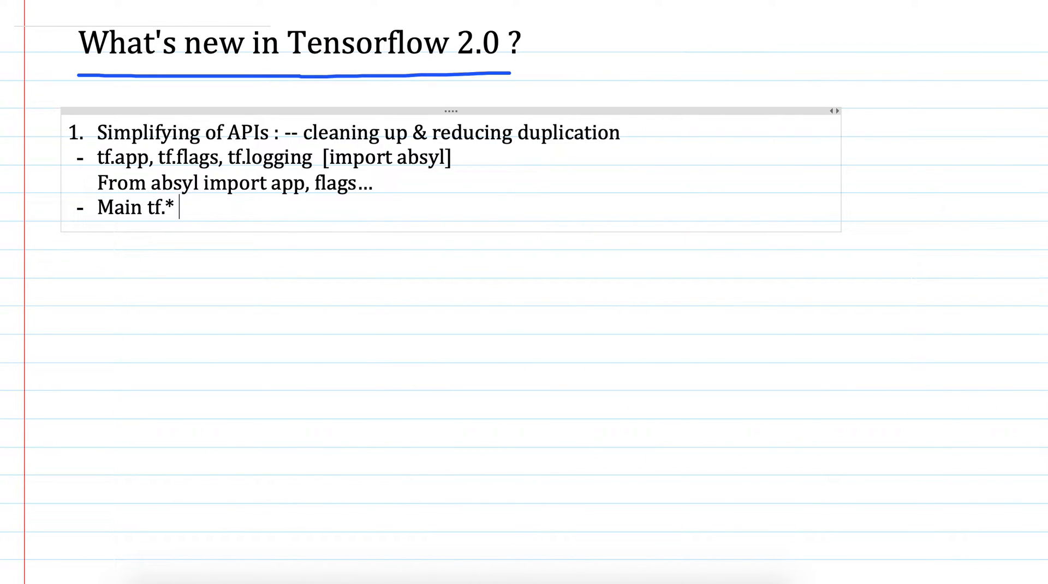
{"action": "mouse_move", "coordinate": [226, 199]}
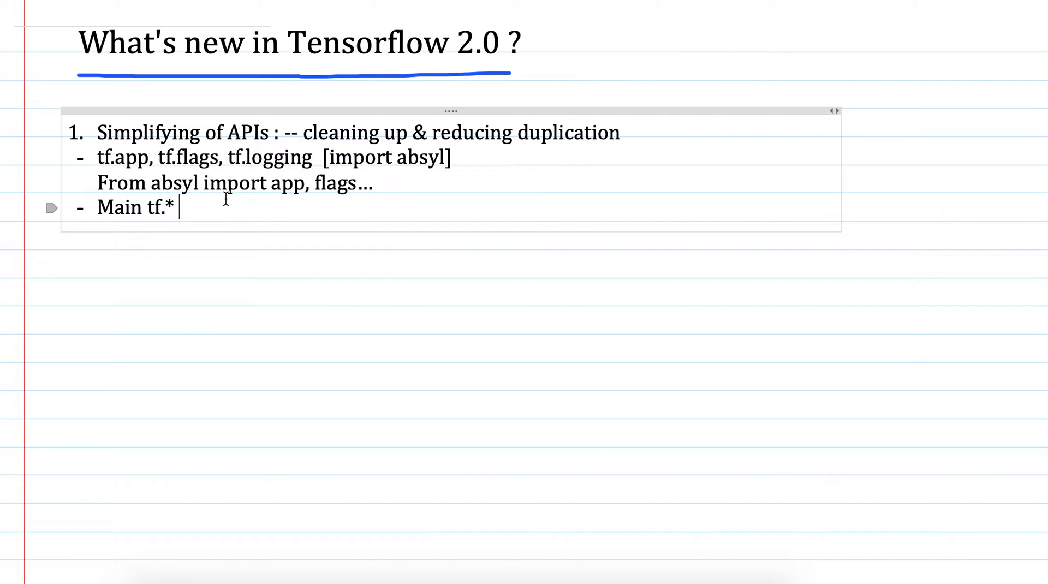
{"action": "mouse_move", "coordinate": [152, 207]}
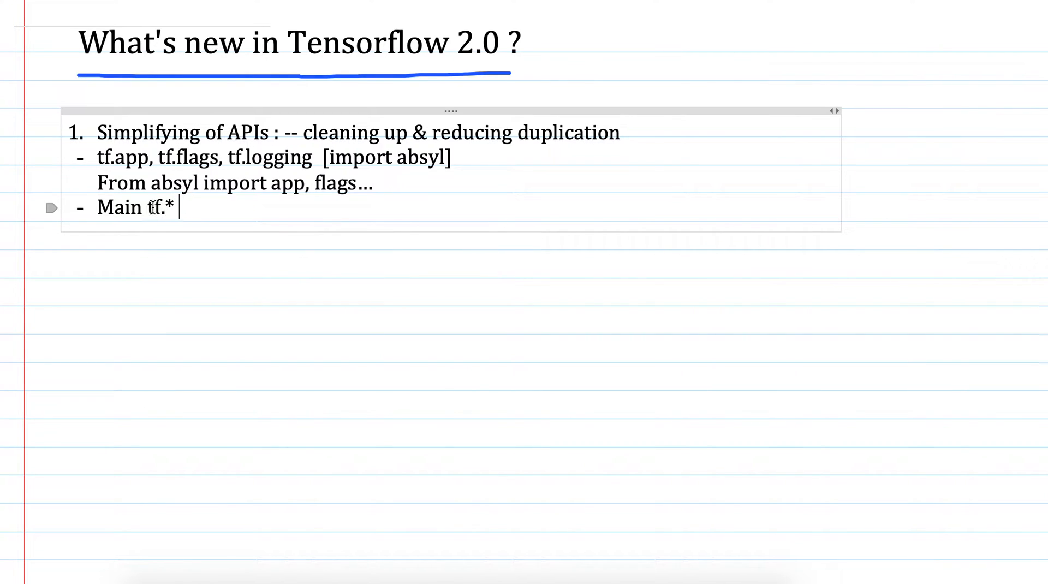
{"action": "double_click", "coordinate": [154, 208]}
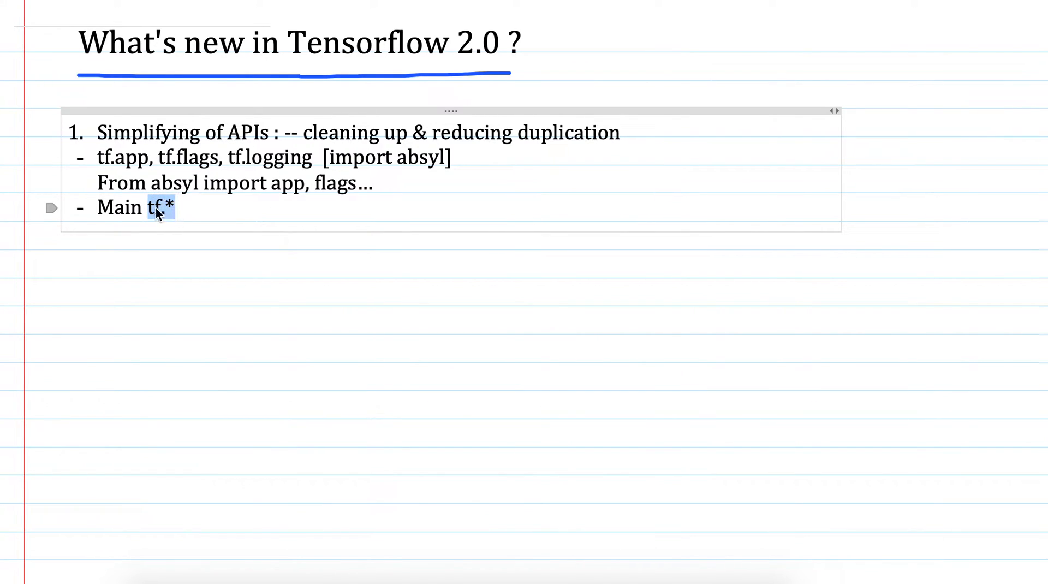
{"action": "mouse_move", "coordinate": [186, 211]}
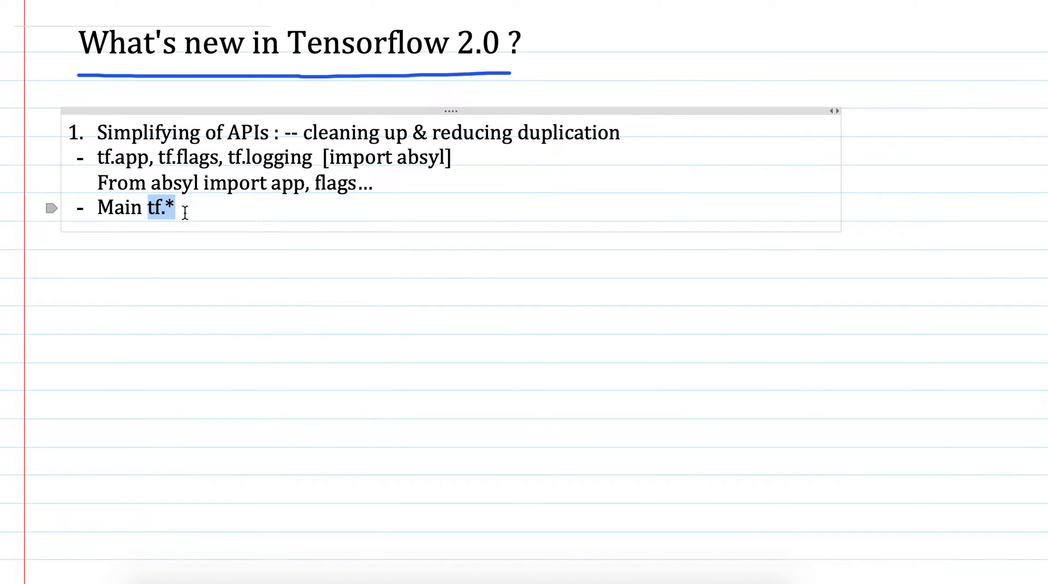
{"action": "left_click", "coordinate": [190, 208]}
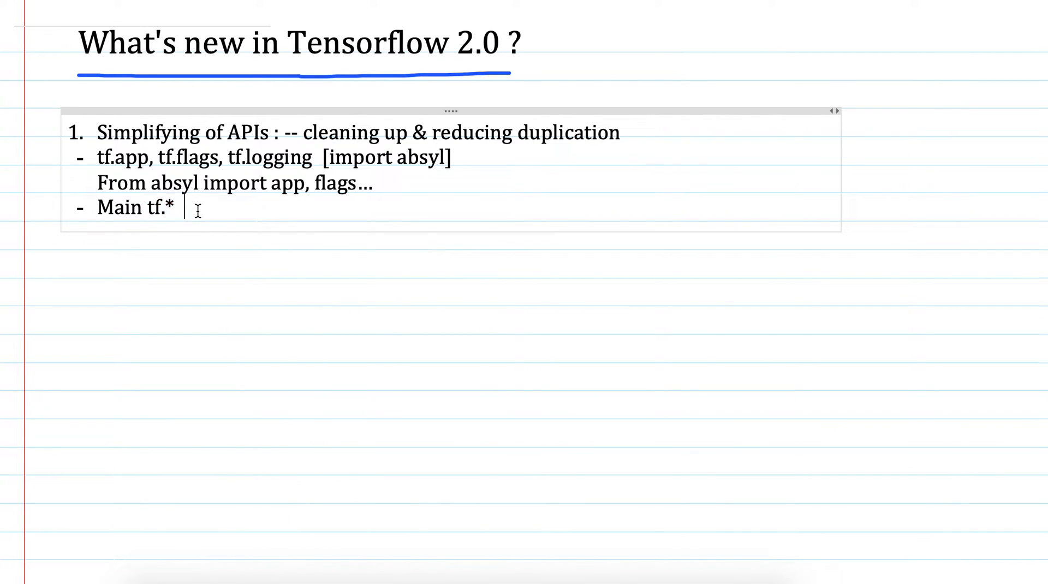
{"action": "type", "text": "--> s"}
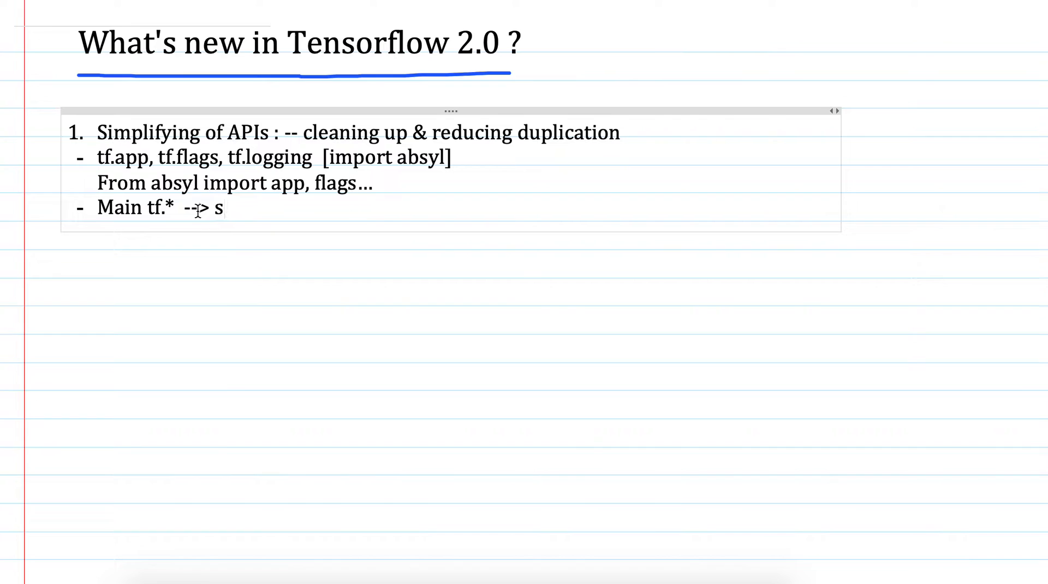
{"action": "type", "text": "ubpac"}
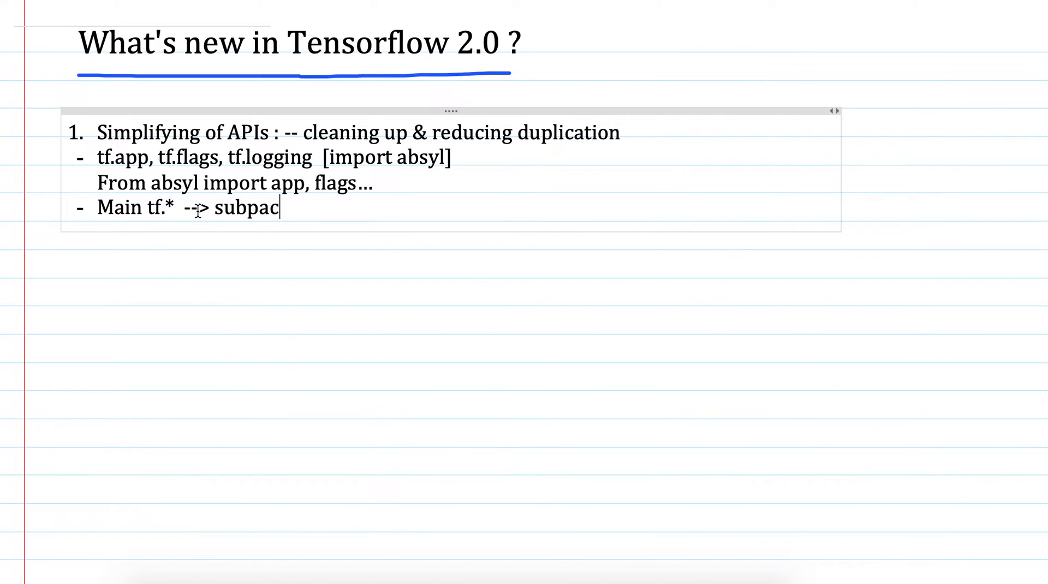
{"action": "type", "text": "kages"}
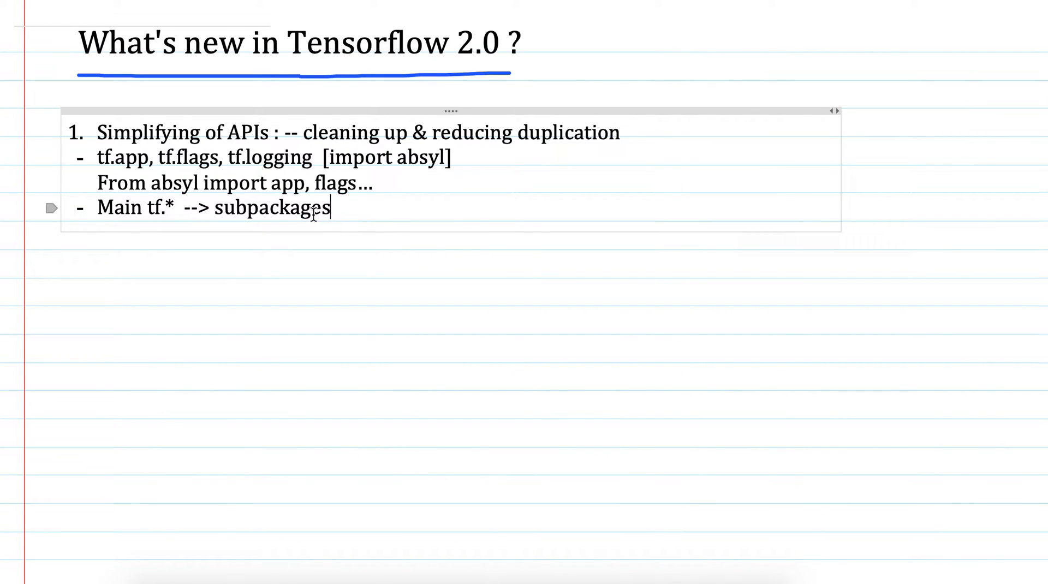
{"action": "type", "text": ".. Tf."}
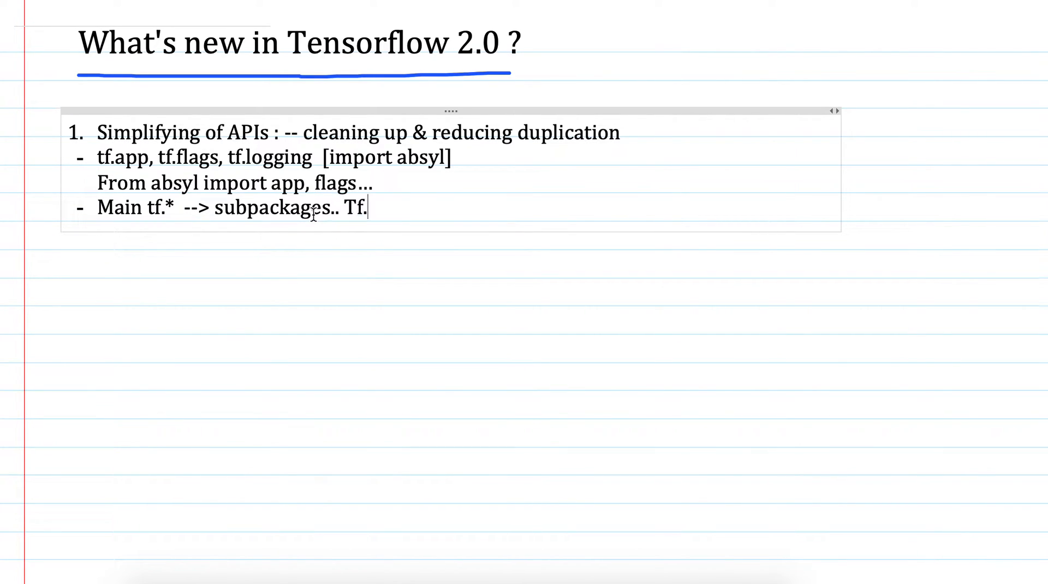
{"action": "type", "text": "math"}
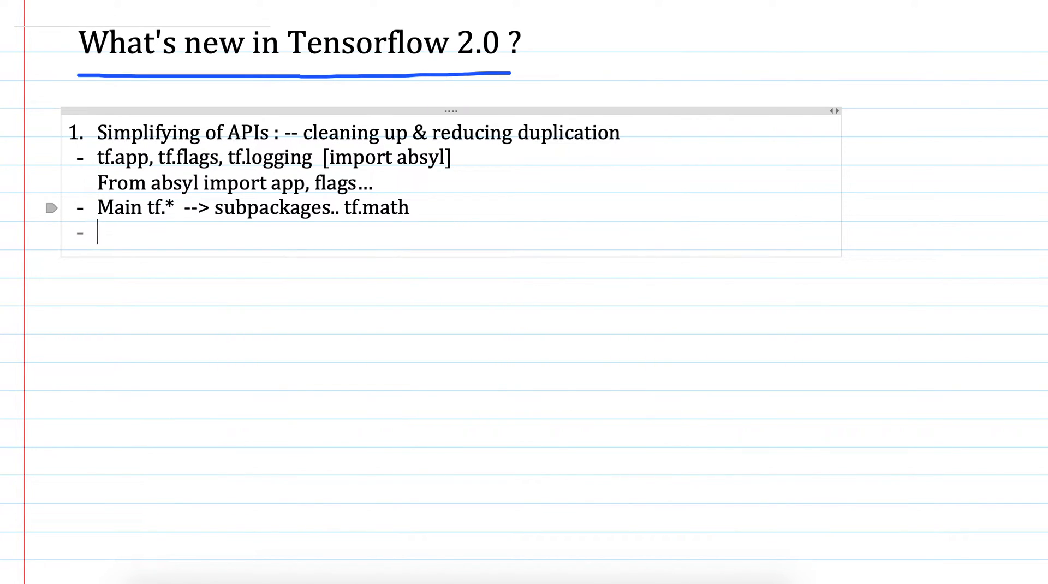
Type the bullet '2.0 equivalents.... V2 upgrade script'.
{"action": "type", "text": "2."}
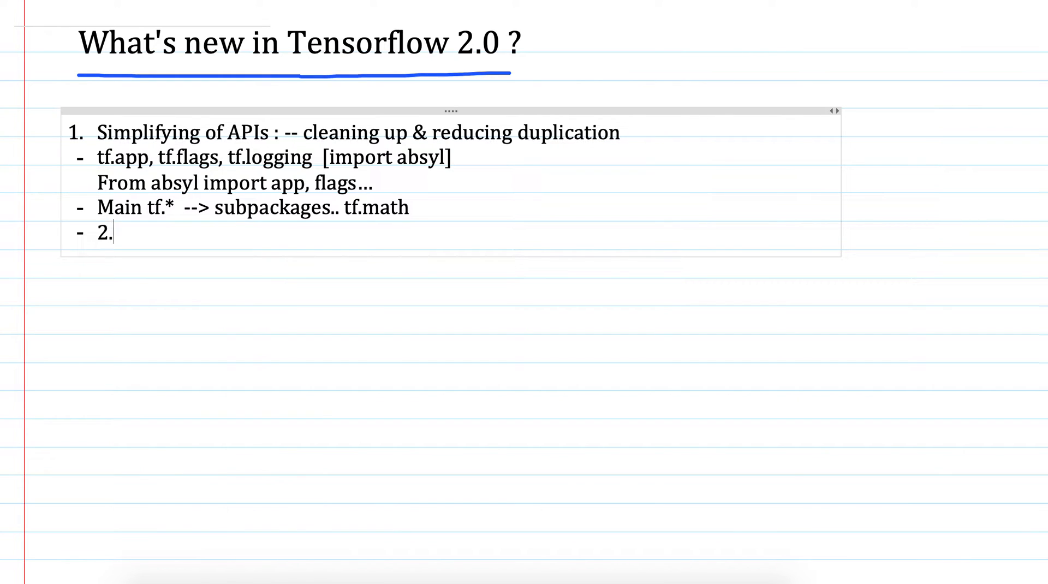
{"action": "type", "text": "0"}
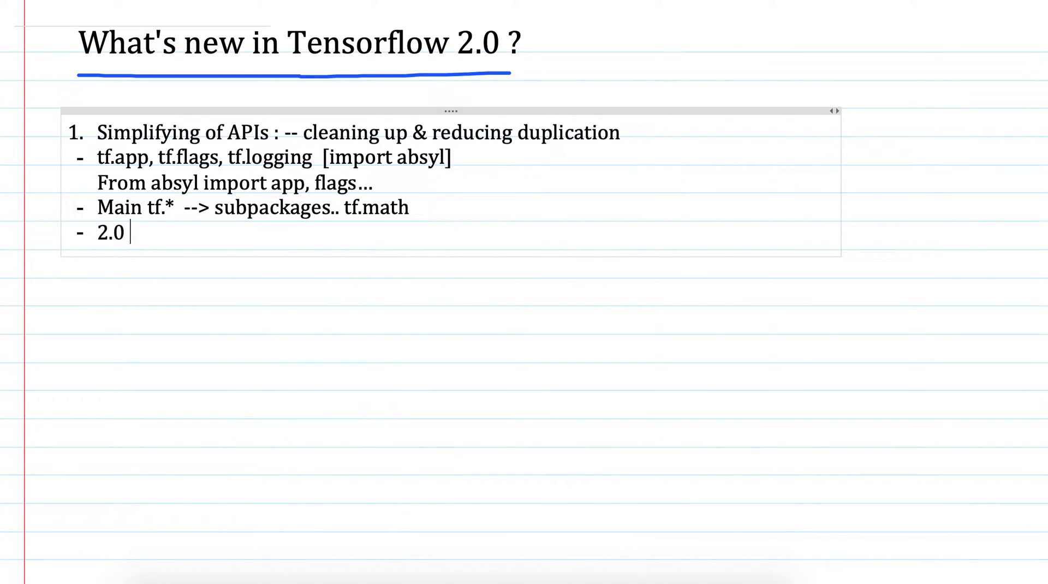
{"action": "type", "text": "e"}
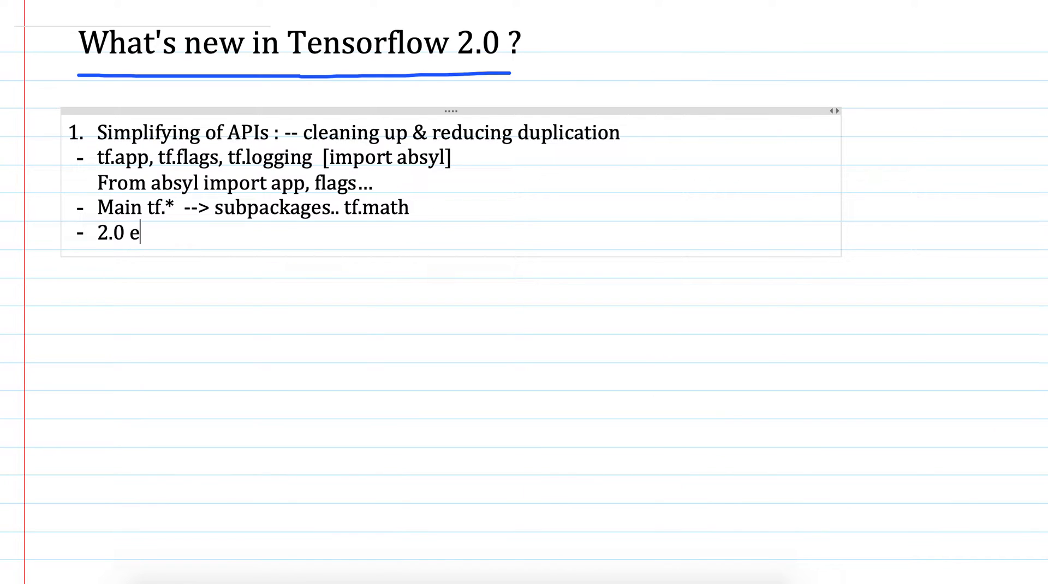
{"action": "type", "text": "quivale"}
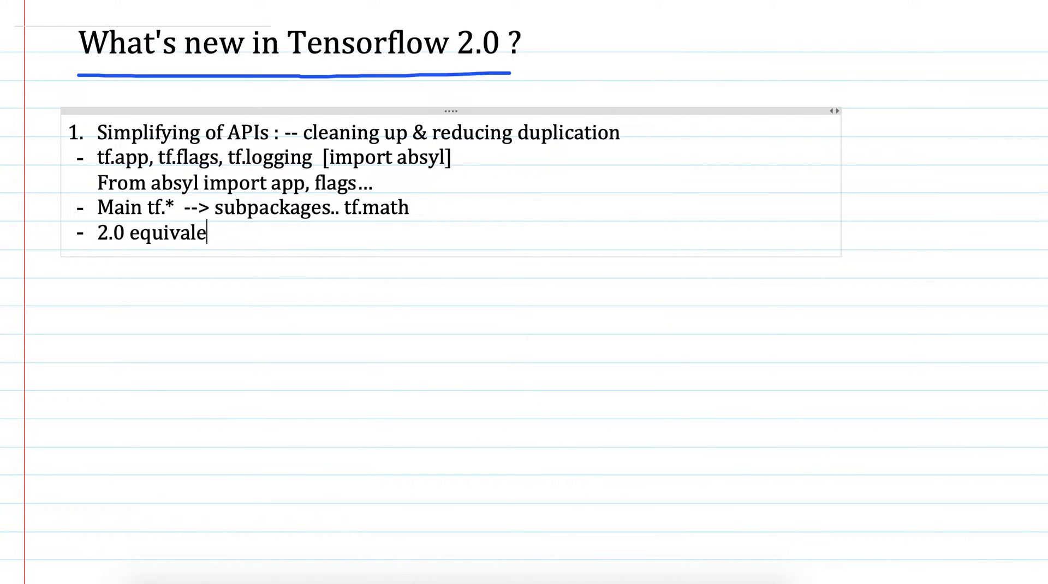
{"action": "type", "text": "nts"}
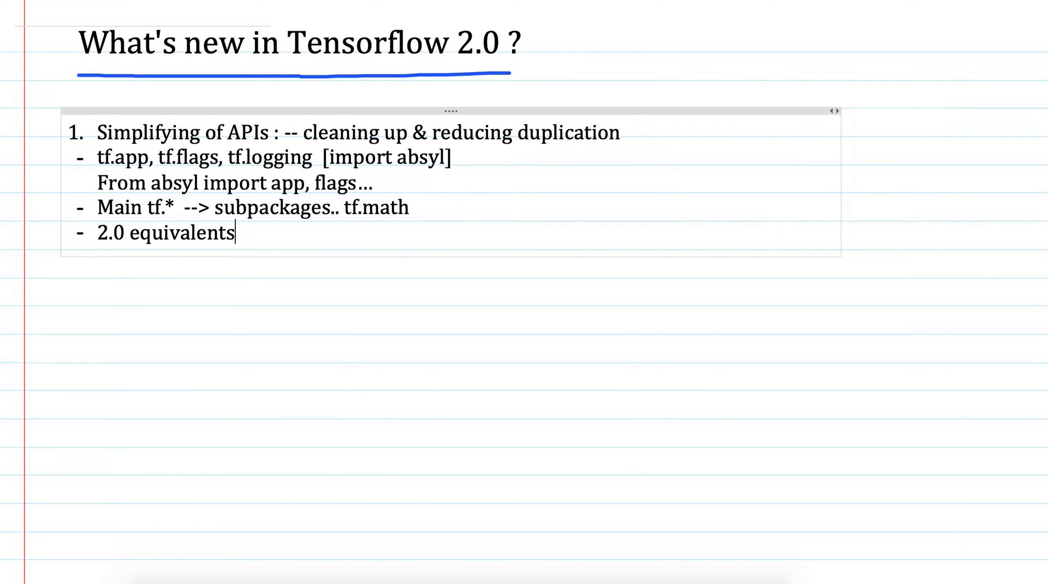
{"action": "type", "text": "..."}
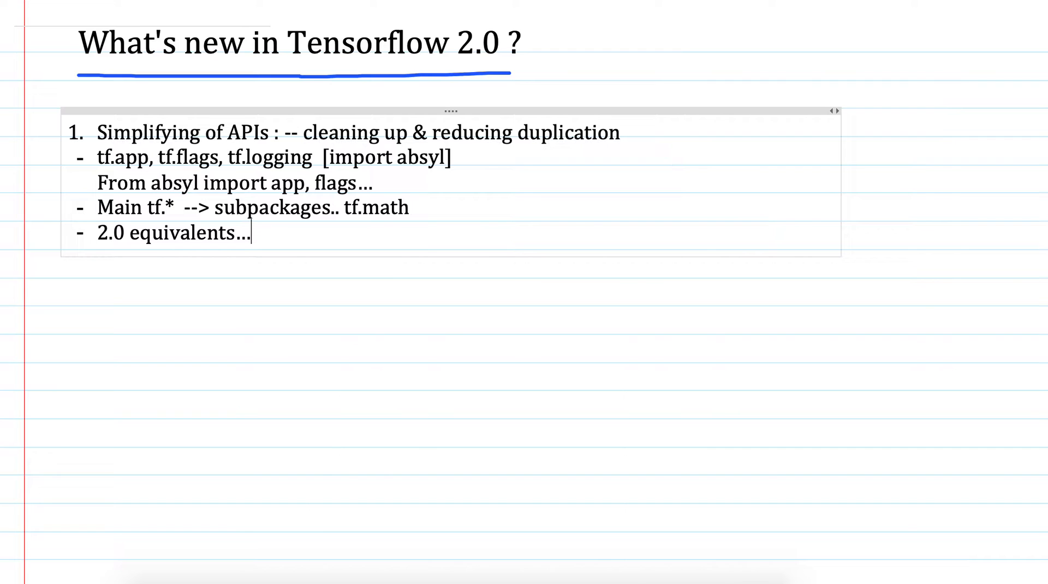
{"action": "type", "text": "."}
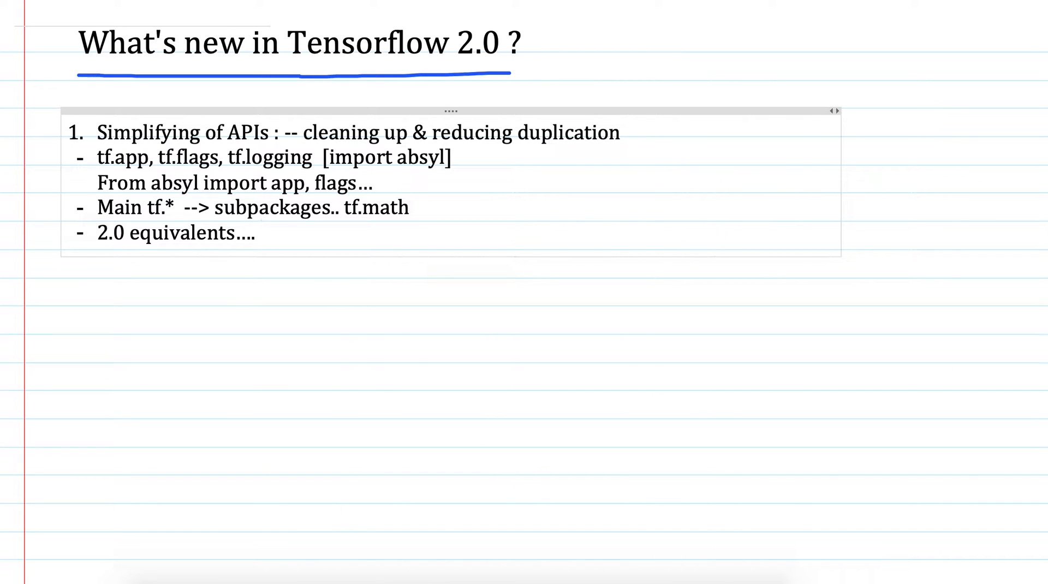
{"action": "type", "text": "v"}
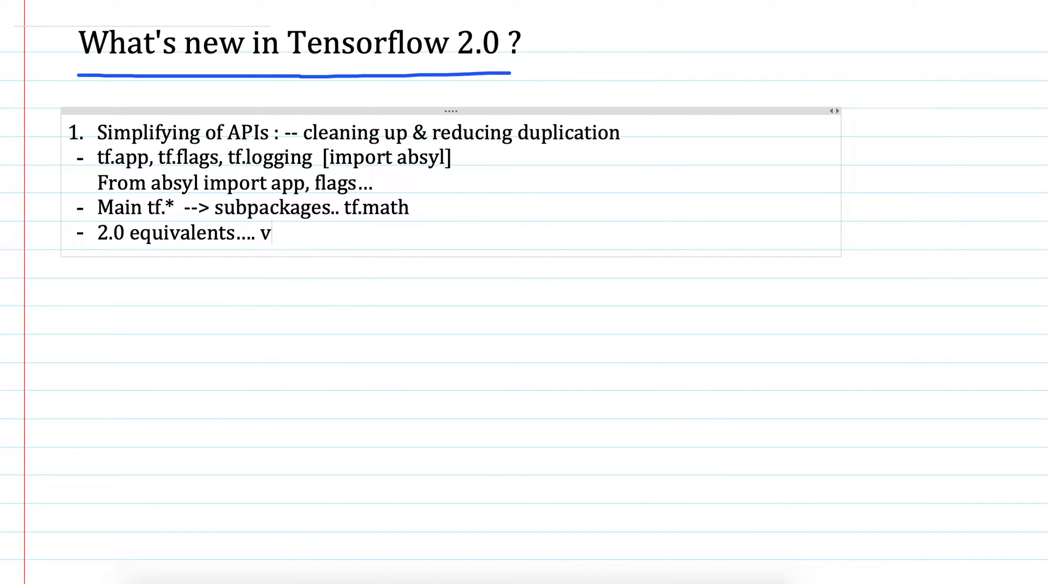
{"action": "type", "text": "2"}
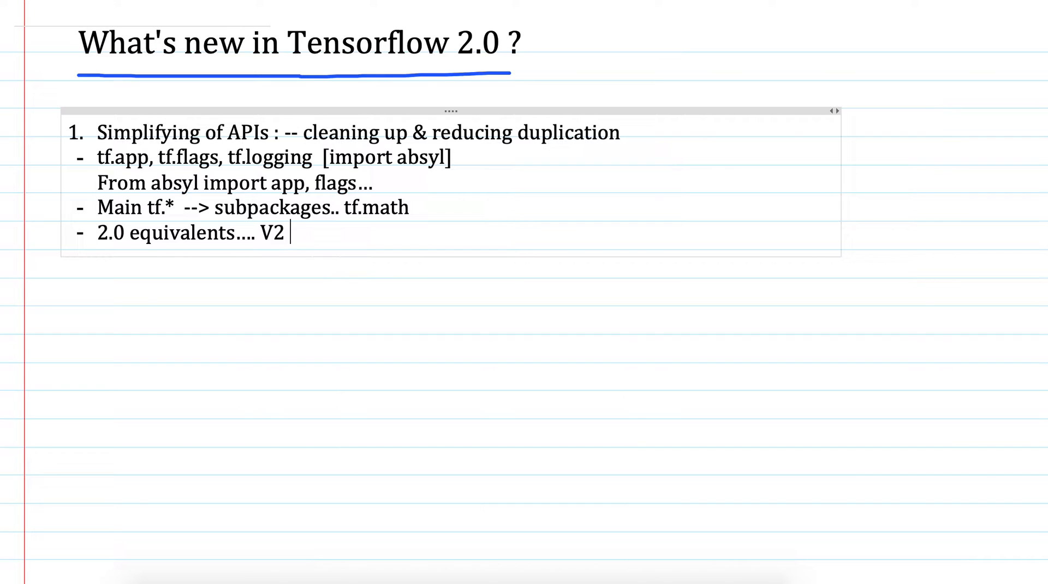
{"action": "type", "text": "up"}
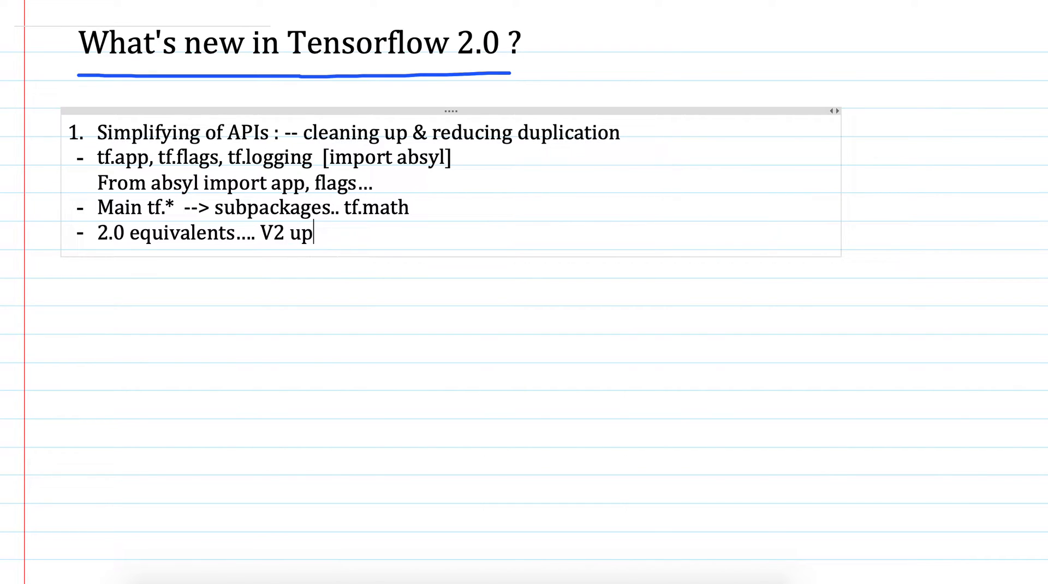
{"action": "type", "text": "grade scr"}
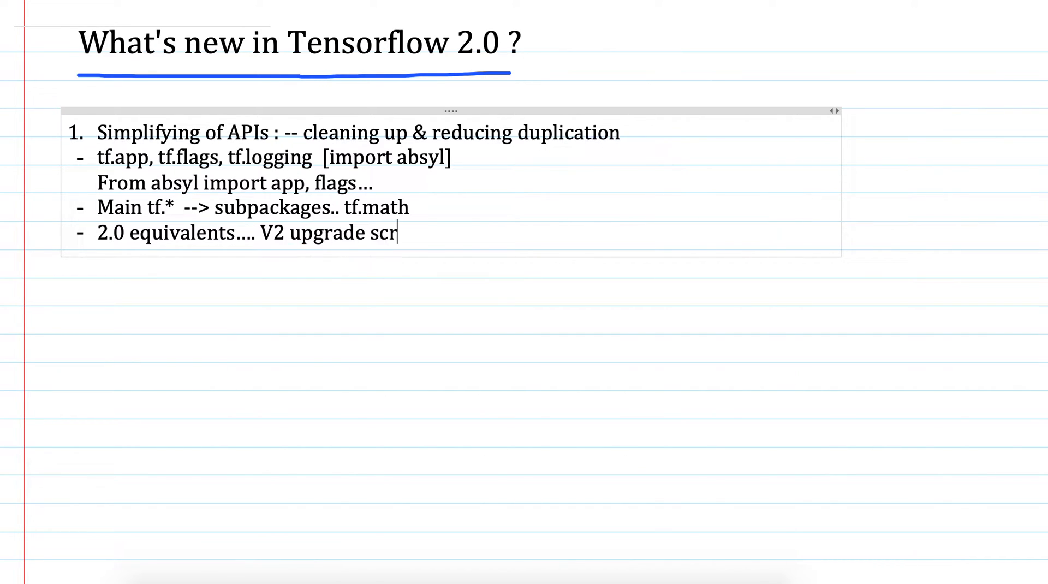
{"action": "type", "text": "ipt"}
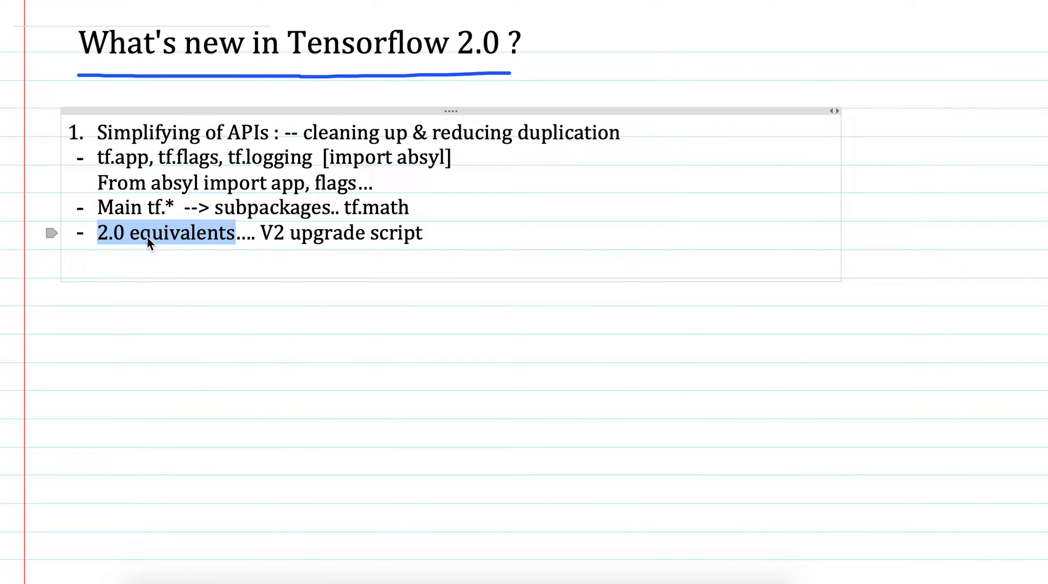
Below 'V2 upgrade script', begin the command 'tf_upgrade_v2 --infile'.
{"action": "left_click", "coordinate": [467, 233]}
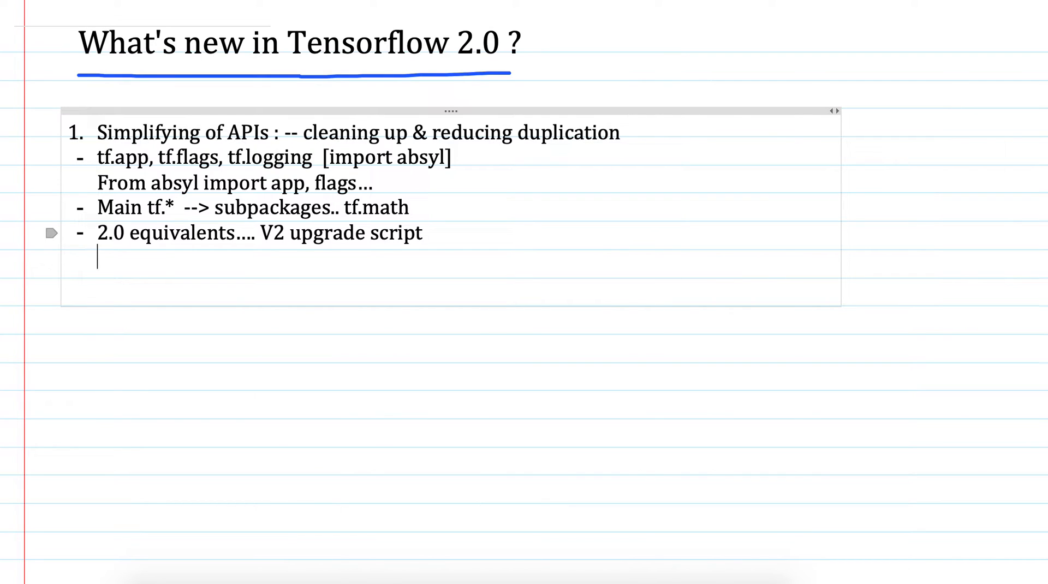
{"action": "type", "text": "tf"}
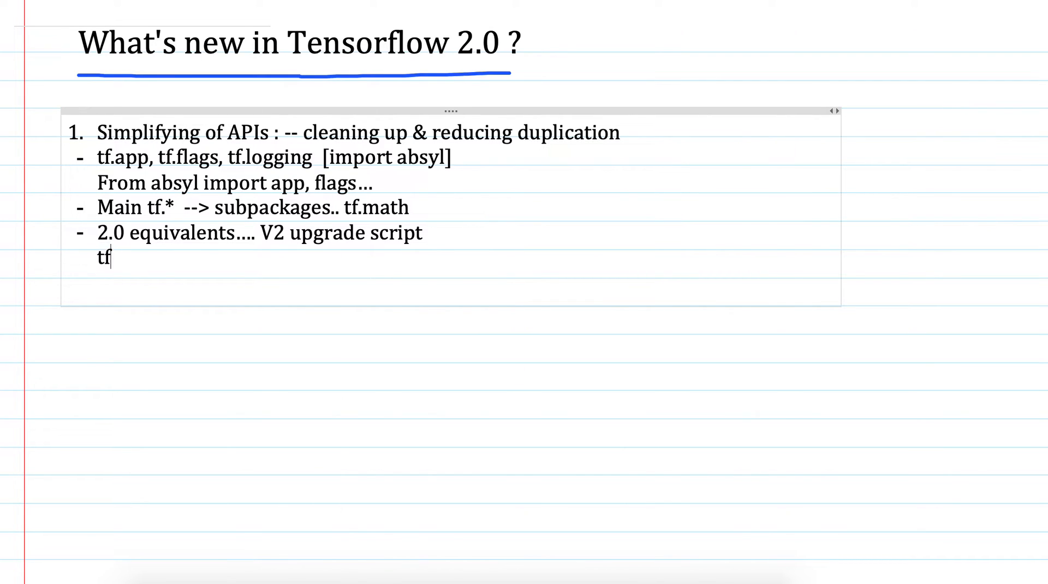
{"action": "type", "text": "Tf_u"}
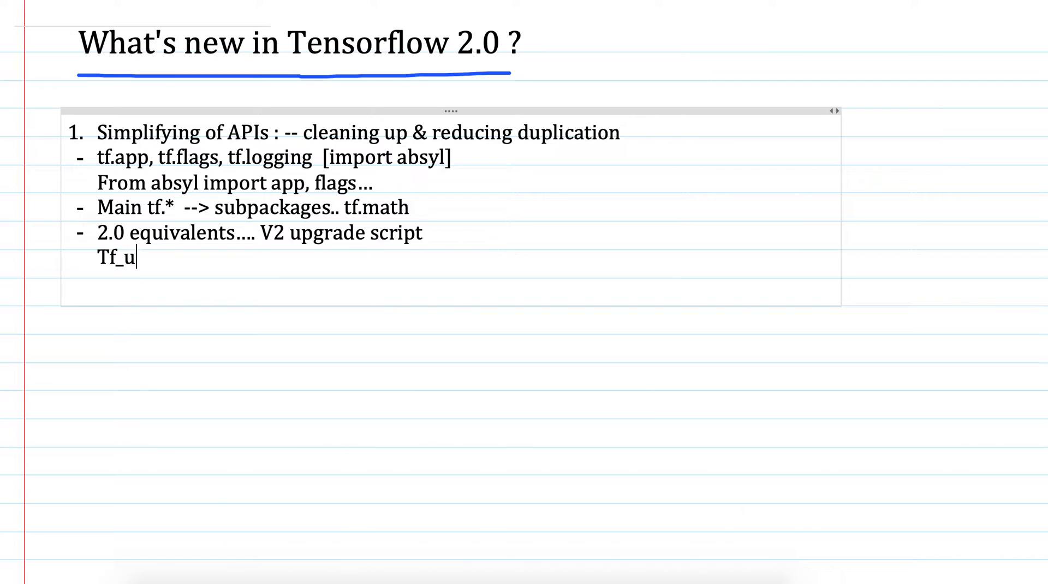
{"action": "type", "text": "pg"}
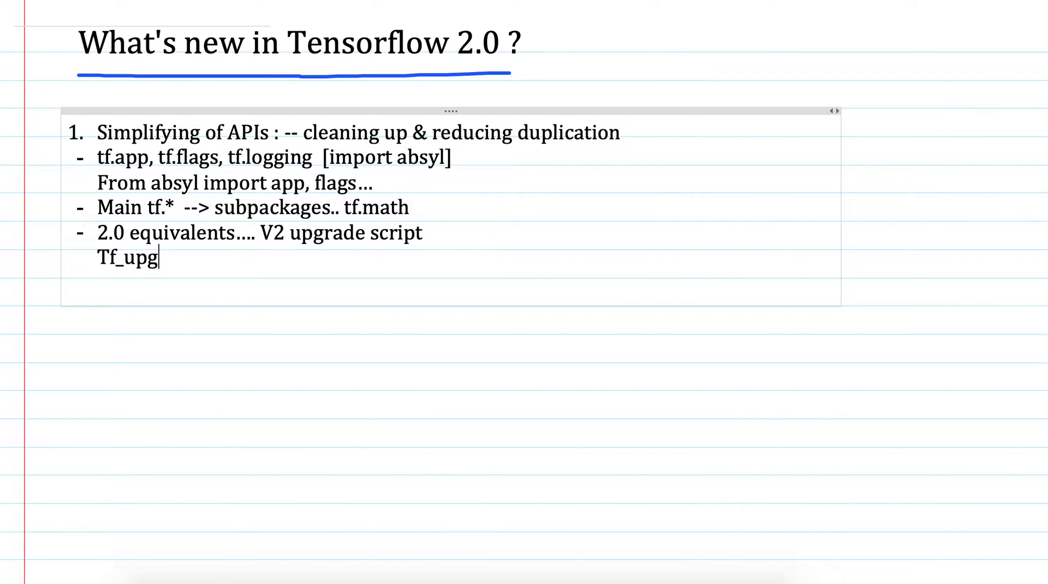
{"action": "type", "text": "rade"}
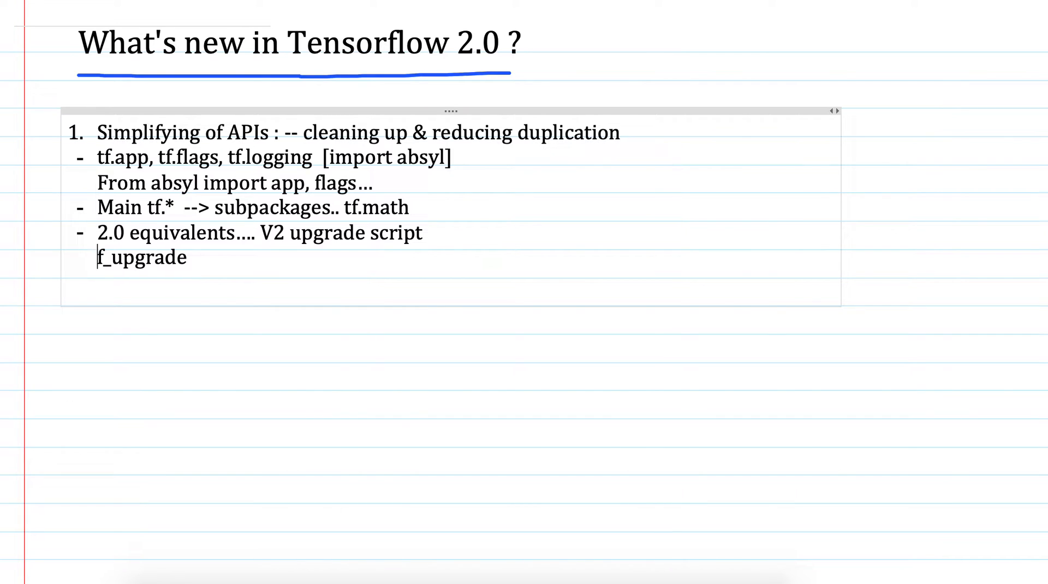
{"action": "type", "text": "t"}
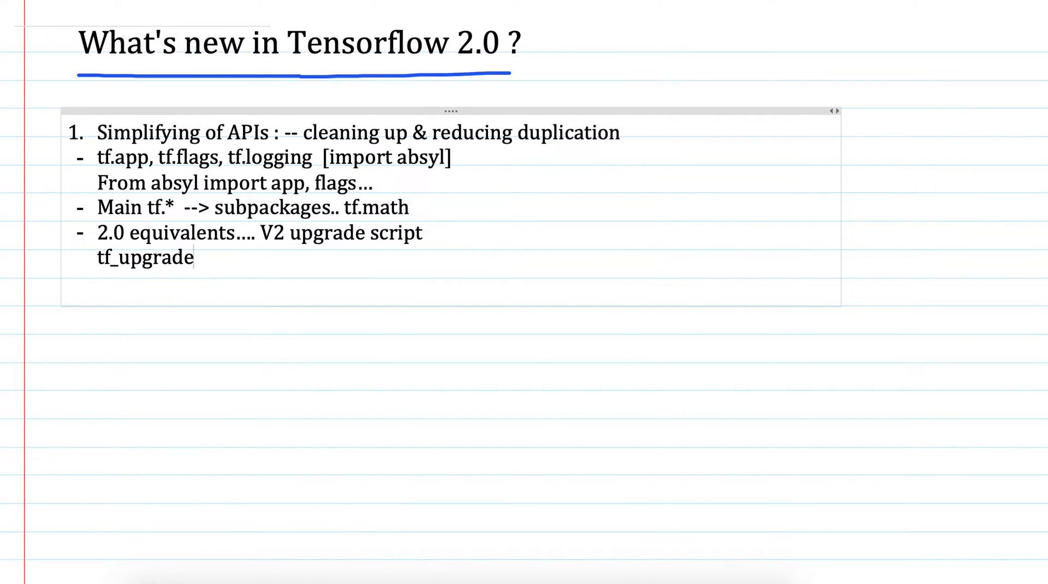
{"action": "type", "text": "_v2"}
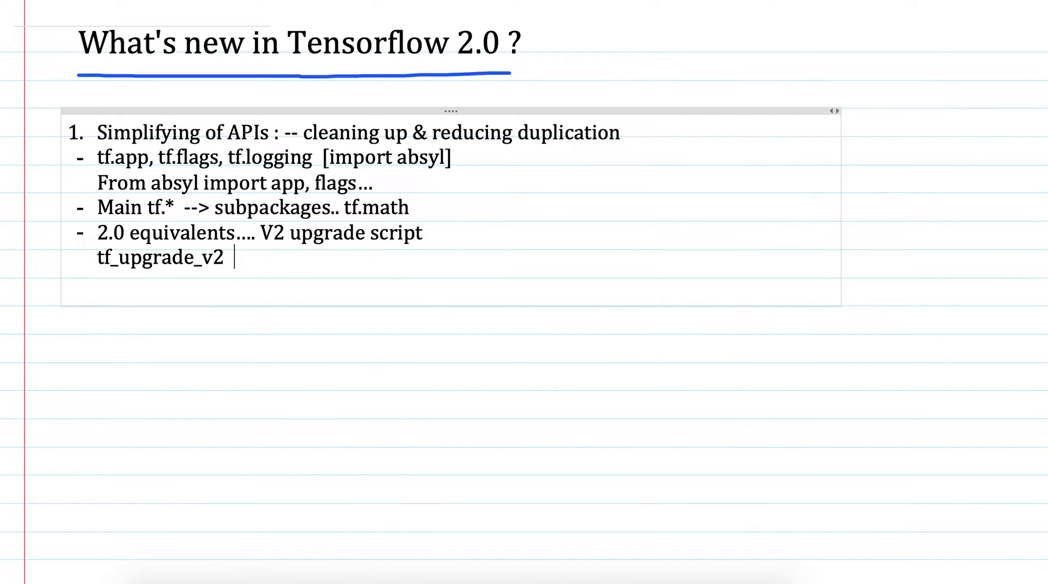
{"action": "type", "text": "--i"}
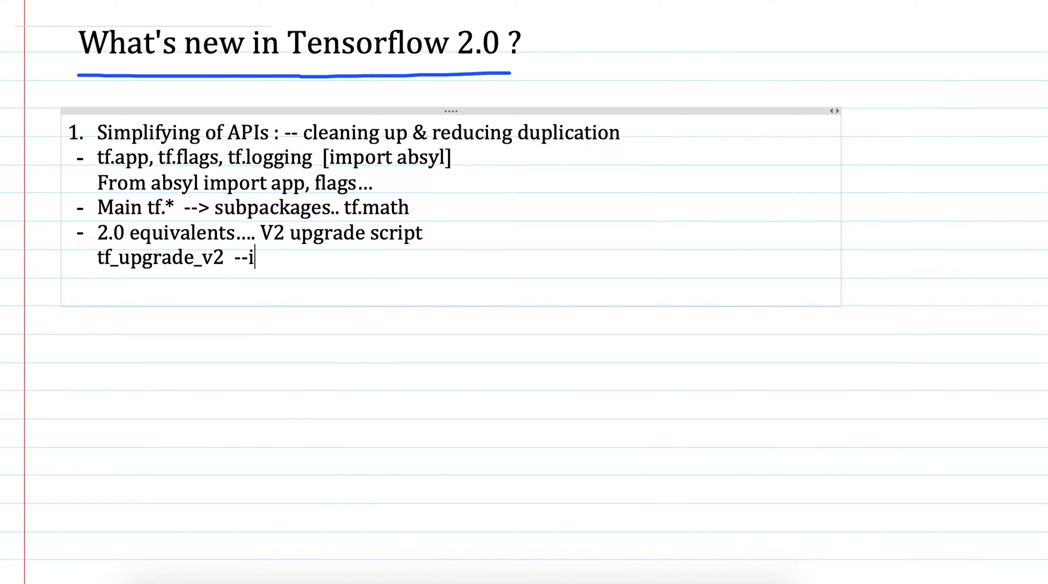
{"action": "type", "text": "nfile"}
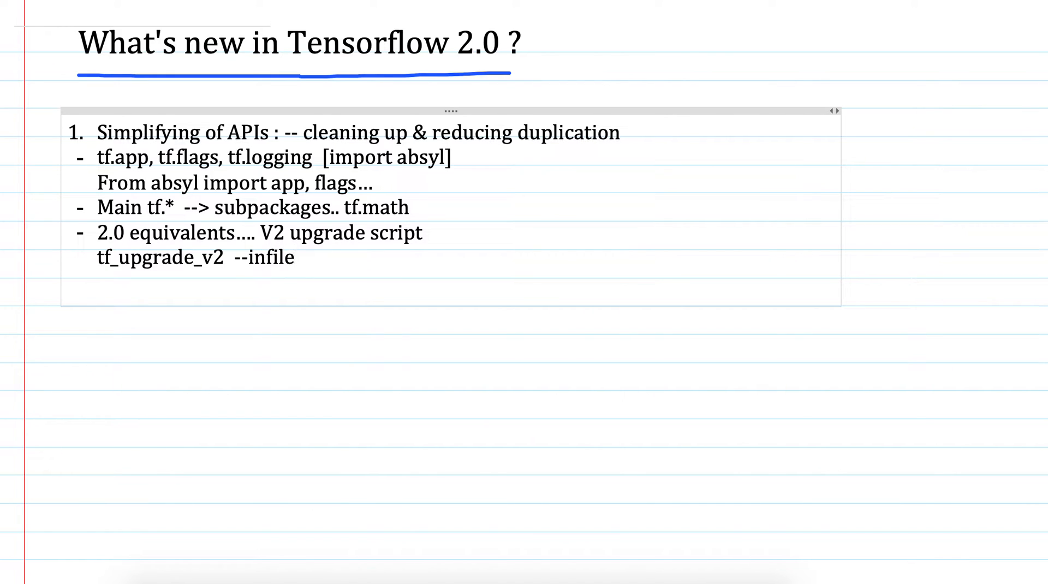
Complete the command with 'file_1.py --outfile file-2.py'.
{"action": "left_click", "coordinate": [300, 257]}
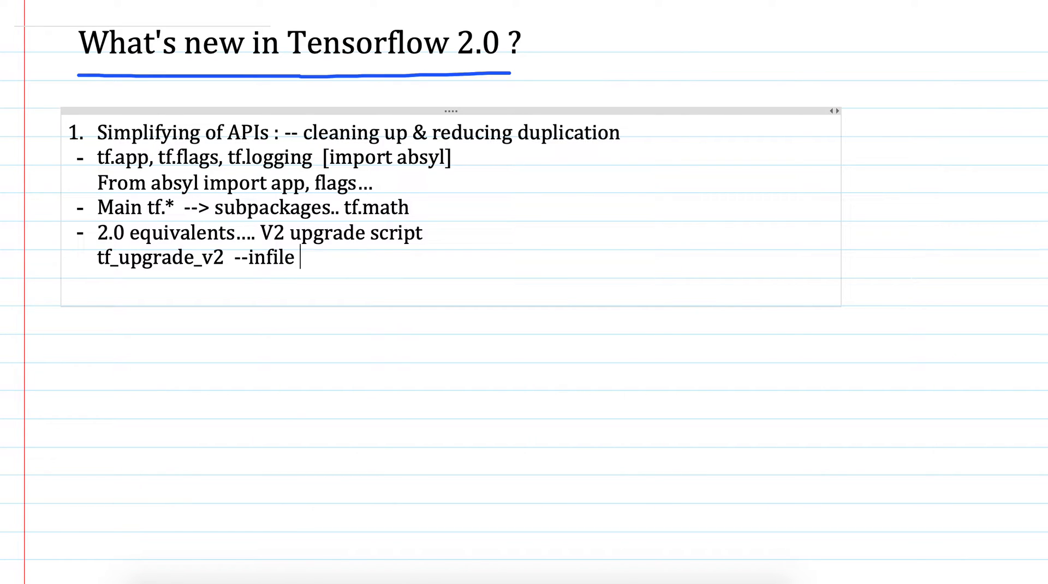
{"action": "type", "text": "file_"}
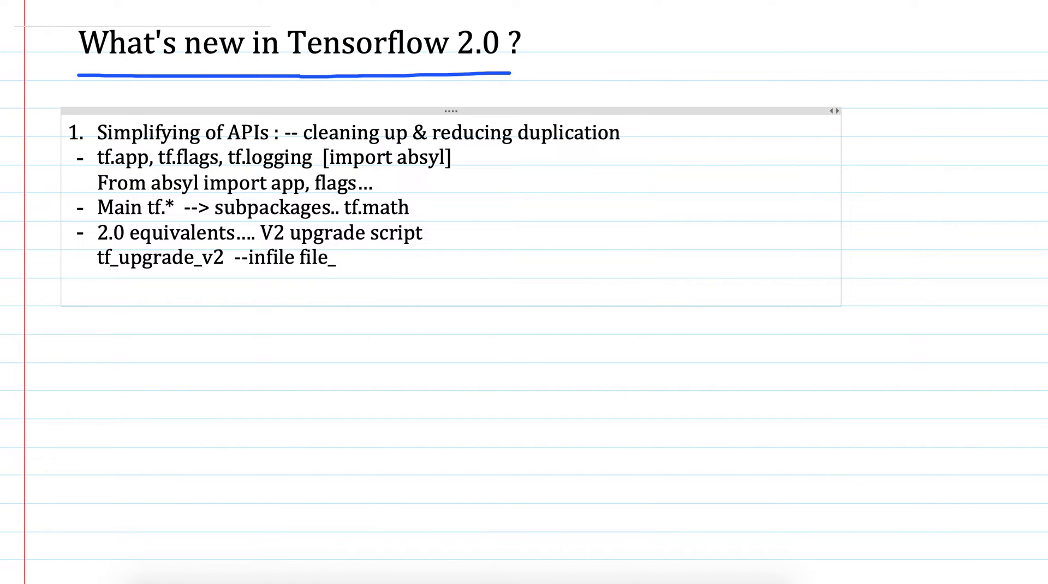
{"action": "type", "text": "1.p"}
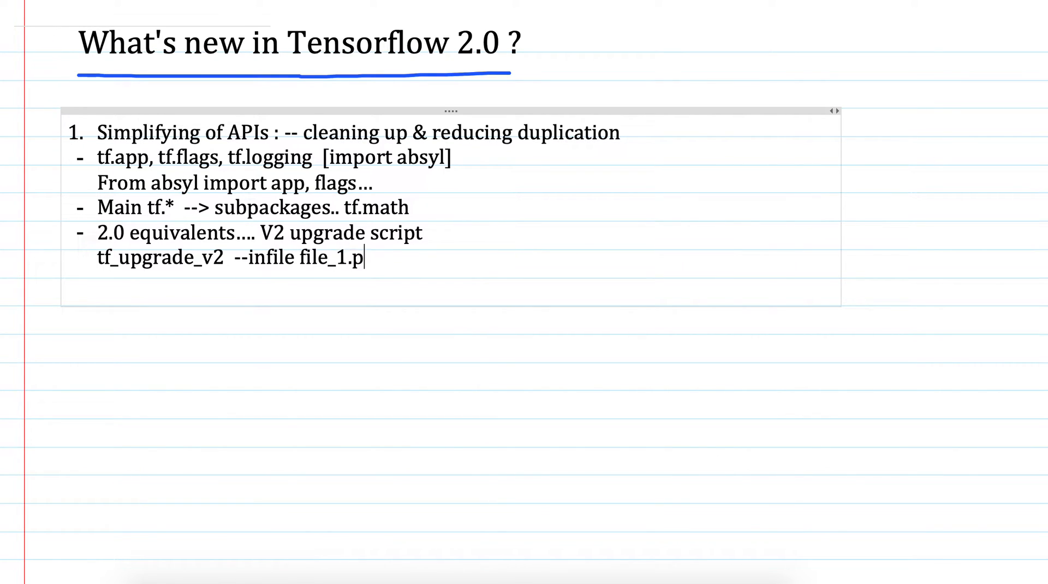
{"action": "type", "text": "y"}
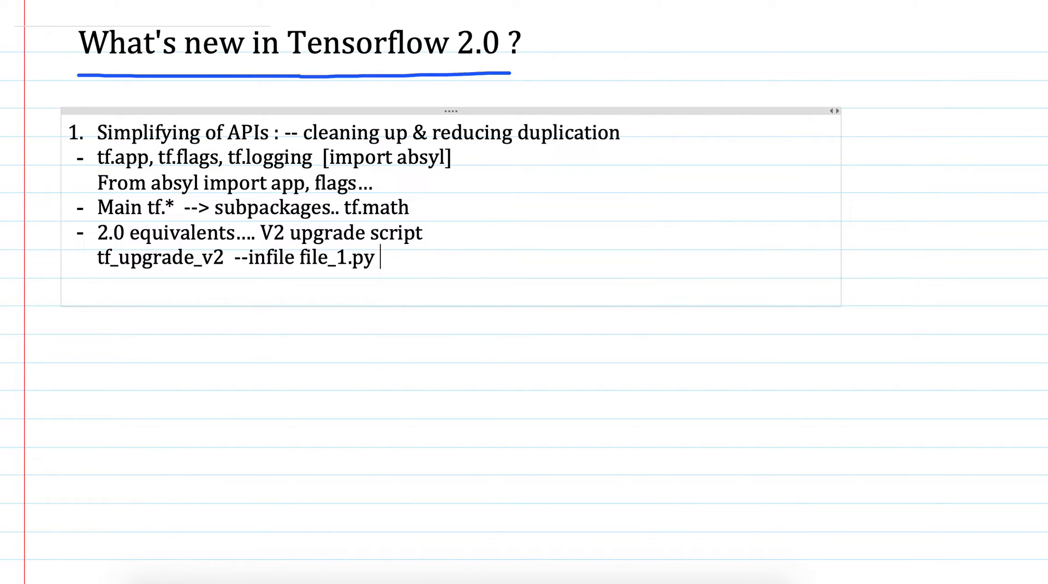
{"action": "type", "text": "--ou"}
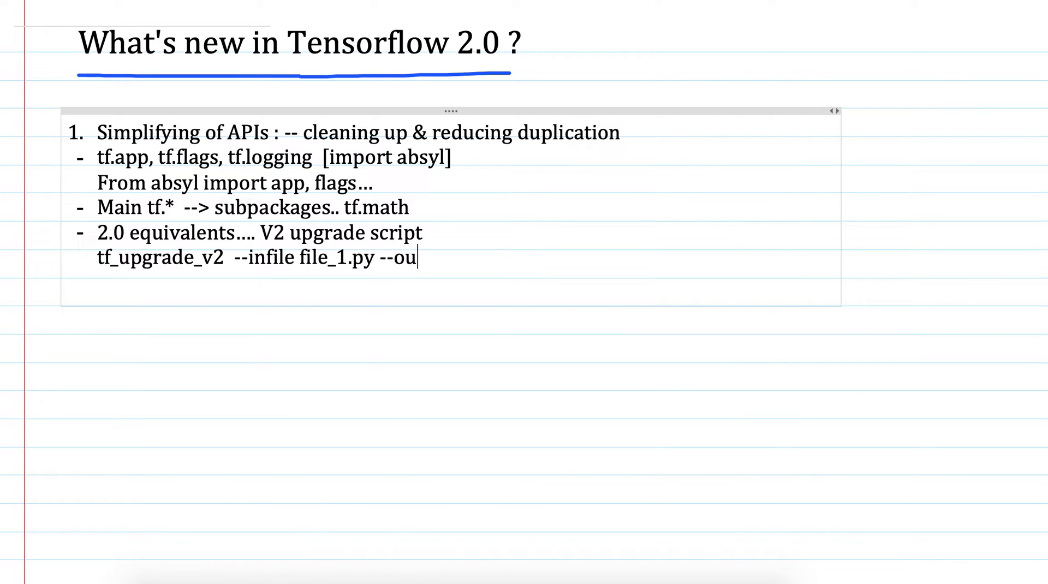
{"action": "type", "text": "tfil"}
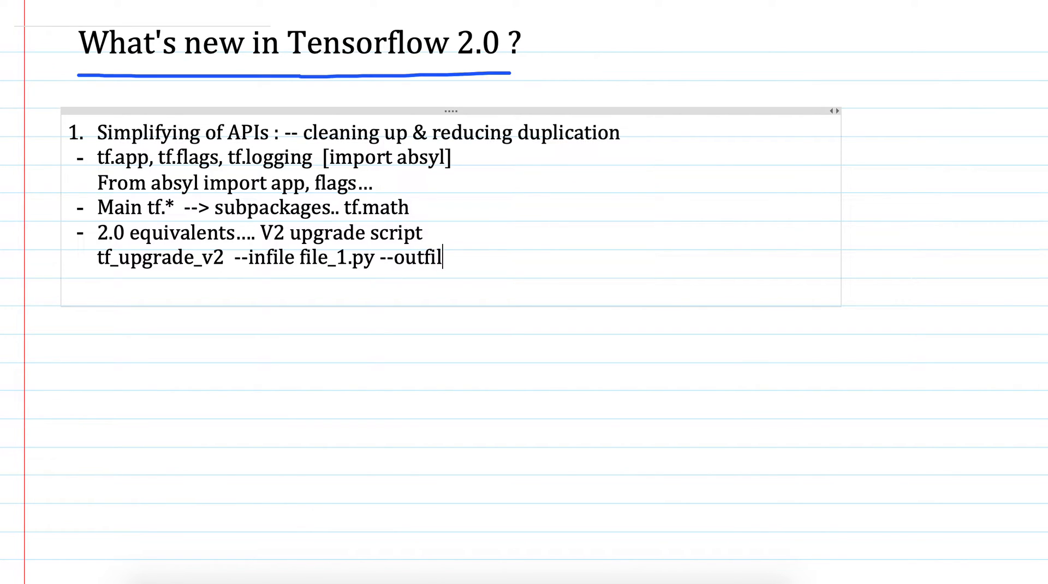
{"action": "type", "text": "e"}
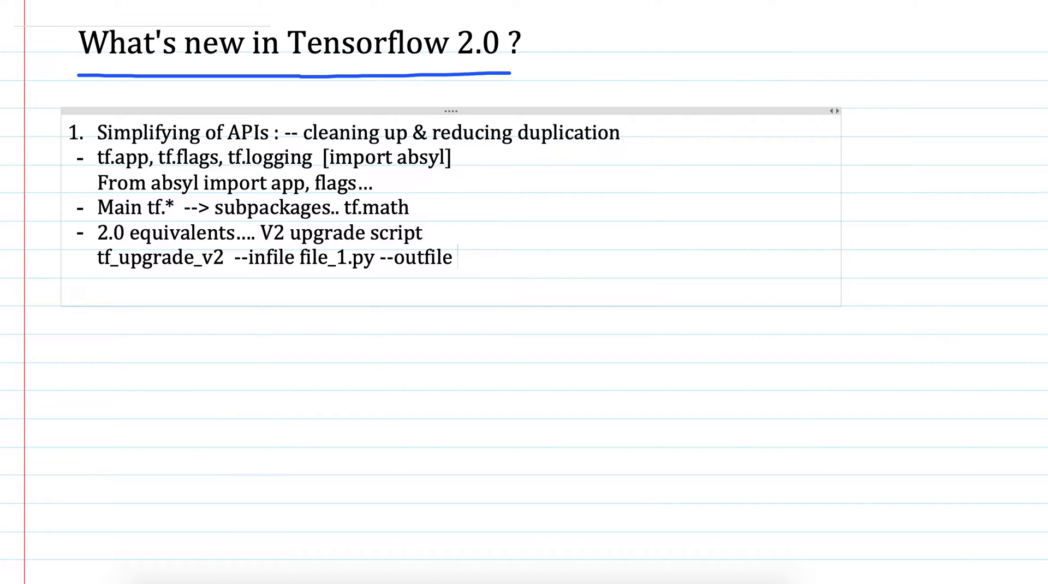
{"action": "type", "text": "fi"}
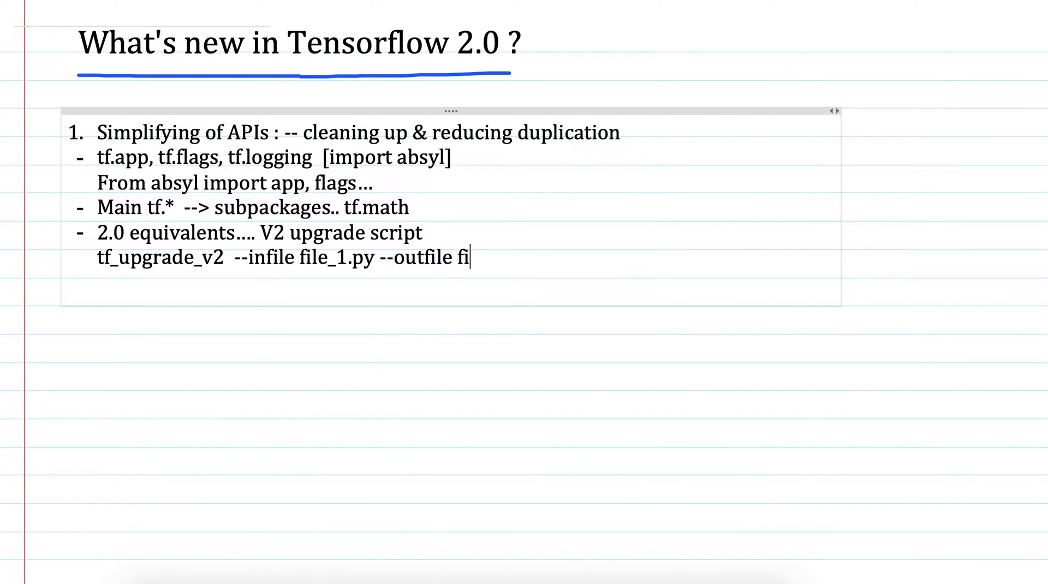
{"action": "type", "text": "le"}
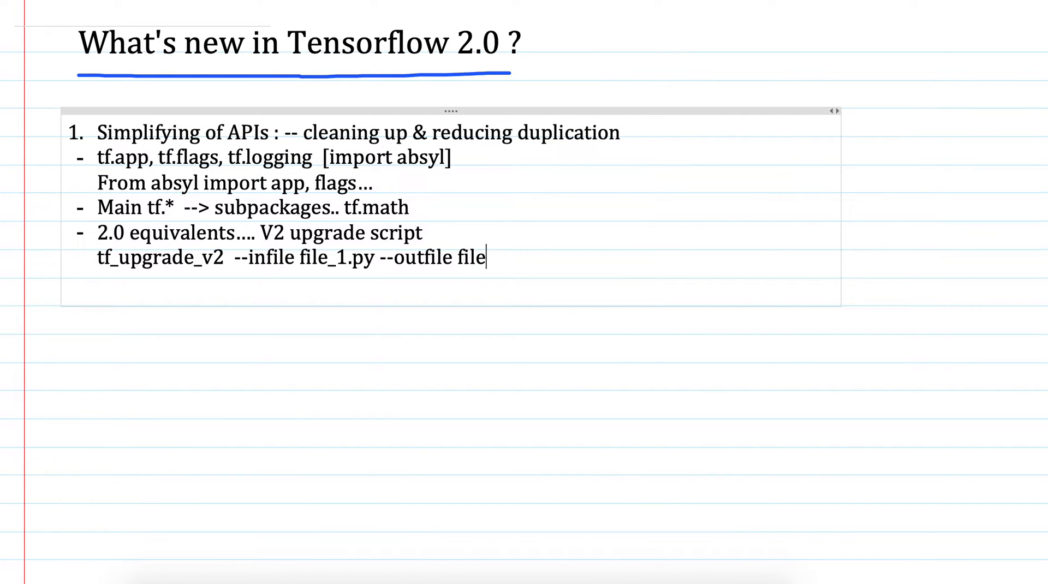
{"action": "type", "text": "-"}
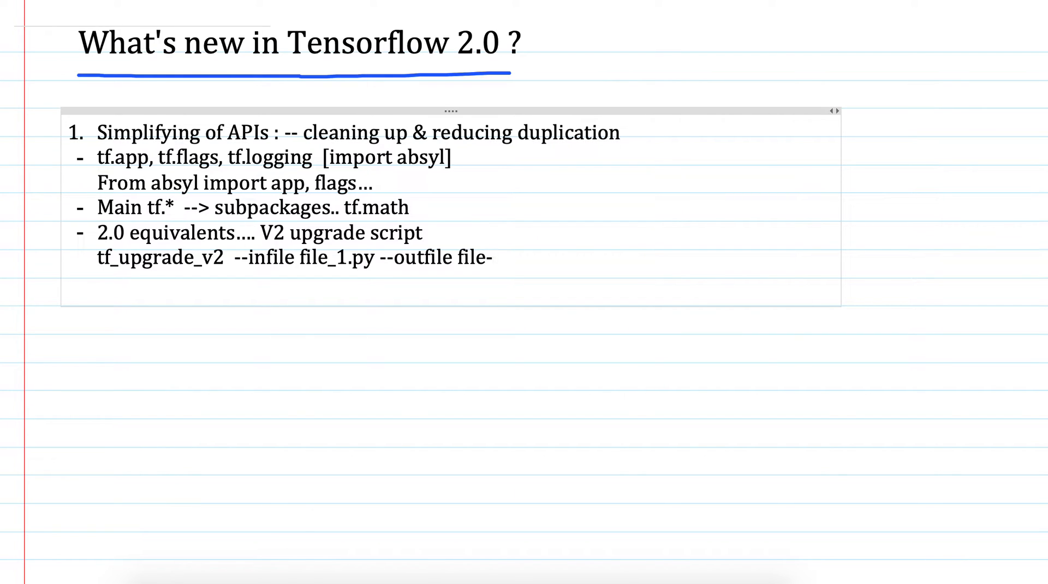
{"action": "type", "text": "2.py"}
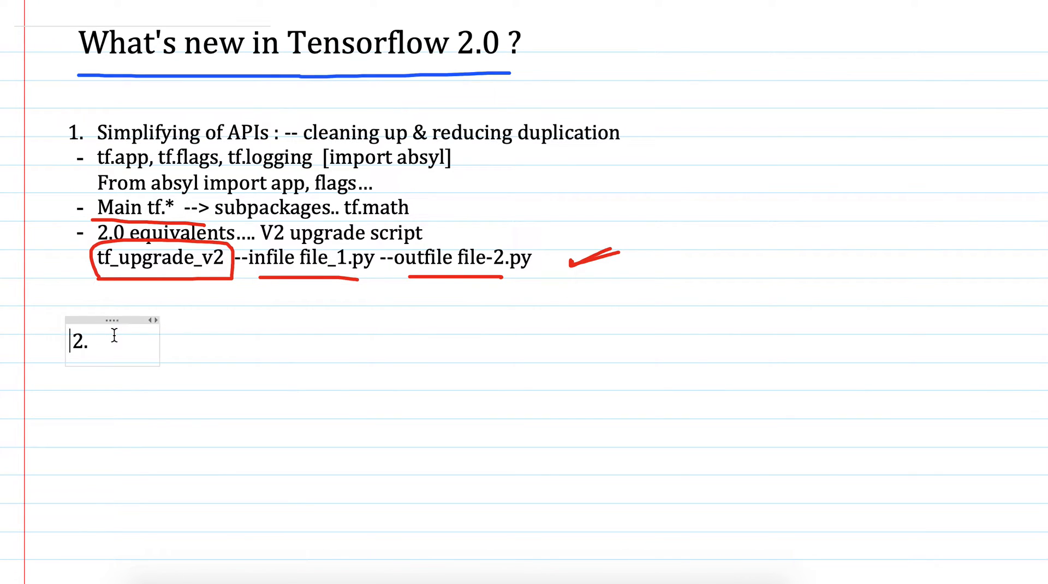
Title note 2 'Eager Execution:' and start an unnumbered line beneath.
{"action": "type", "text": "Eager"}
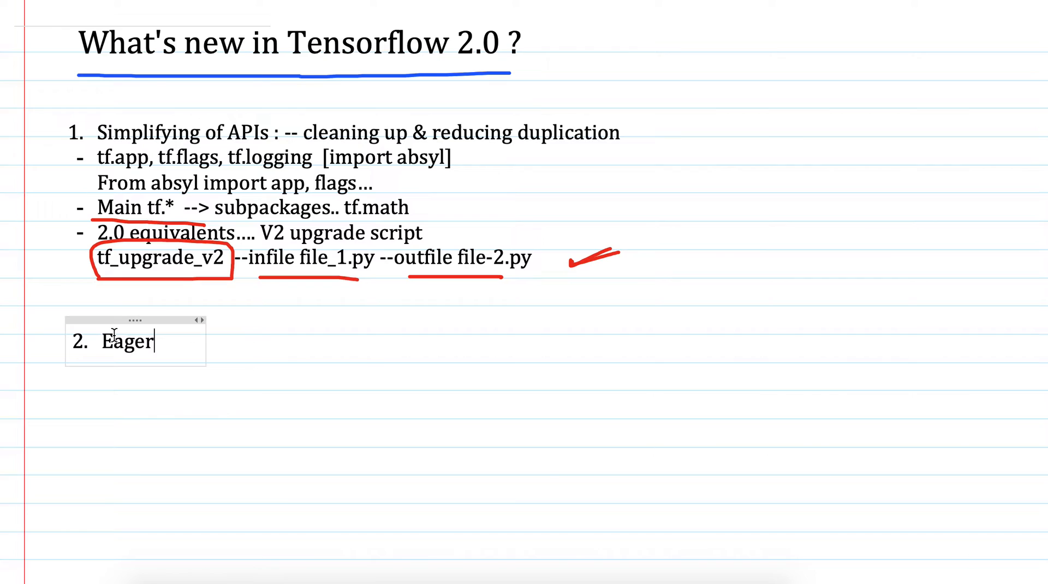
{"action": "type", "text": "Exec"}
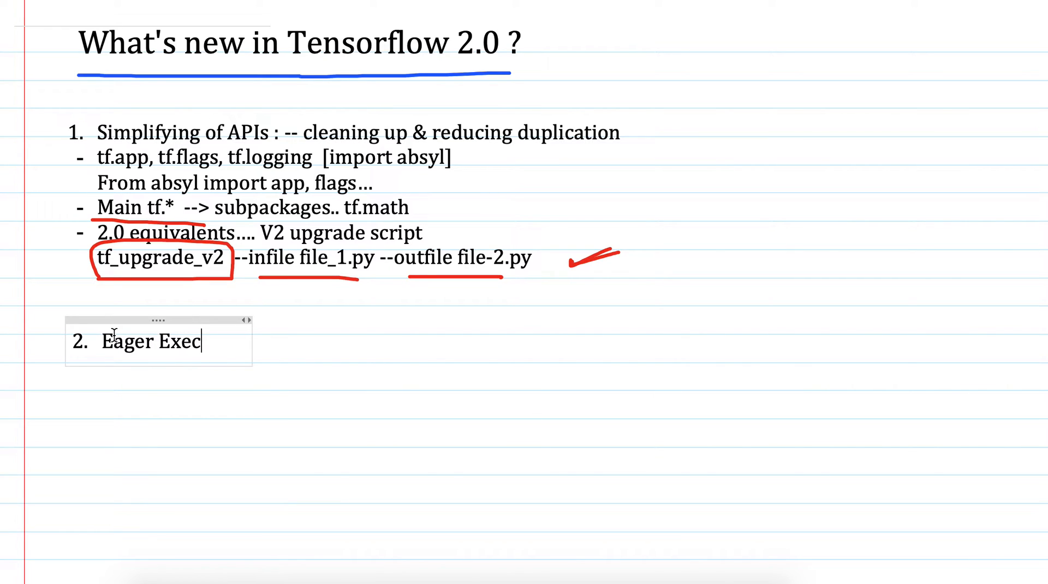
{"action": "type", "text": "ution"}
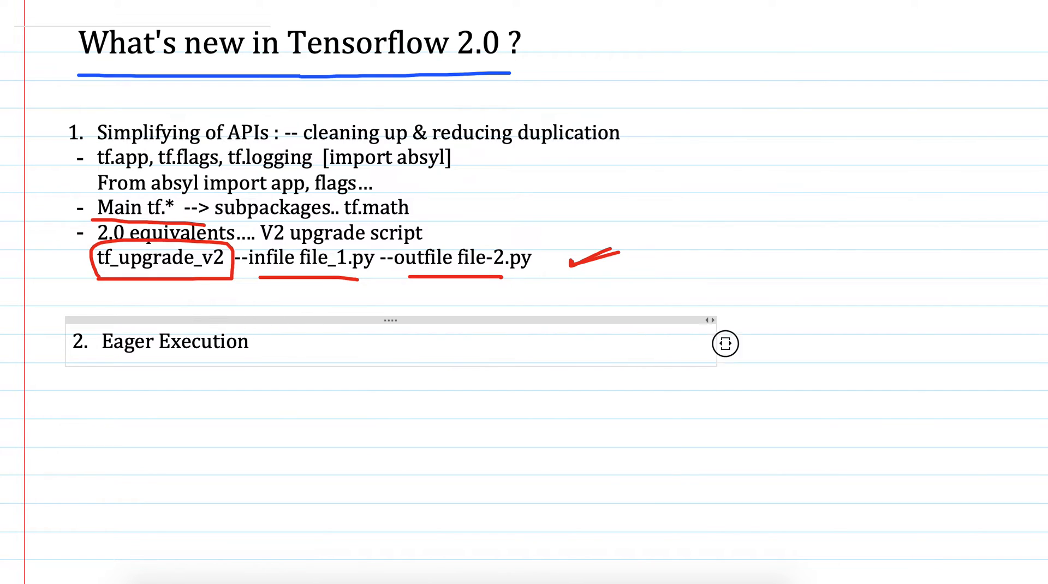
{"action": "type", "text": ":"}
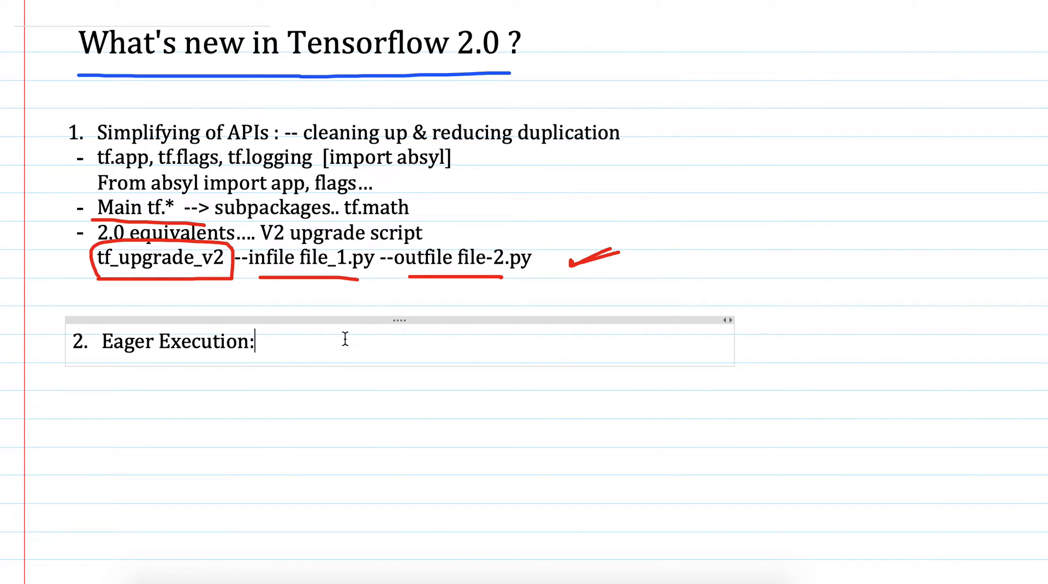
{"action": "key", "text": "Return"}
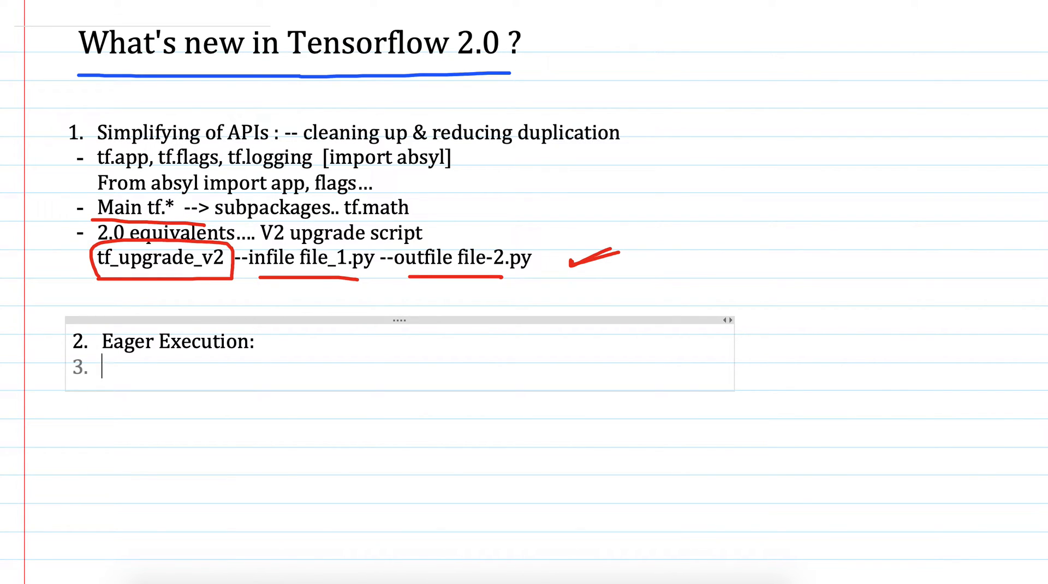
{"action": "key", "text": "Backspace"}
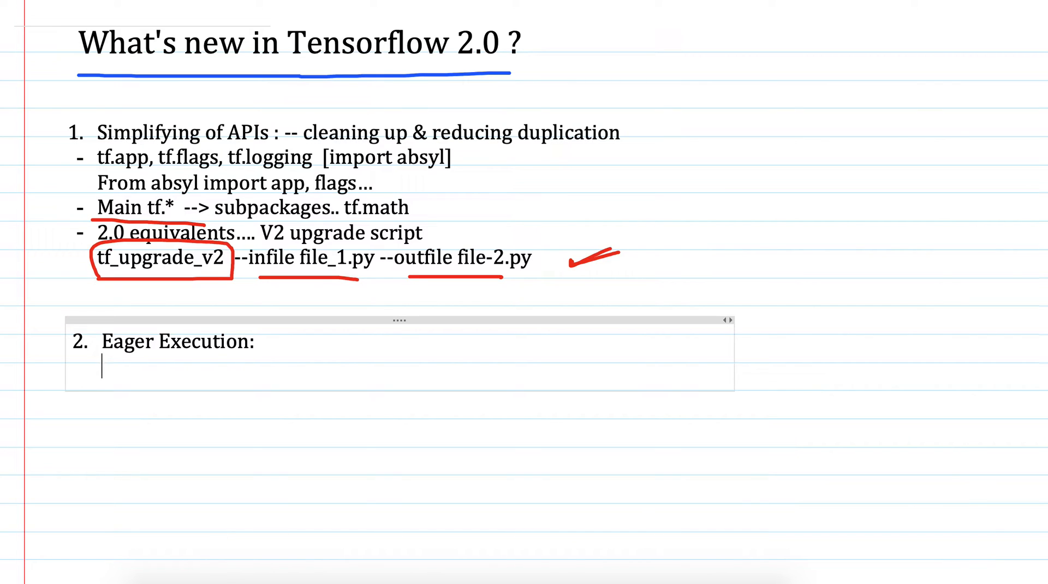
Type 'Immediate execution' and 'tf.Session.run(....)' under Eager Execution.
{"action": "type", "text": "imm"}
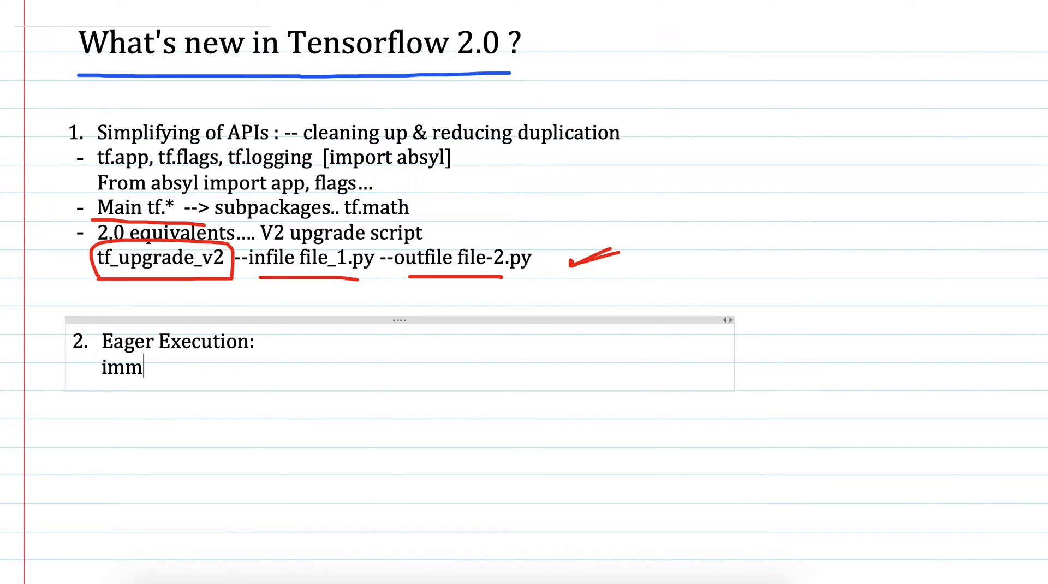
{"action": "type", "text": "ediate execution"}
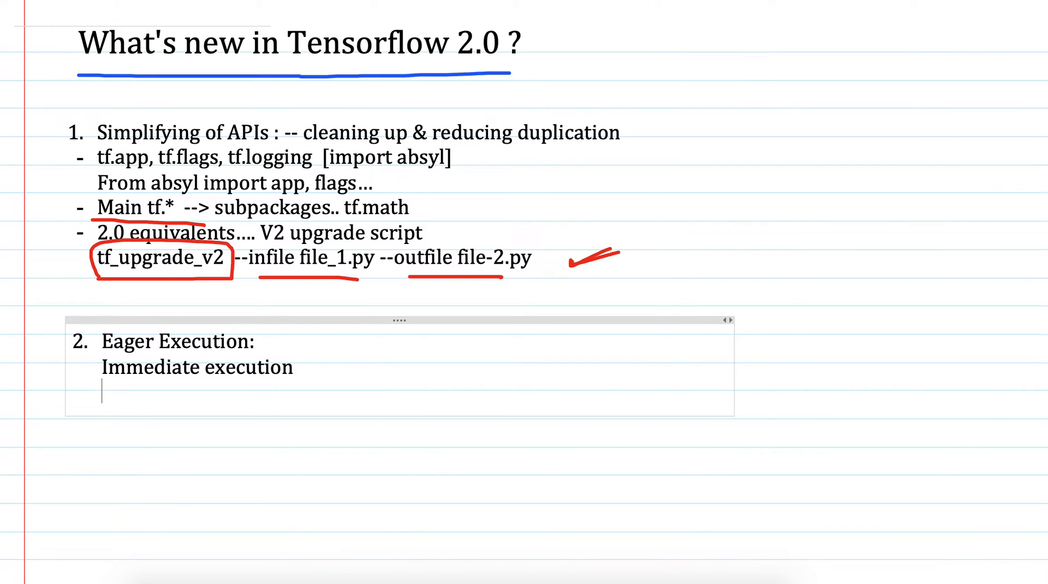
{"action": "type", "text": "Tf.se"}
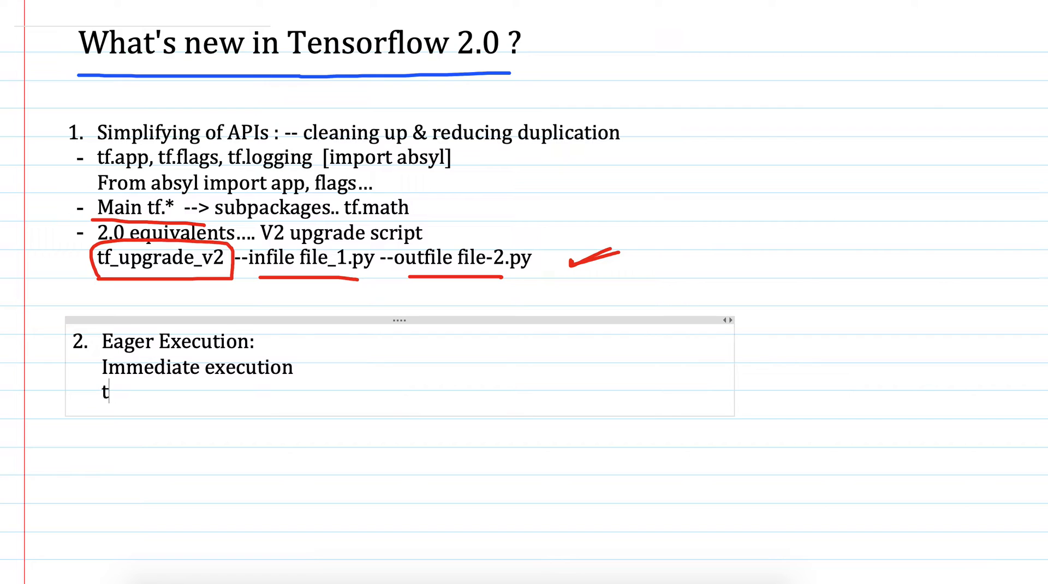
{"action": "type", "text": "Tf."}
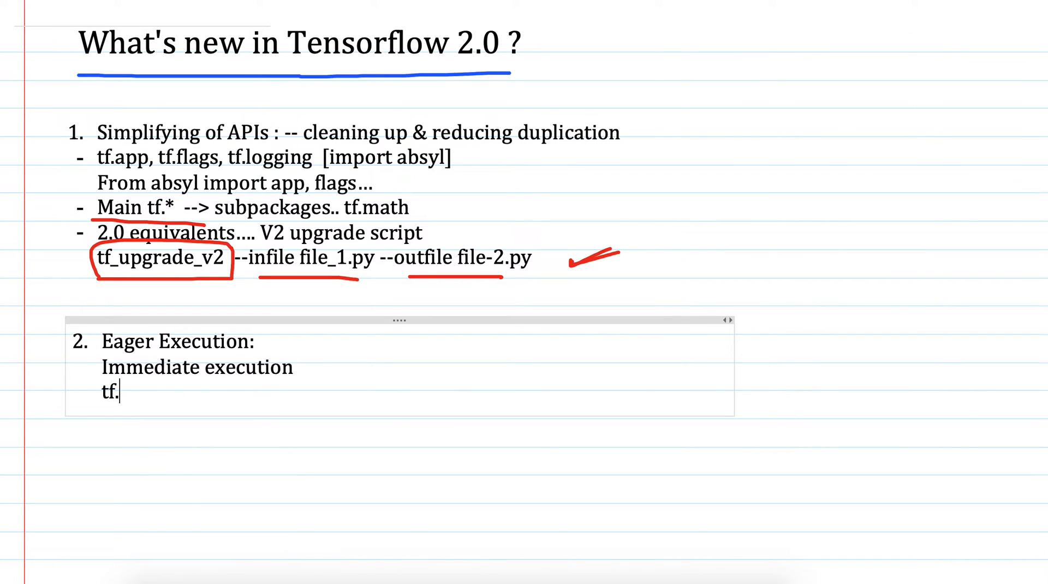
{"action": "type", "text": "Sessio"}
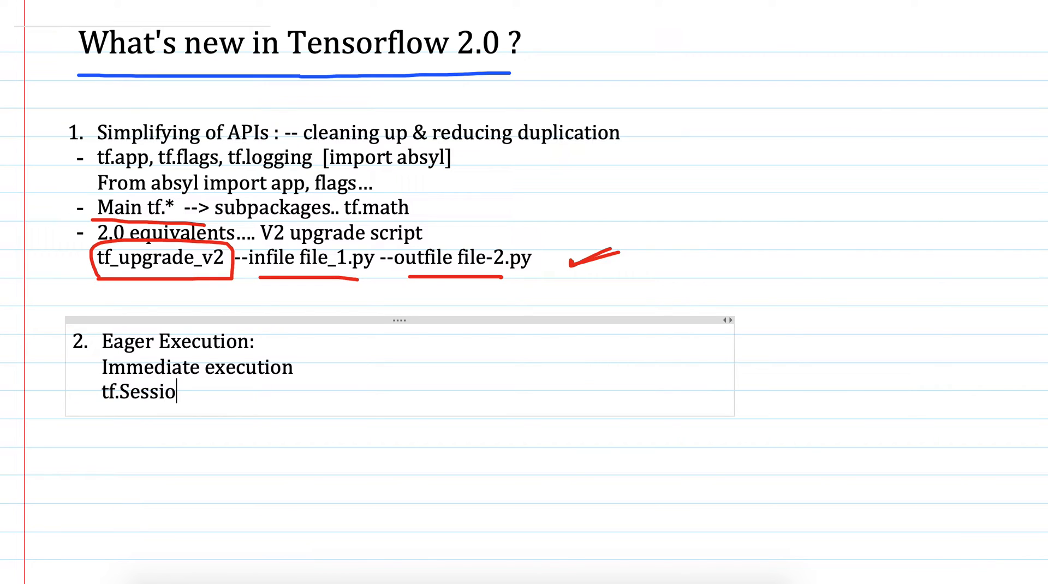
{"action": "type", "text": "n."}
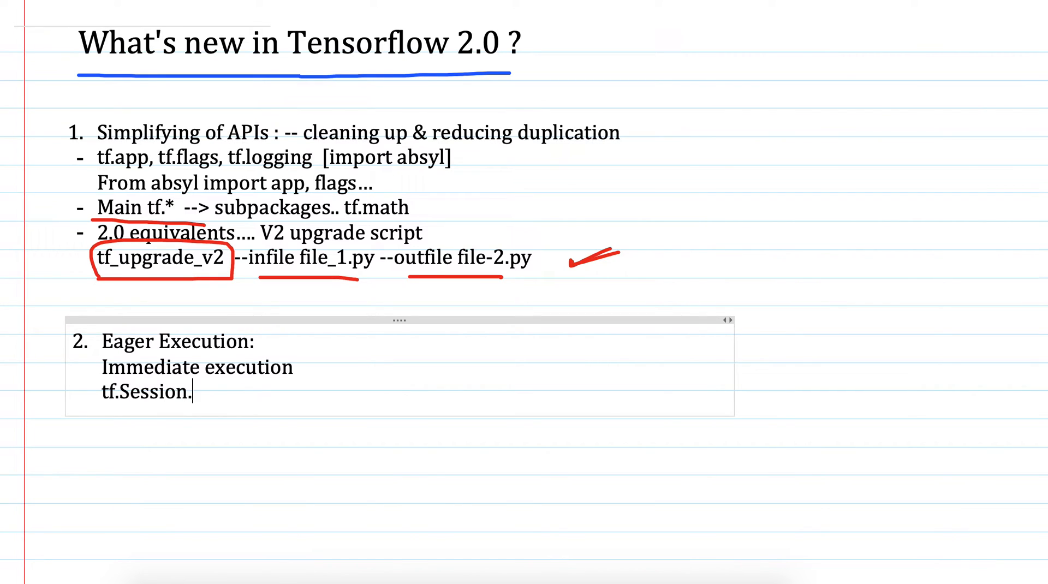
{"action": "type", "text": "run()"}
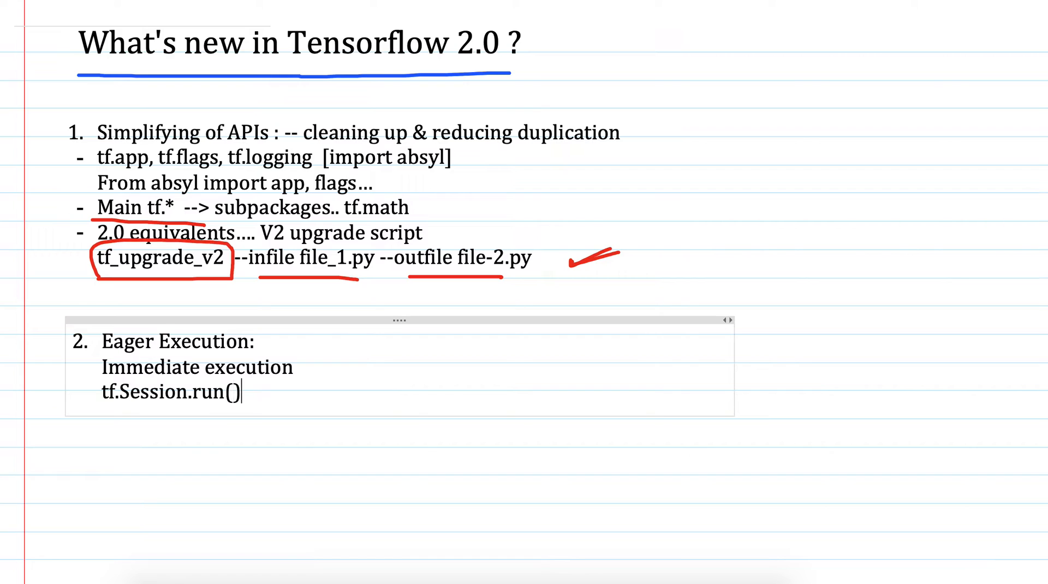
{"action": "type", "text": "...."}
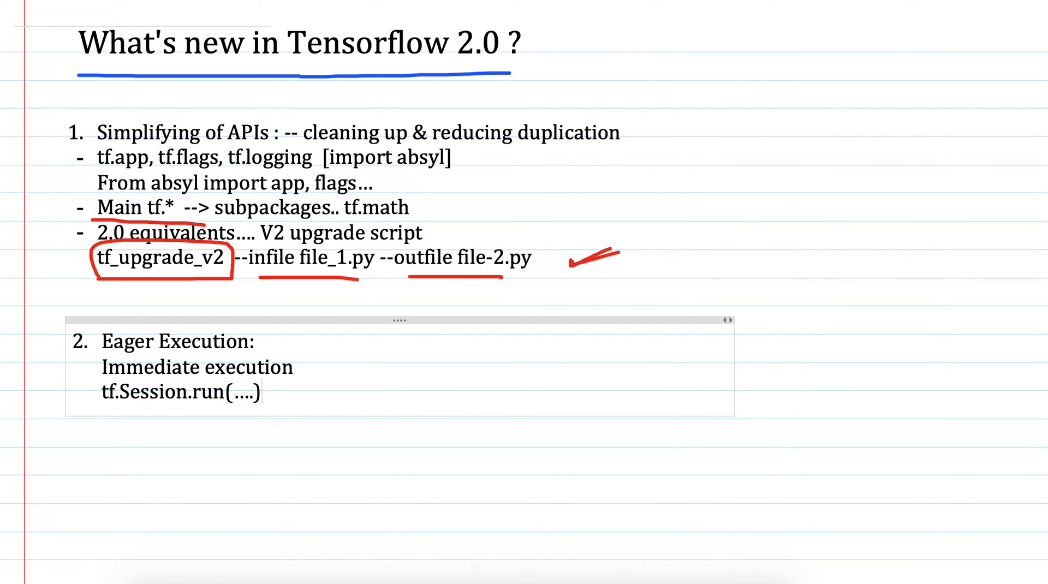
Mark the Session line '-- tf 1.x' and start a new line.
{"action": "type", "text": "--"}
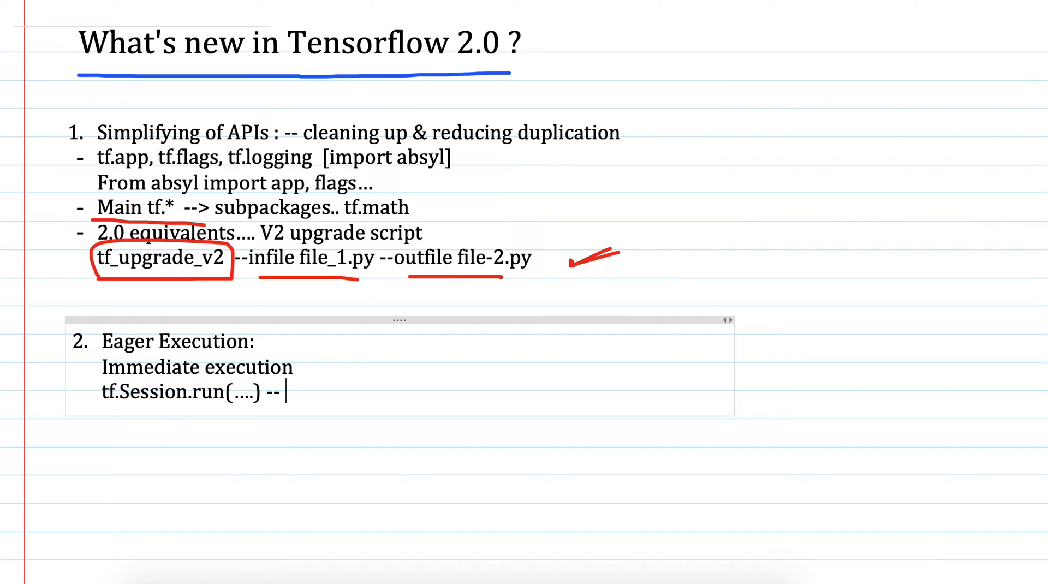
{"action": "type", "text": "tf 1"}
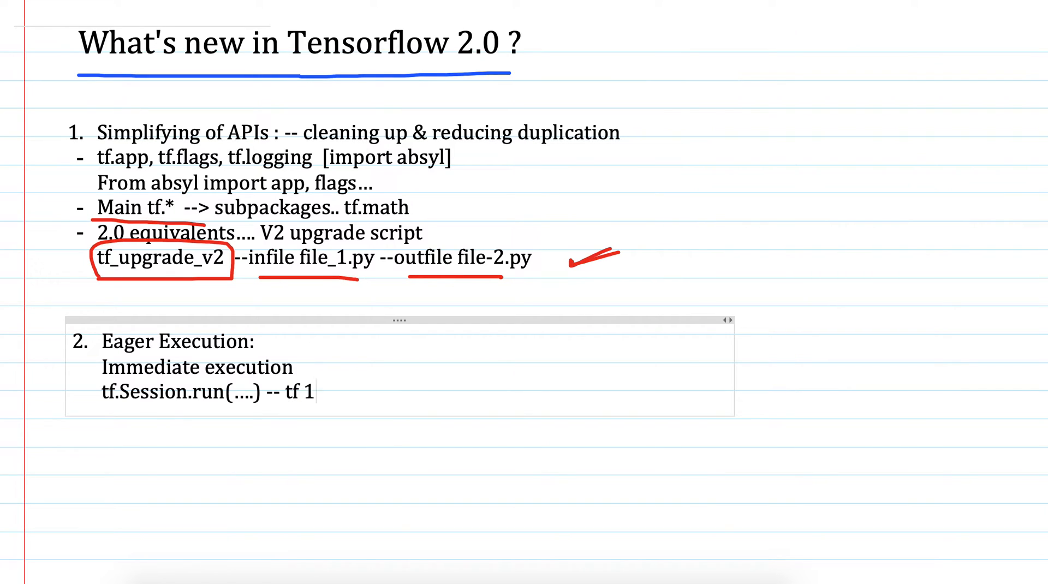
{"action": "type", "text": ".x"}
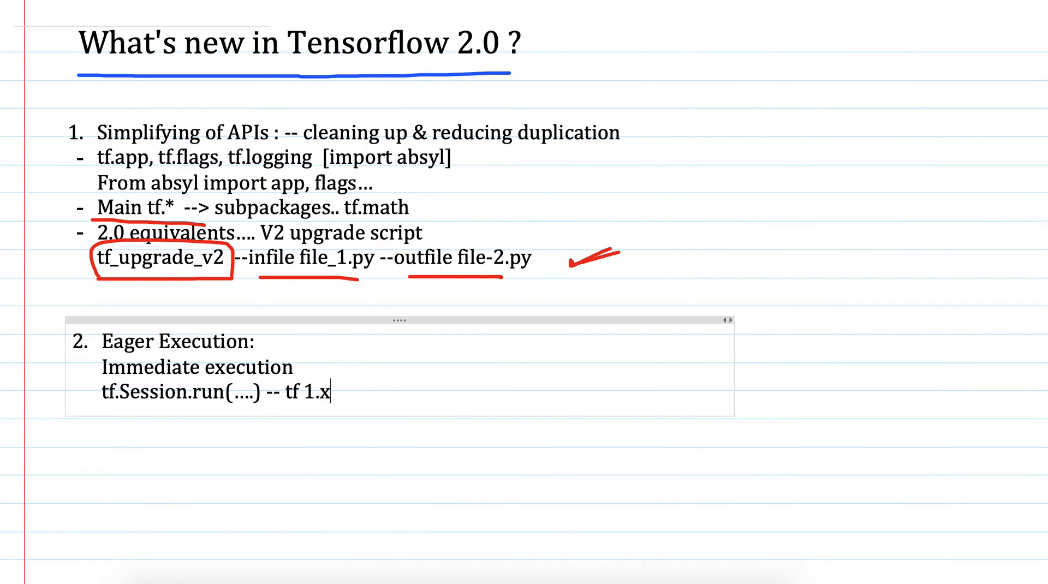
{"action": "key", "text": "Return"}
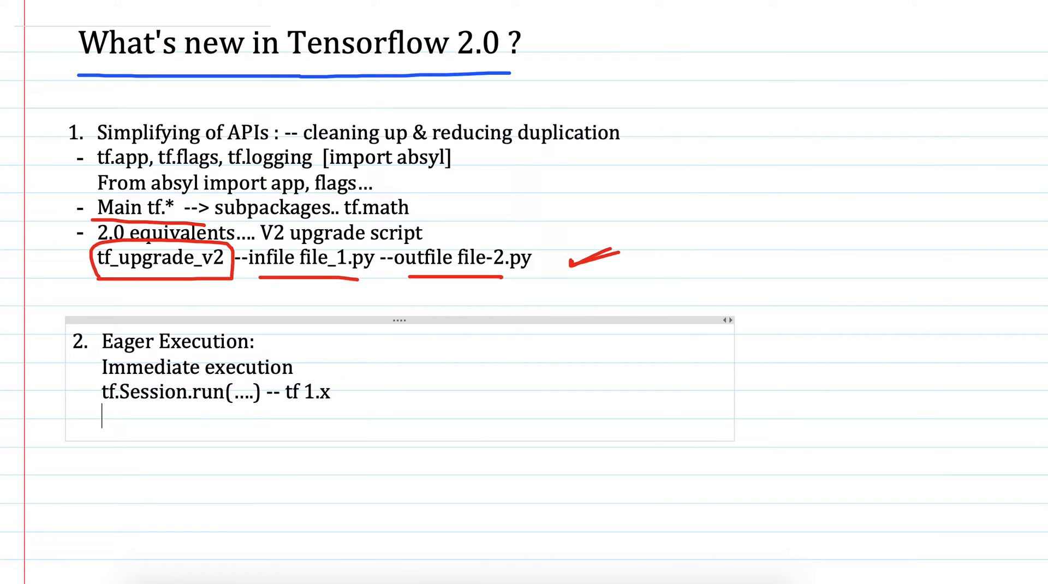
Title note 3 'No more globals:' and start a line beneath.
{"action": "scroll", "scroll_direction": "up", "scroll_amount": 3}
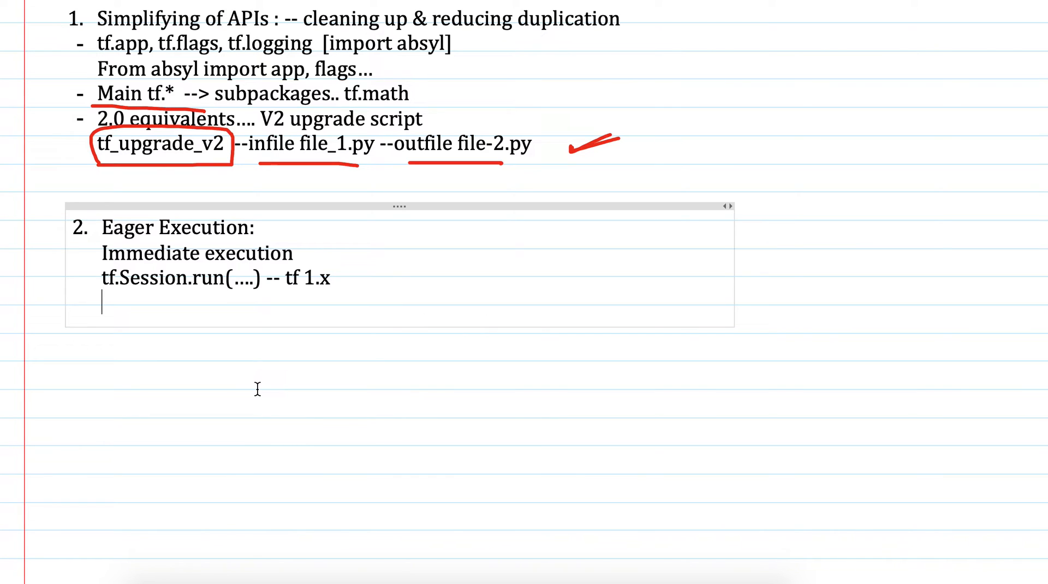
{"action": "mouse_move", "coordinate": [253, 399]}
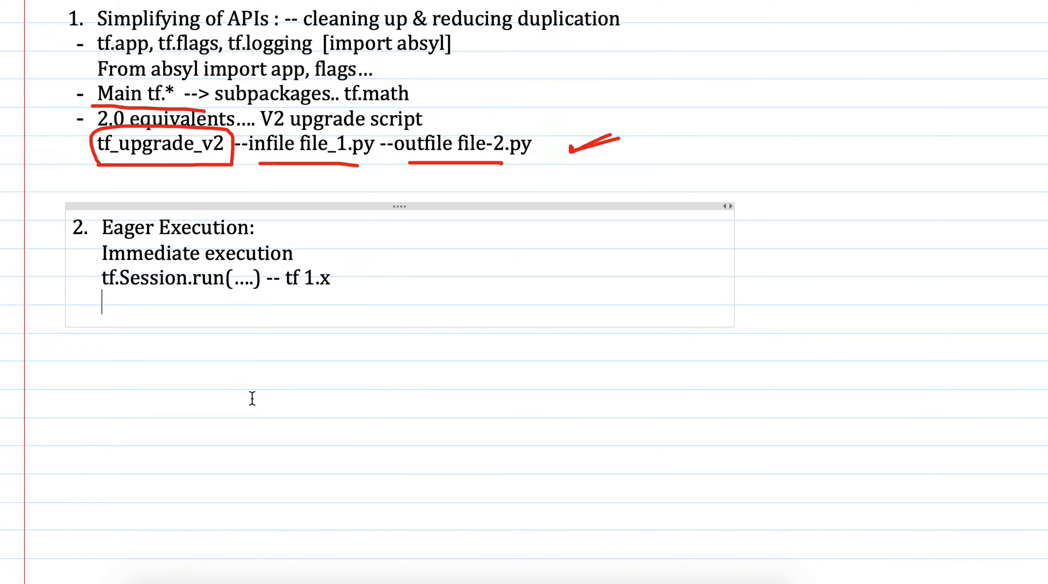
{"action": "mouse_move", "coordinate": [75, 373]}
{"action": "type", "text": "3."}
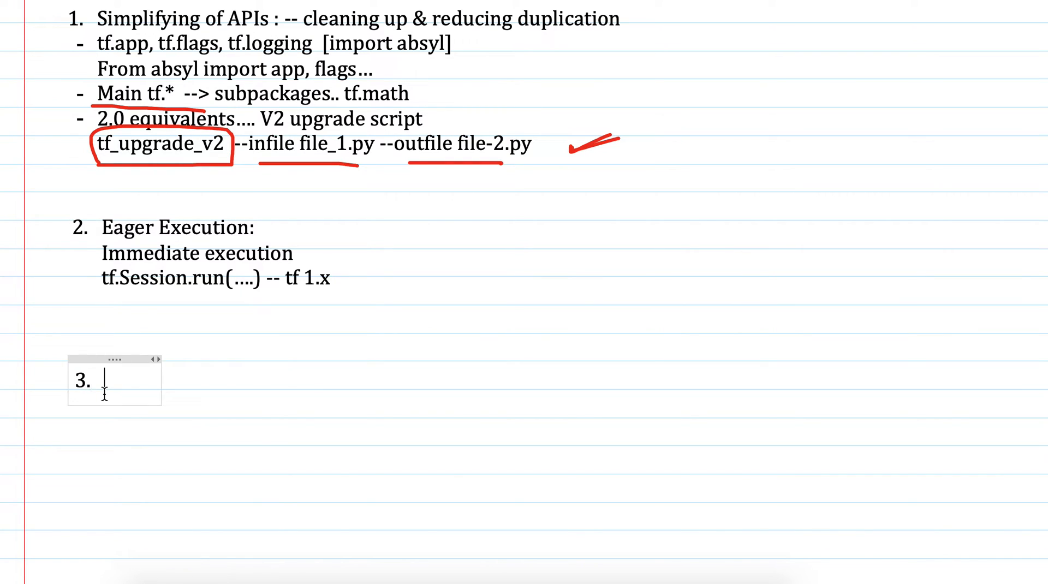
{"action": "type", "text": "No mor"}
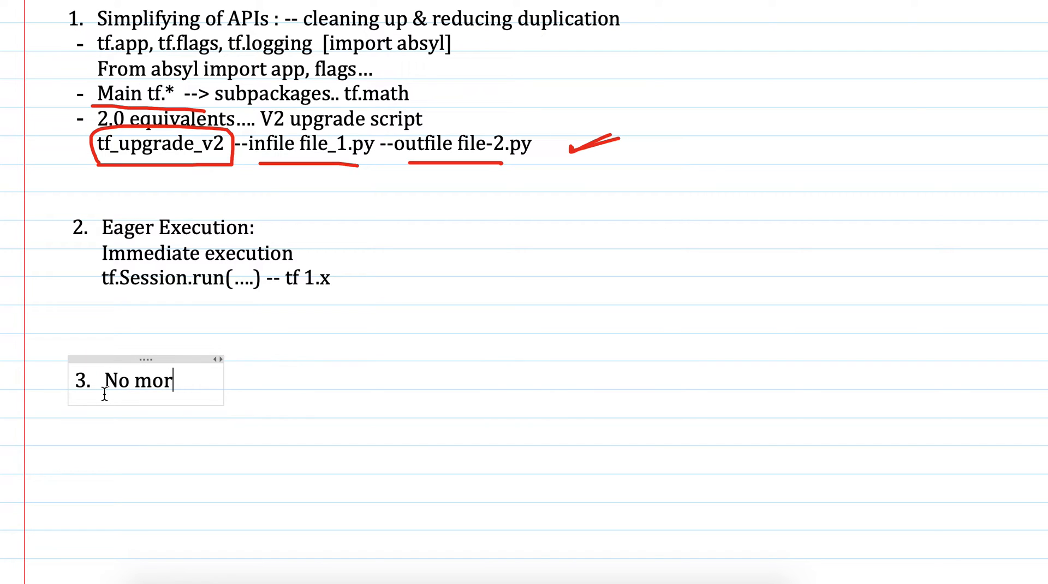
{"action": "type", "text": "e gl"}
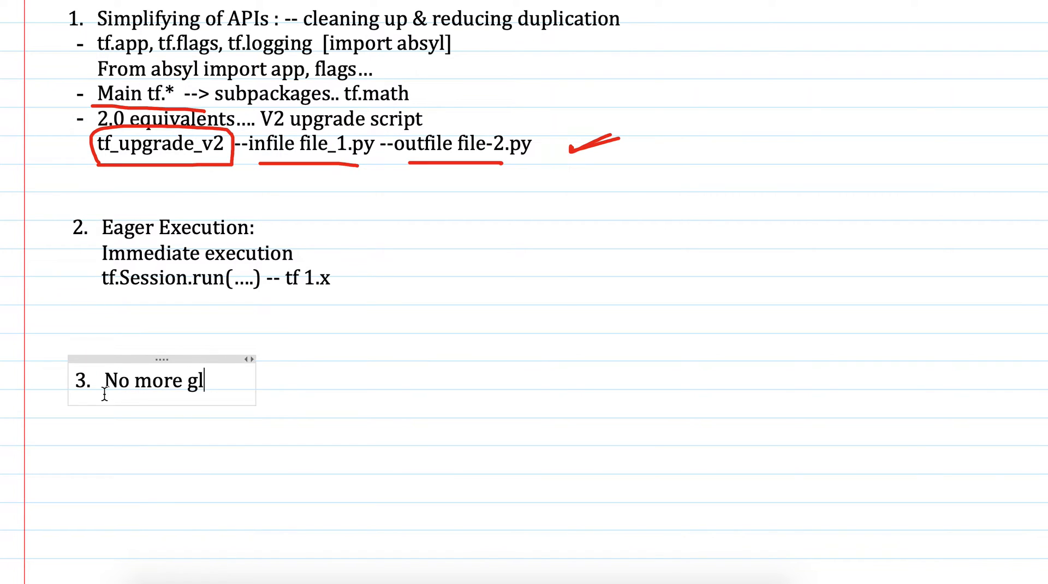
{"action": "type", "text": "obals:"}
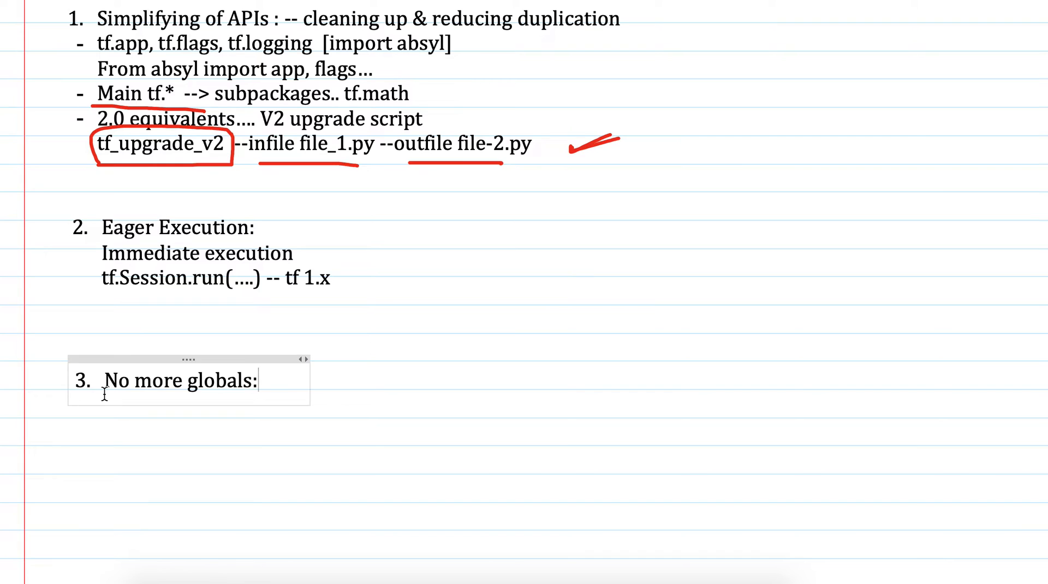
{"action": "key", "text": "Return"}
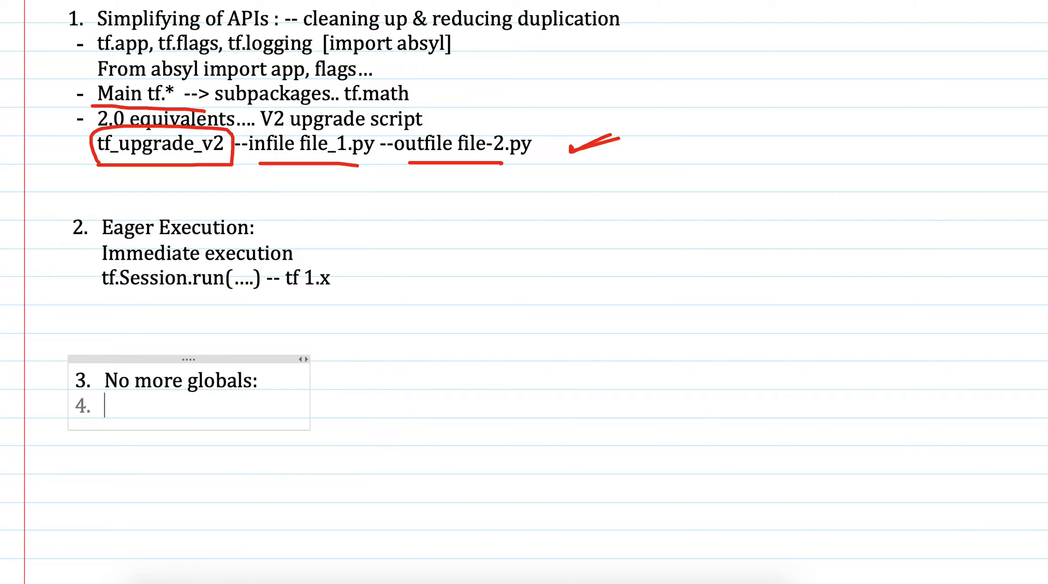
Type 'tf.Variable()' under No more globals.
{"action": "type", "text": "tf"}
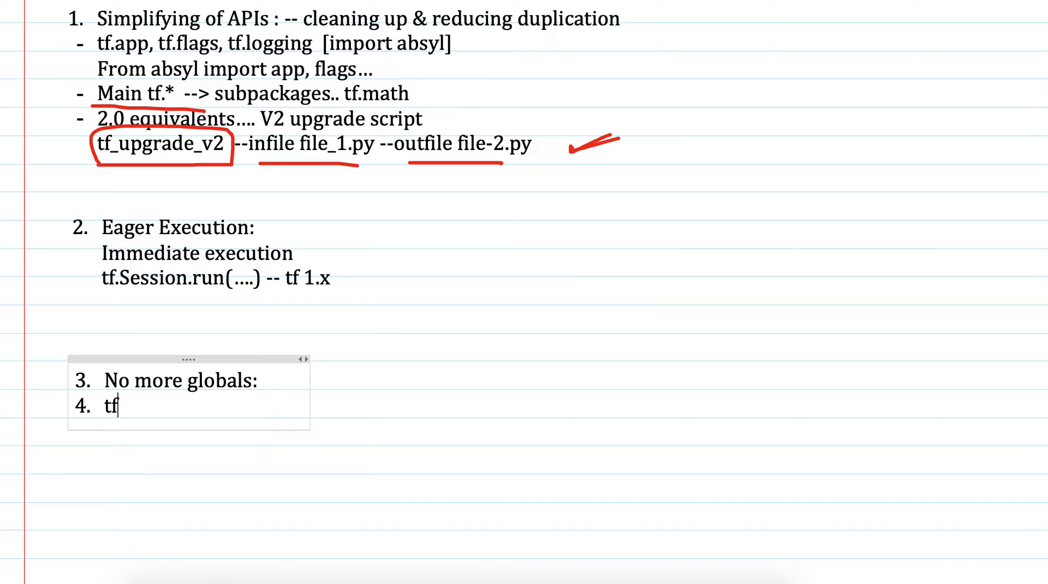
{"action": "type", "text": "Tf."}
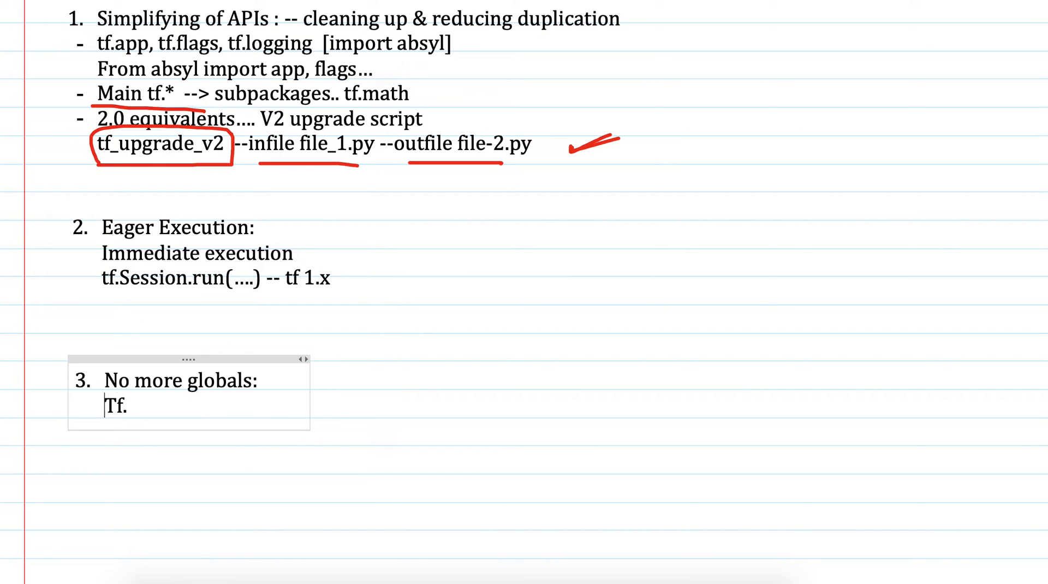
{"action": "type", "text": "tf."}
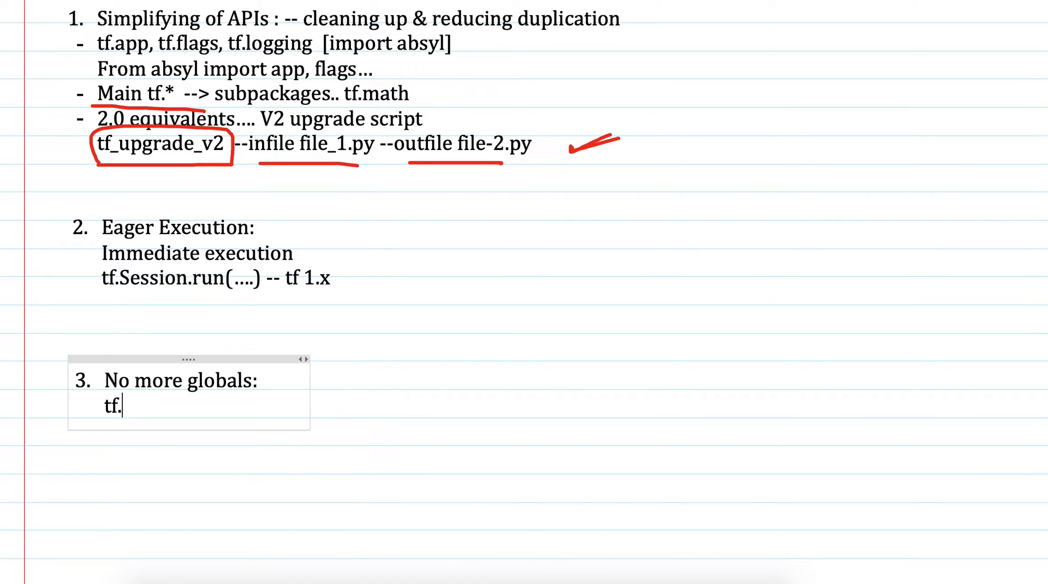
{"action": "type", "text": "Var"}
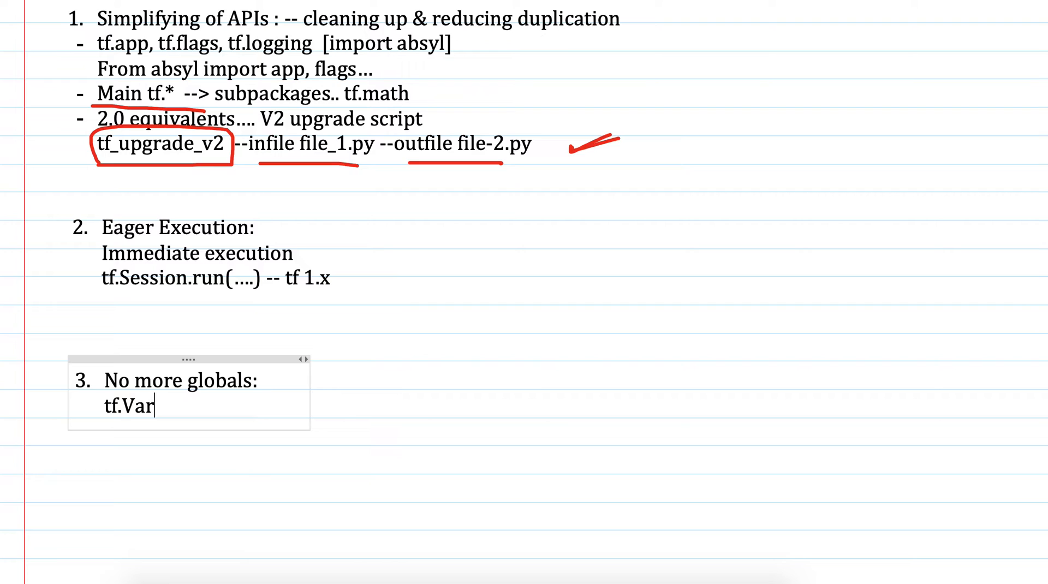
{"action": "type", "text": "iable"}
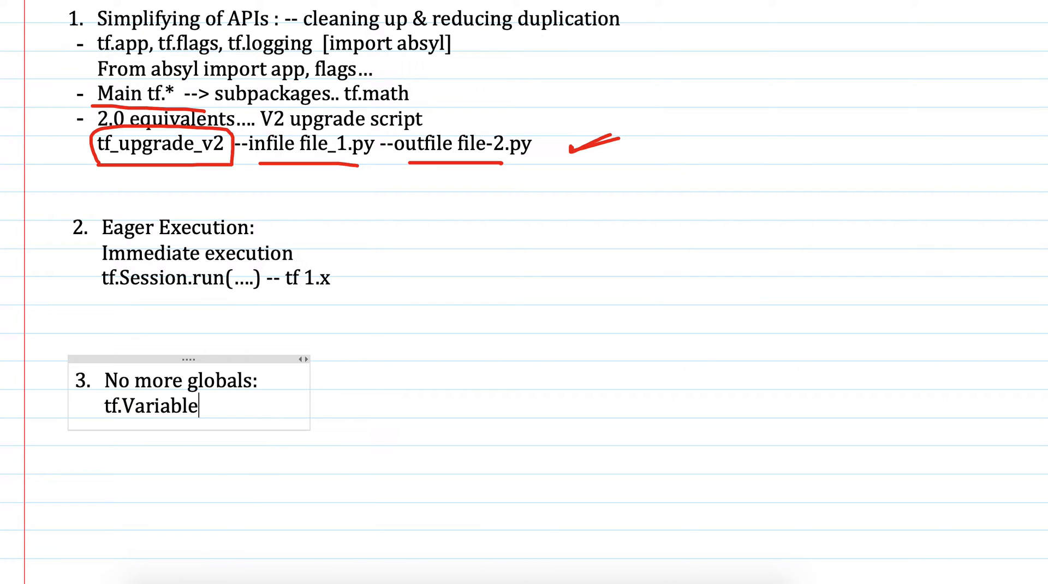
{"action": "type", "text": "()"}
{"action": "type", "text": "Helper met"}
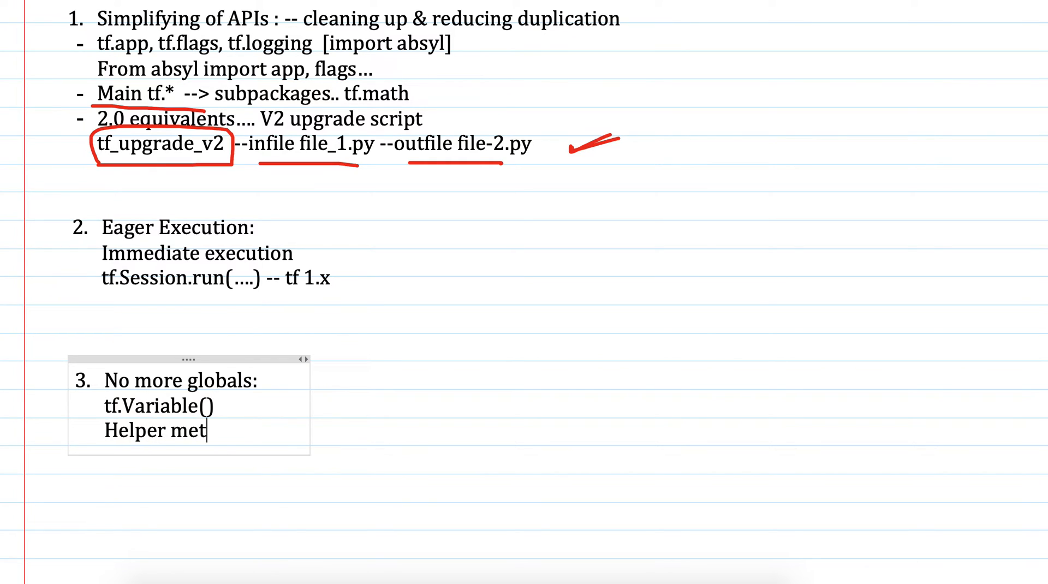
List helper methods tf.get_global_step() and tf.global_variables_initializer().
{"action": "type", "text": "hods ---"}
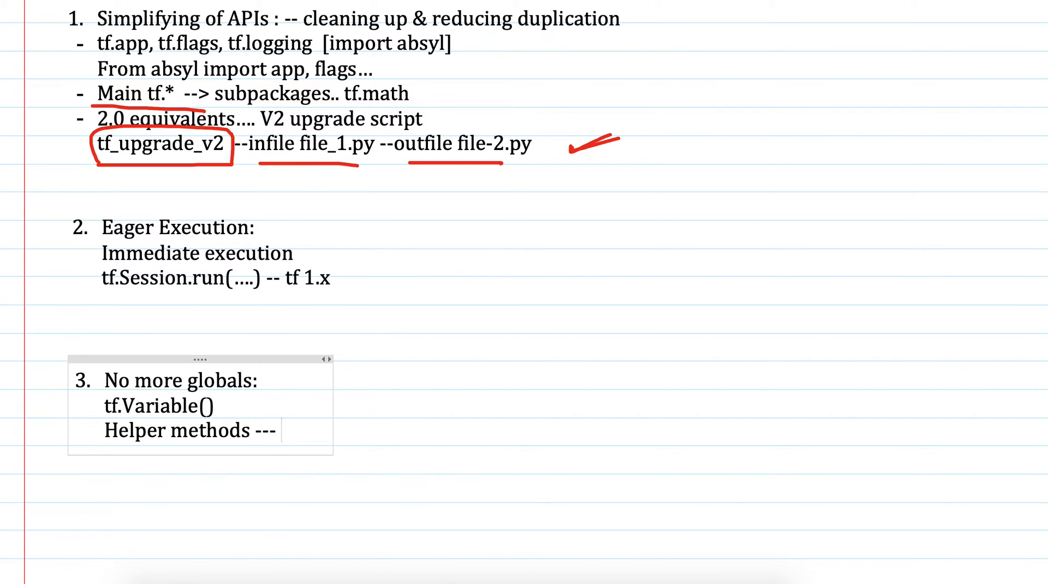
{"action": "type", "text": "tf."}
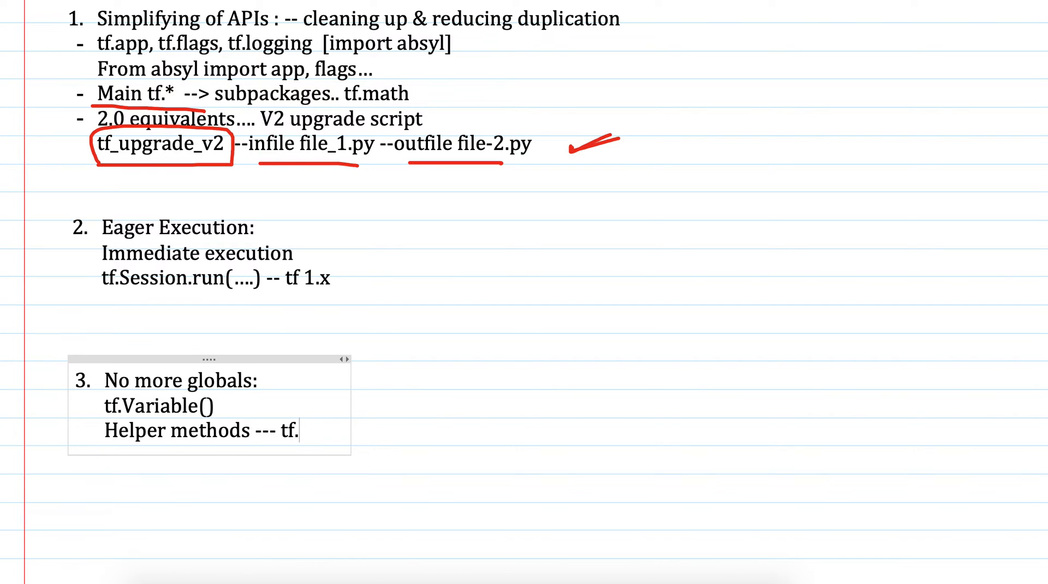
{"action": "type", "text": "."}
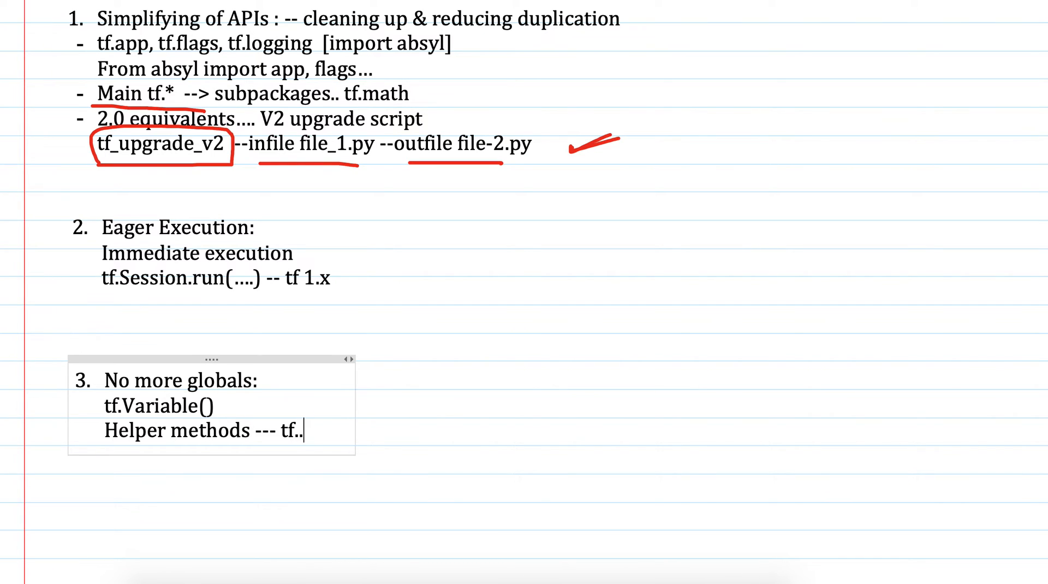
{"action": "type", "text": "get"}
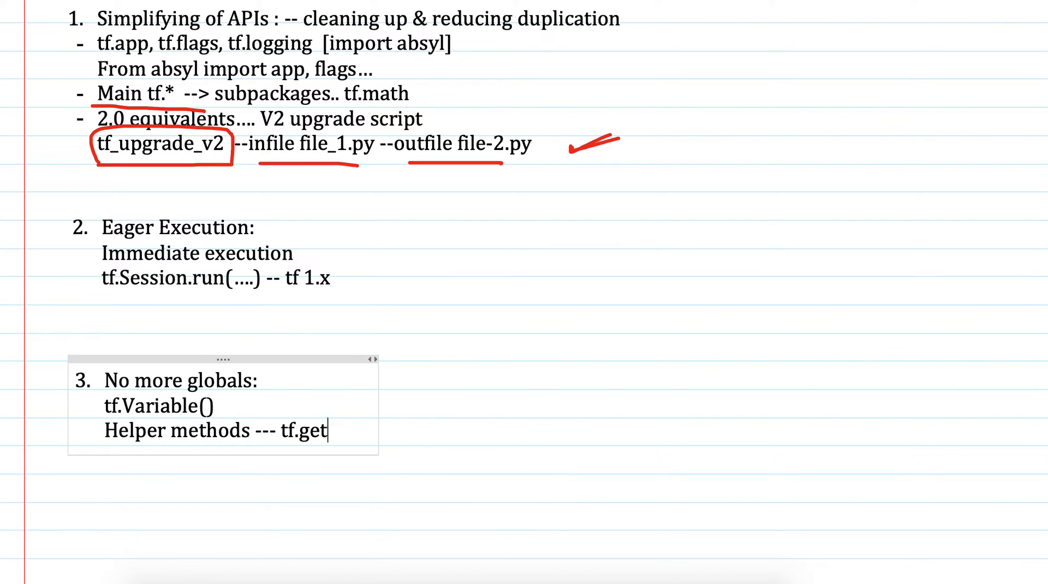
{"action": "type", "text": "_"}
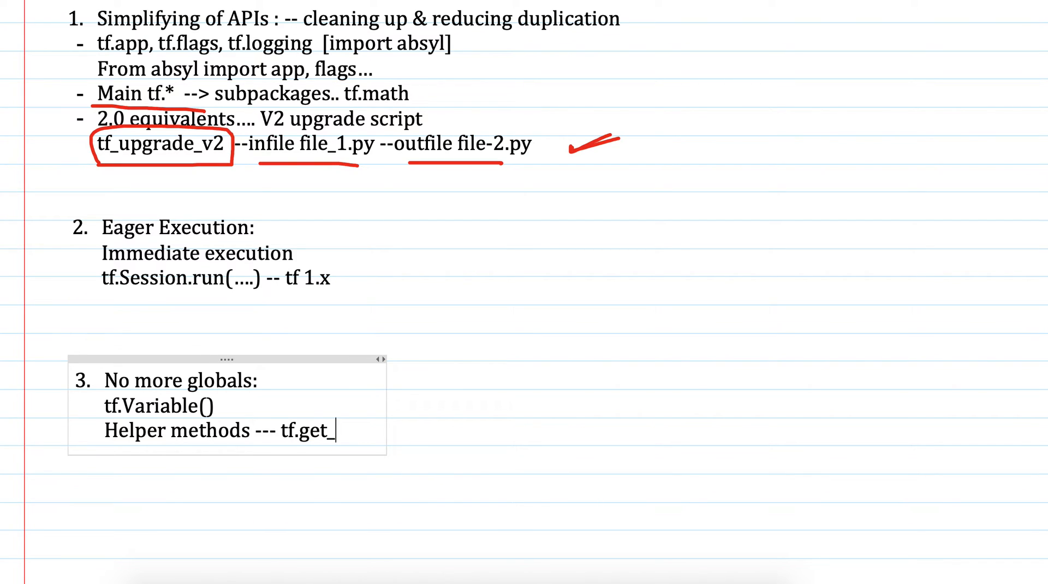
{"action": "type", "text": "glov"}
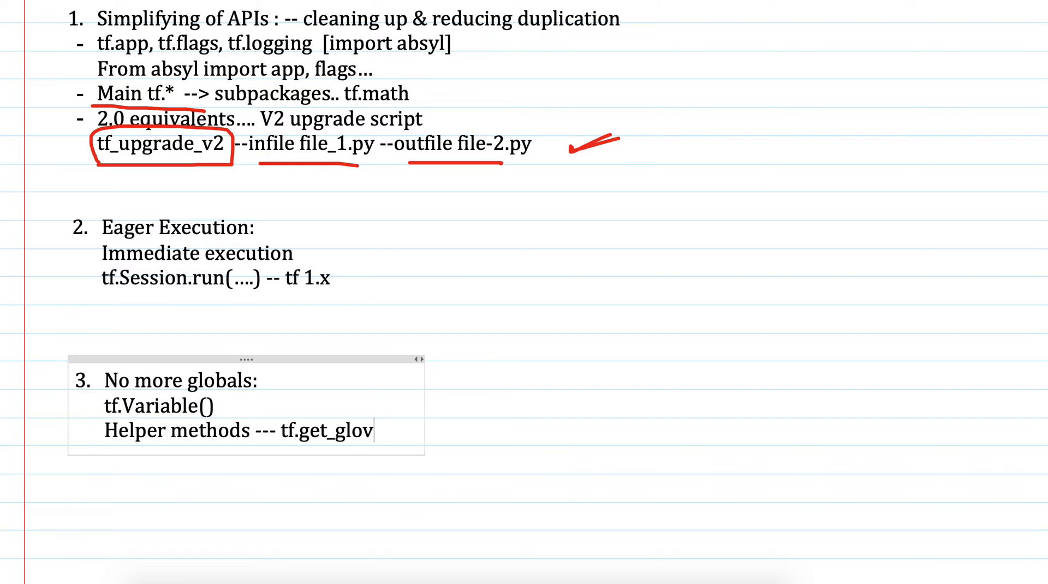
{"action": "type", "text": "al"}
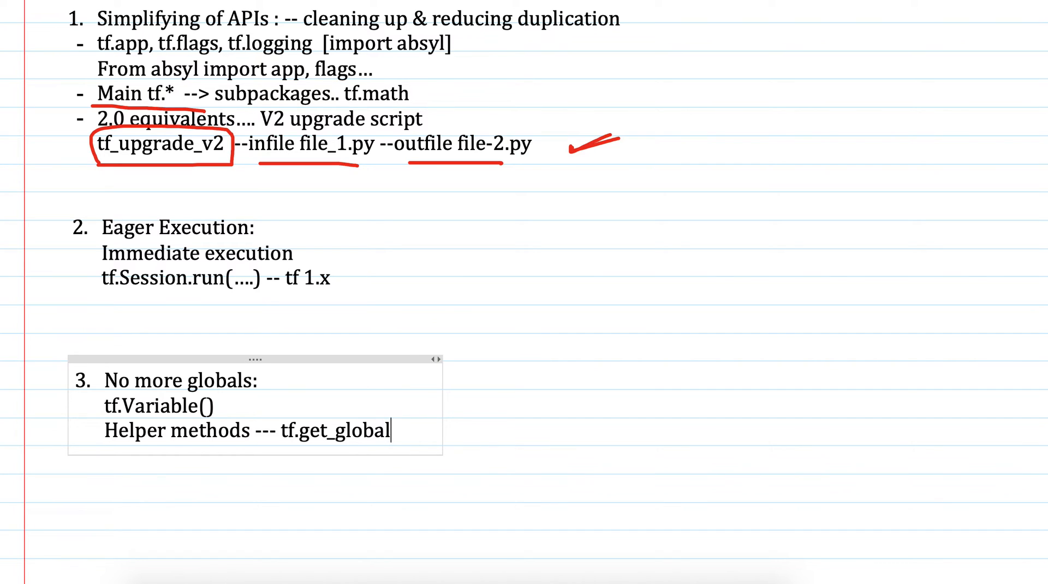
{"action": "type", "text": "_step("}
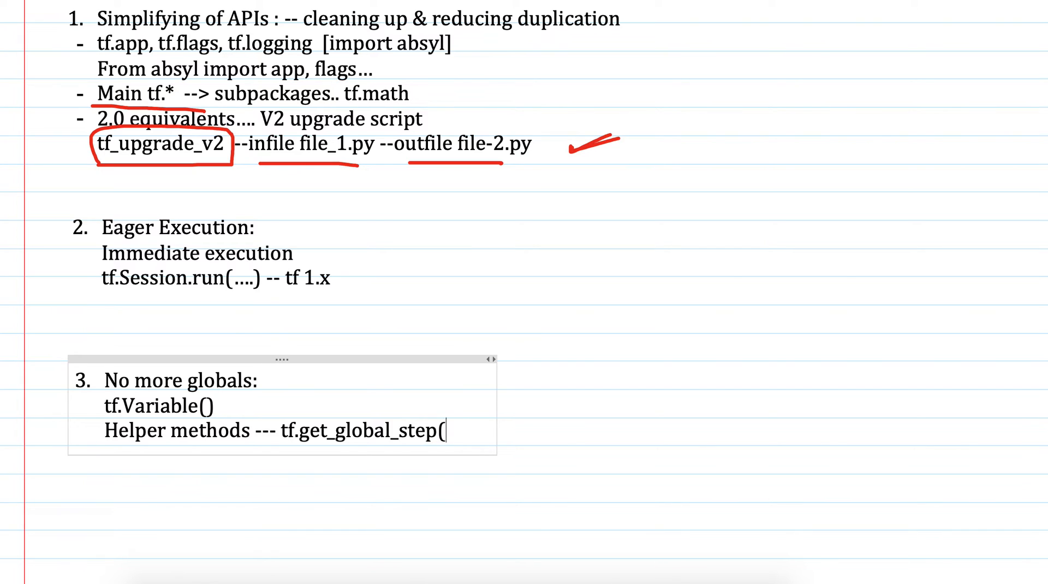
{"action": "type", "text": ")"}
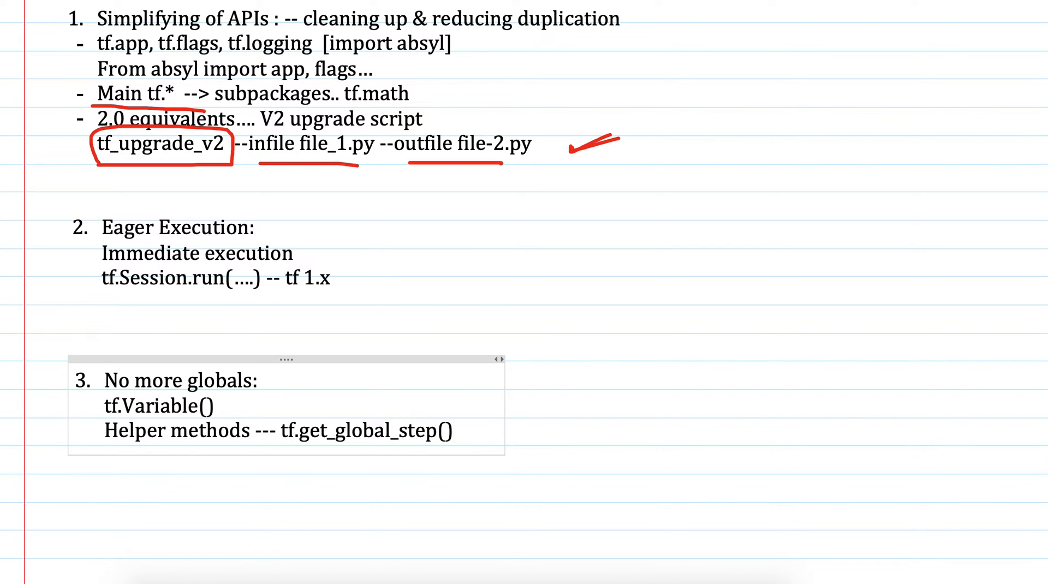
{"action": "type", "text": ", tf.gl"}
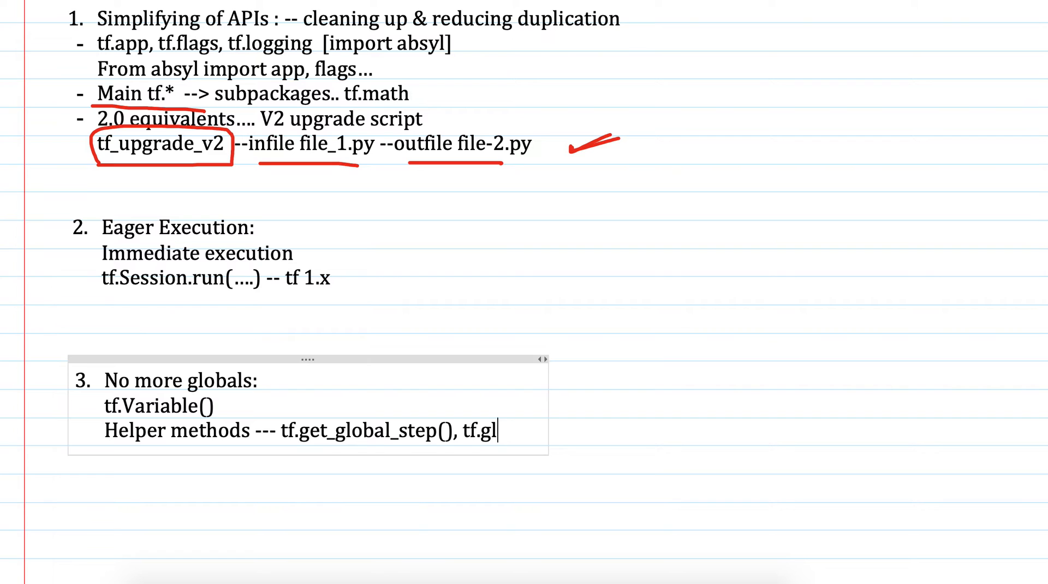
{"action": "type", "text": "obal_variables init"}
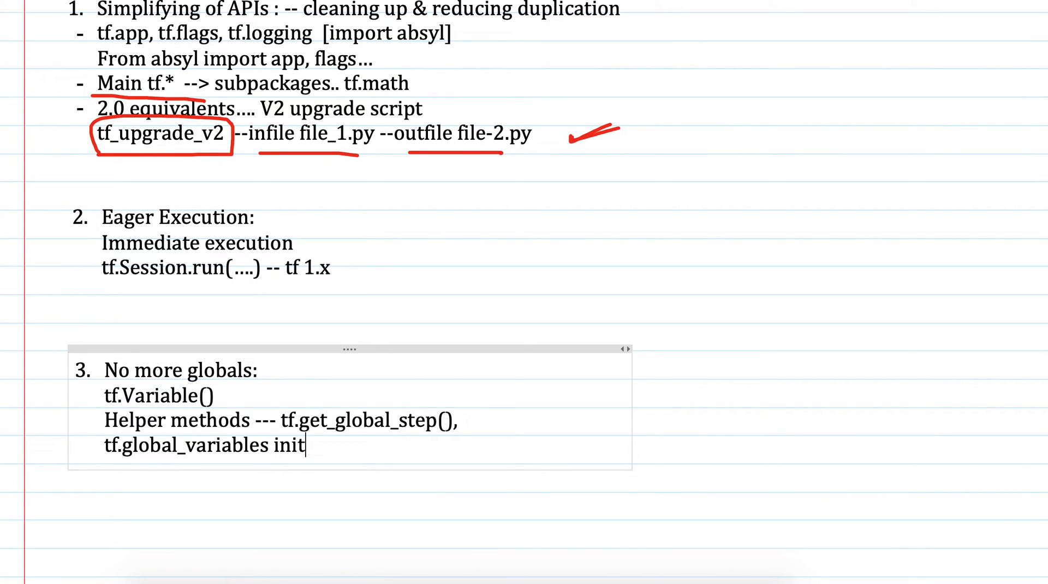
{"action": "type", "text": "i"}
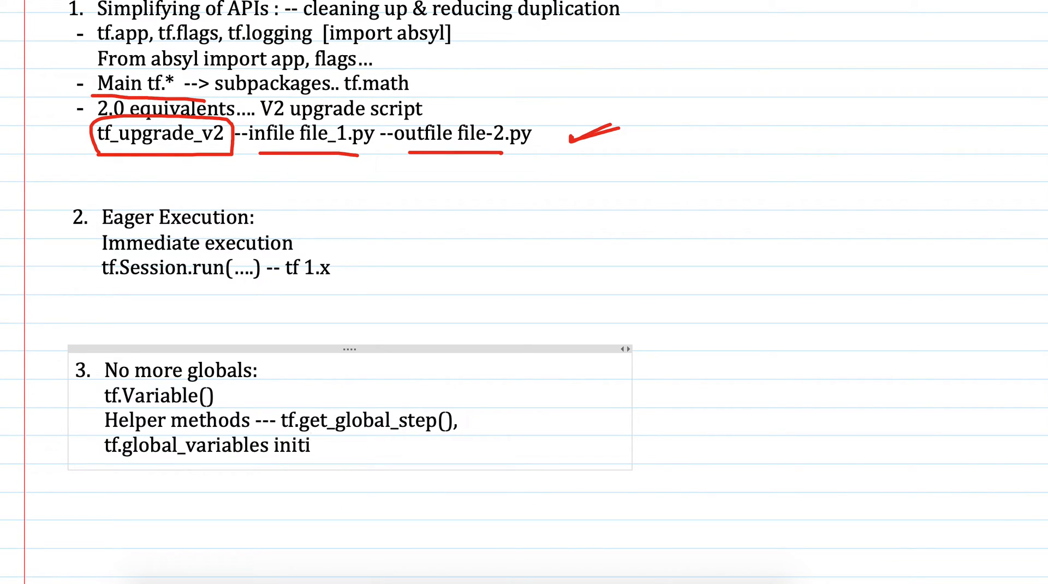
{"action": "type", "text": "ali"}
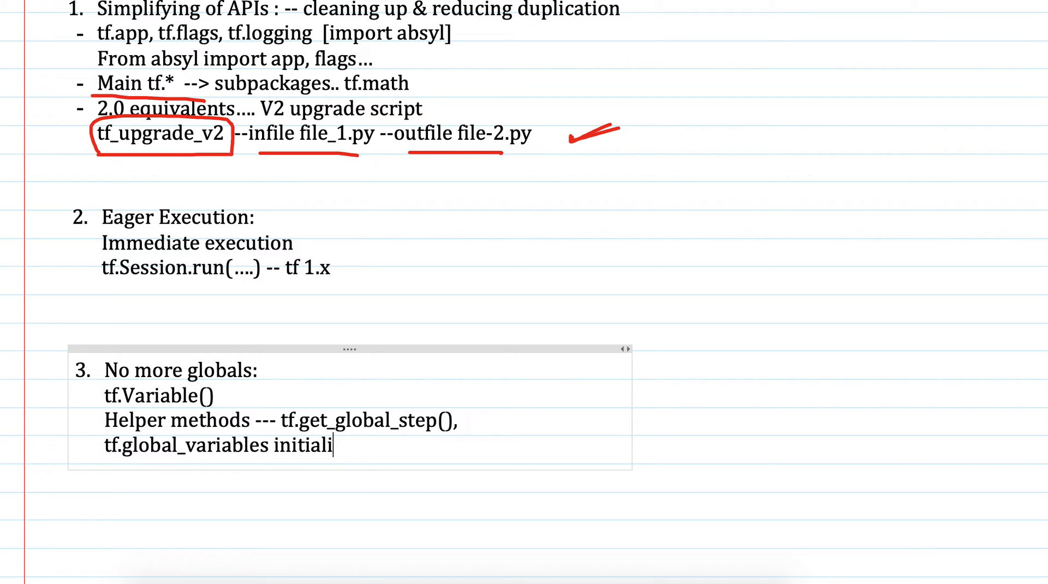
{"action": "type", "text": "zer"}
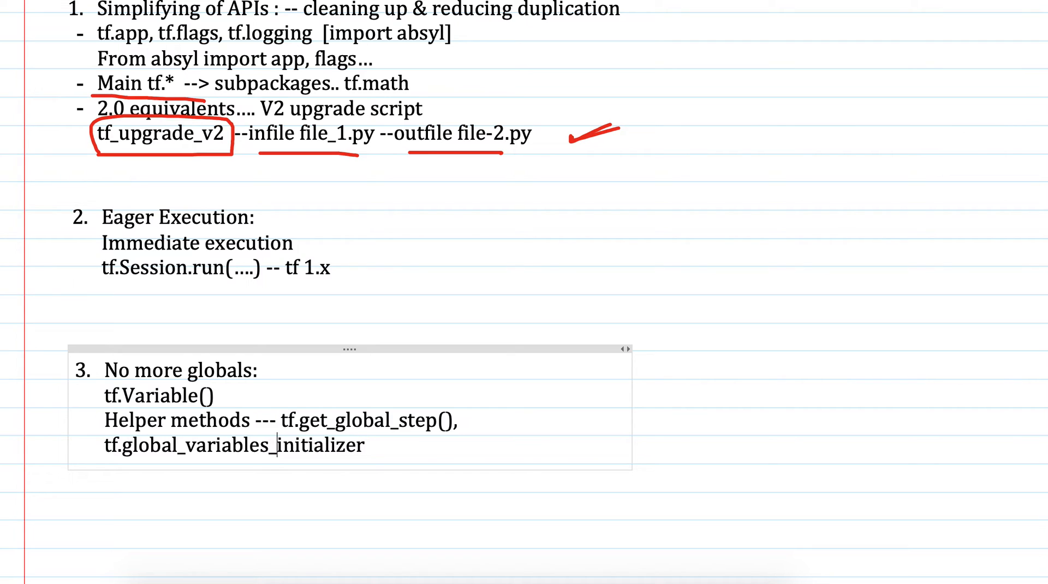
{"action": "left_click", "coordinate": [364, 444]}
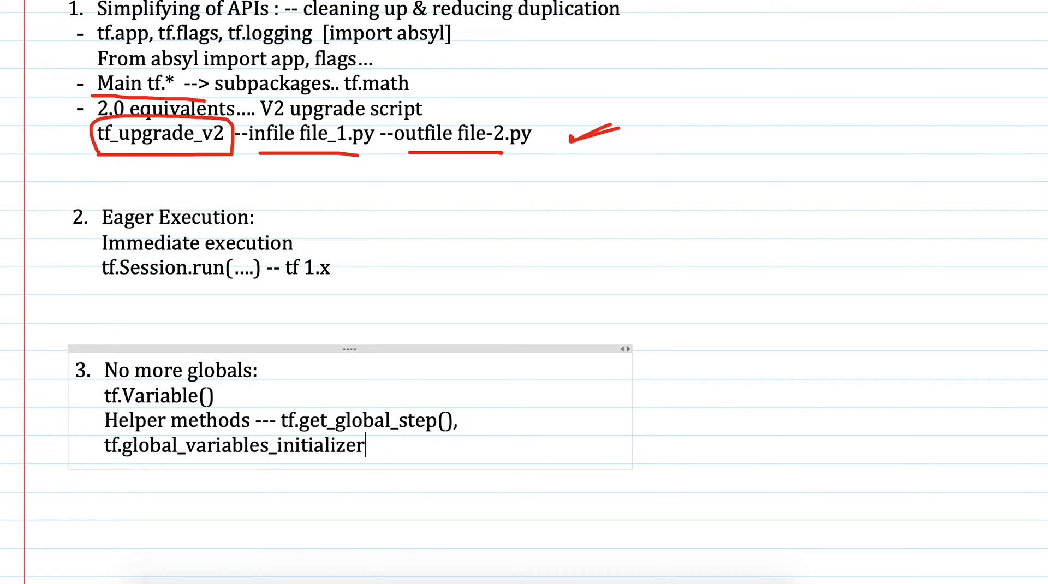
{"action": "type", "text": "()"}
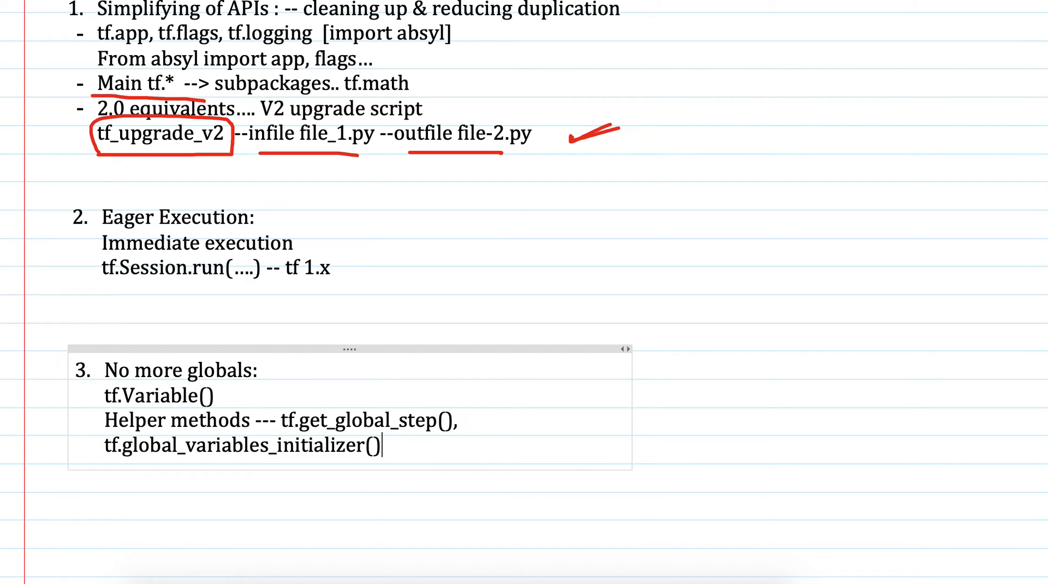
Add the line '2.0 --> tf.Var... GC'.
{"action": "type", "text": "2"}
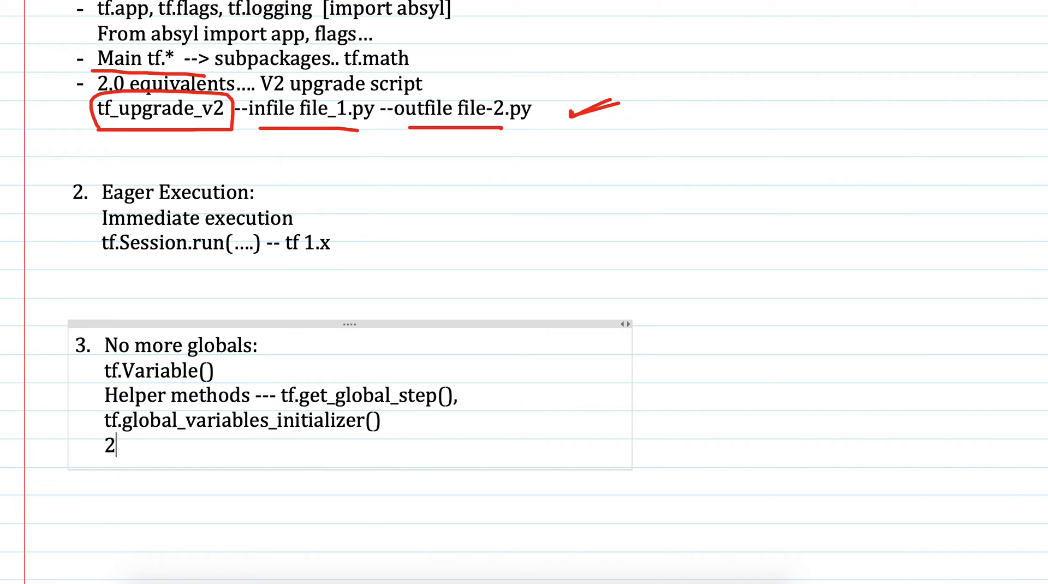
{"action": "type", "text": ".0 --"}
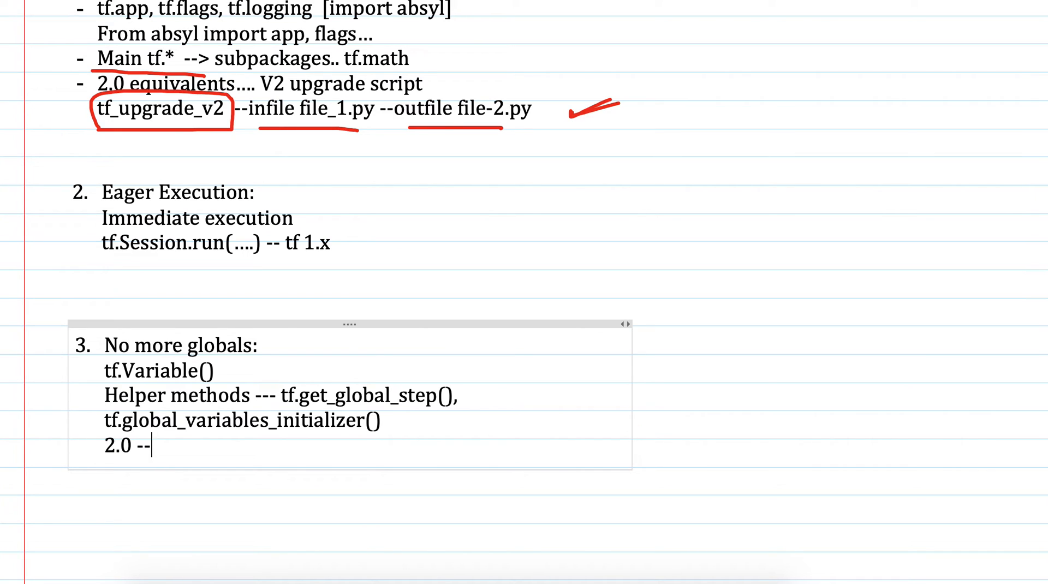
{"action": "type", "text": ">"}
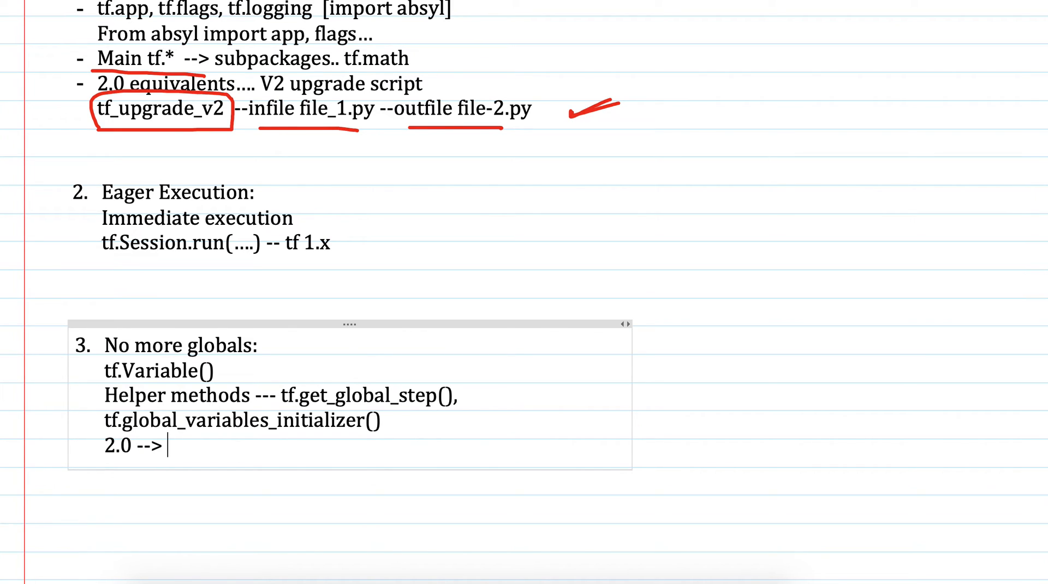
{"action": "type", "text": "GC"}
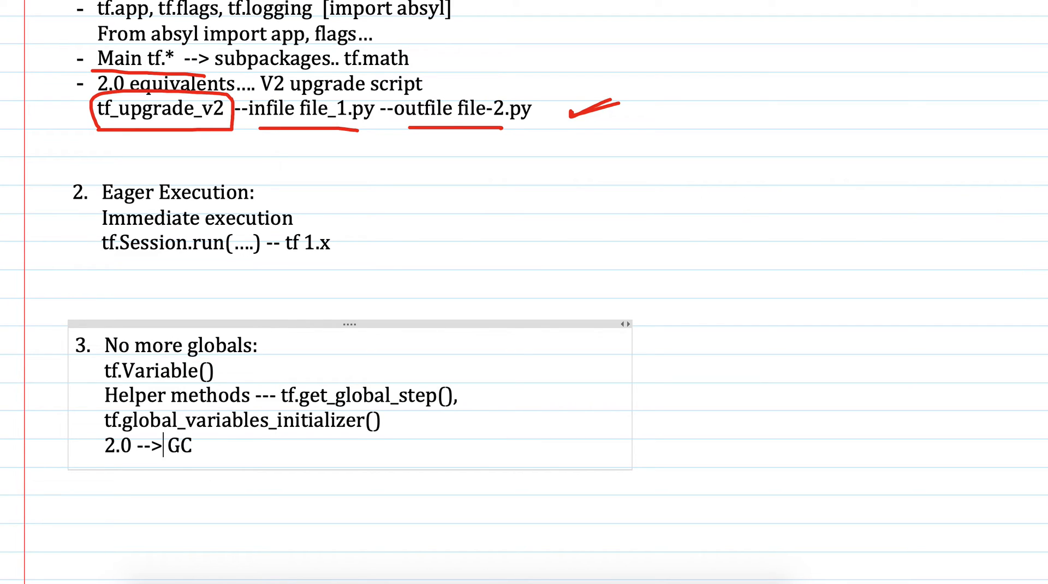
{"action": "type", "text": "tf."}
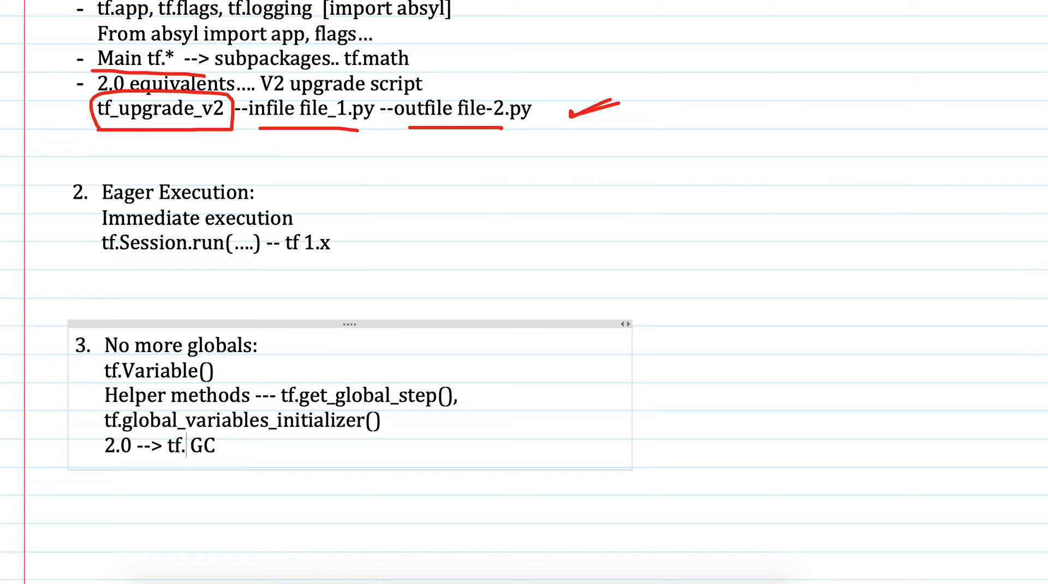
{"action": "type", "text": "Var..."}
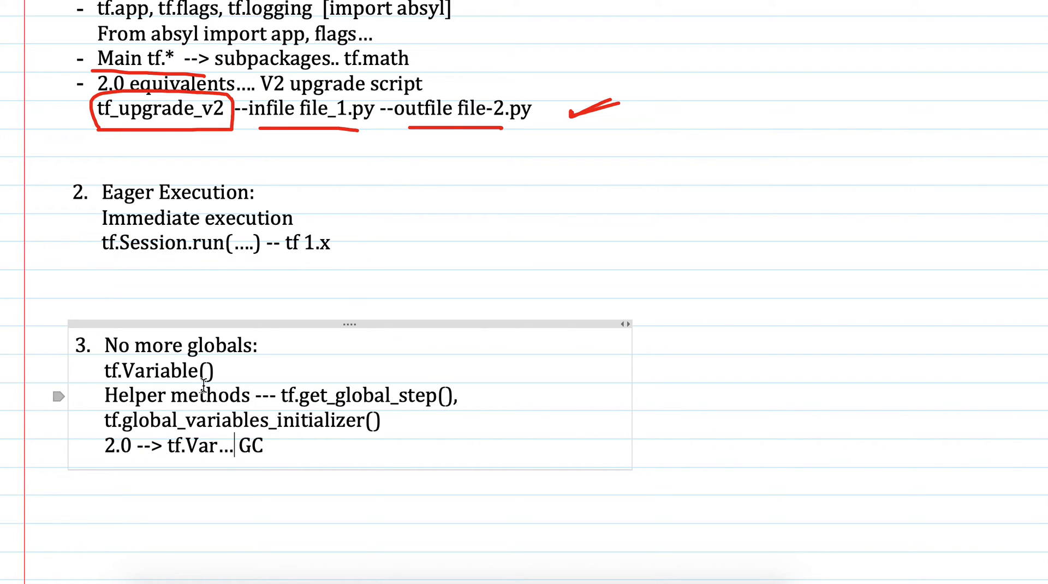
{"action": "mouse_move", "coordinate": [127, 419]}
{"action": "type", "text": "4."}
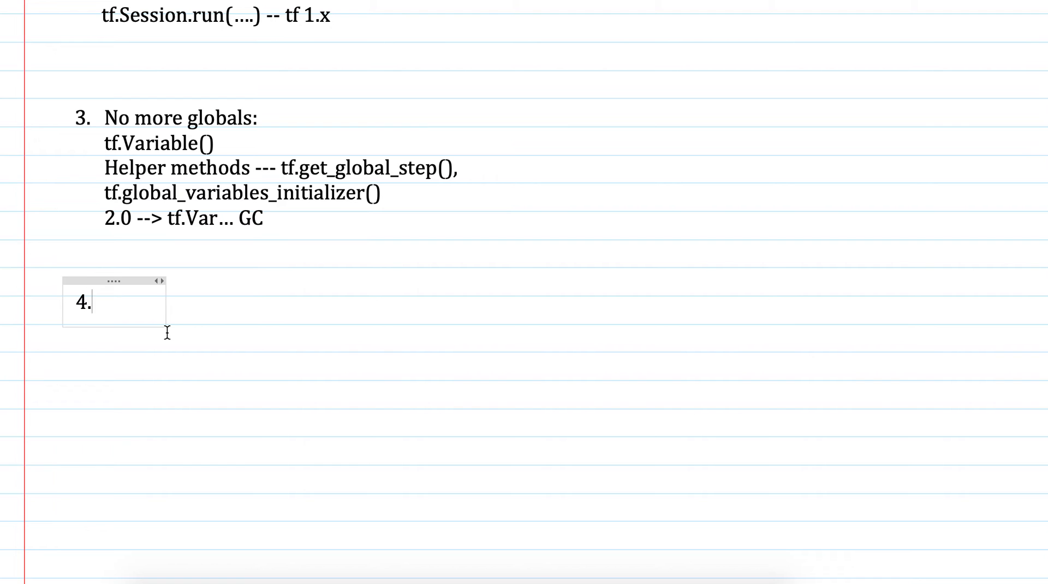
Type 'Functions, not Sessions' after '4.' in the new note.
{"action": "type", "text": "Fu"}
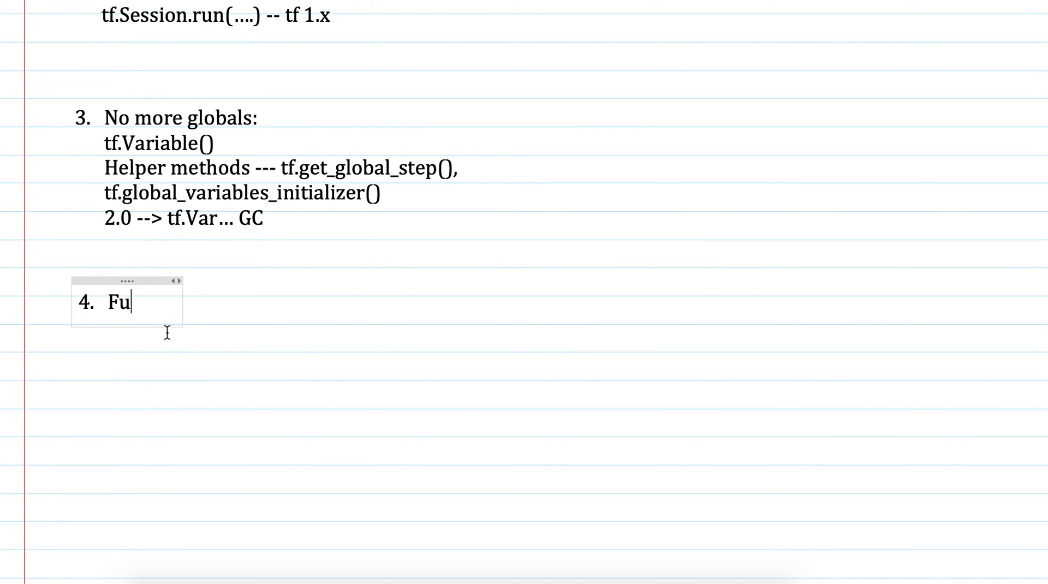
{"action": "type", "text": "nctions,"}
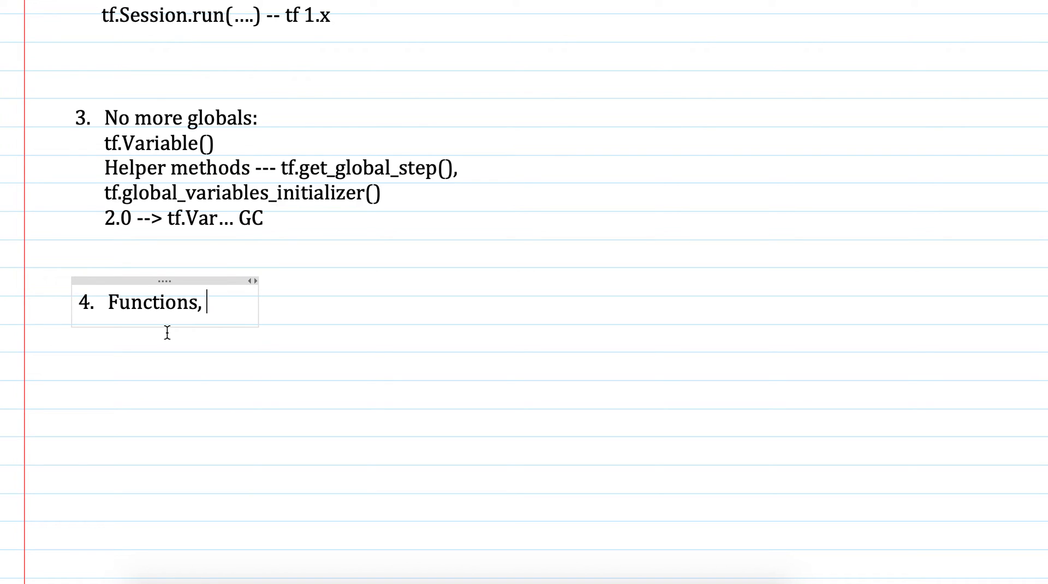
{"action": "type", "text": "not Se"}
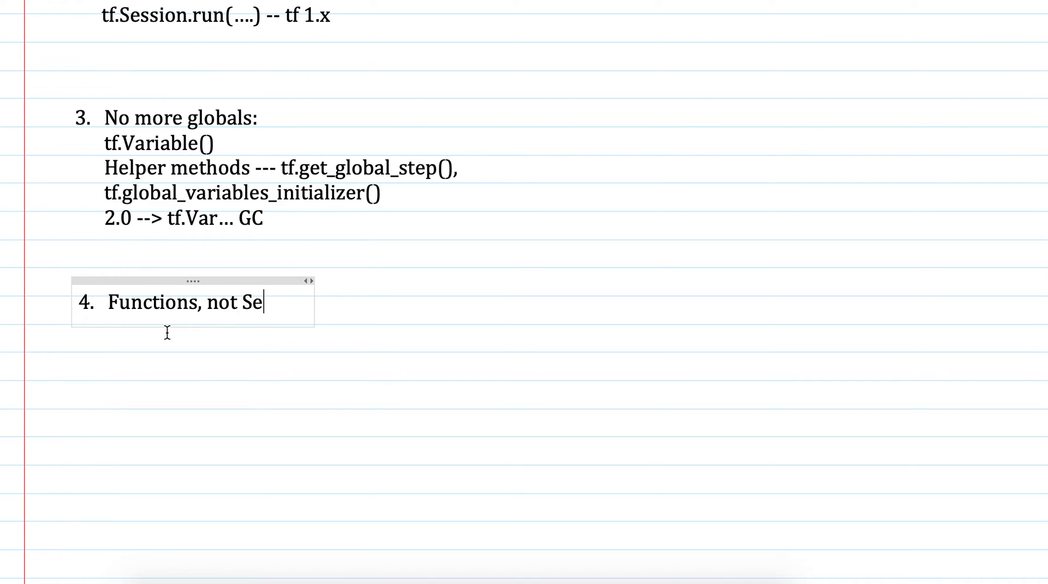
{"action": "type", "text": "ssions"}
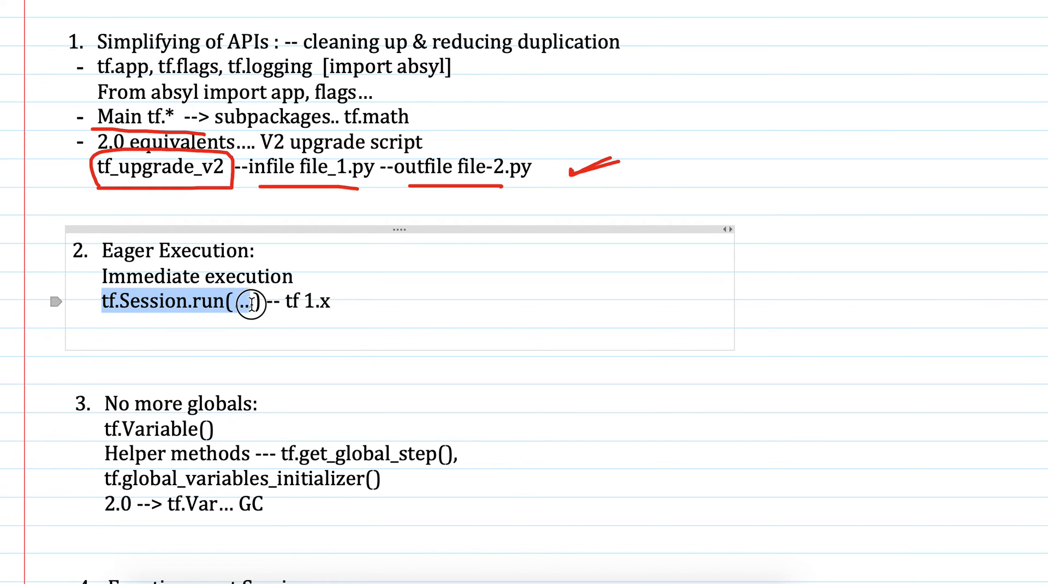
{"action": "scroll", "scroll_direction": "down", "scroll_amount": 3}
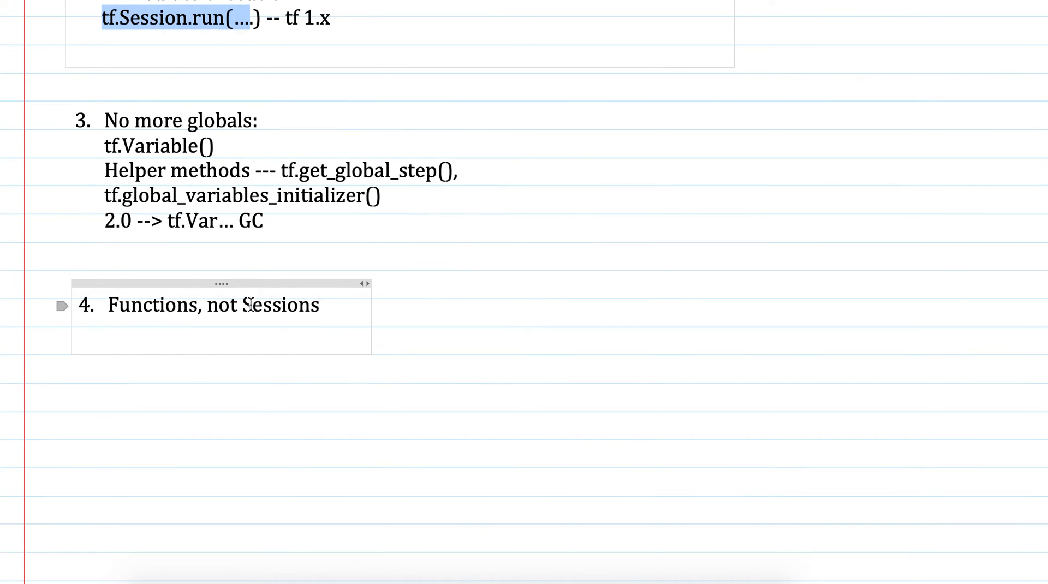
{"action": "mouse_move", "coordinate": [292, 304]}
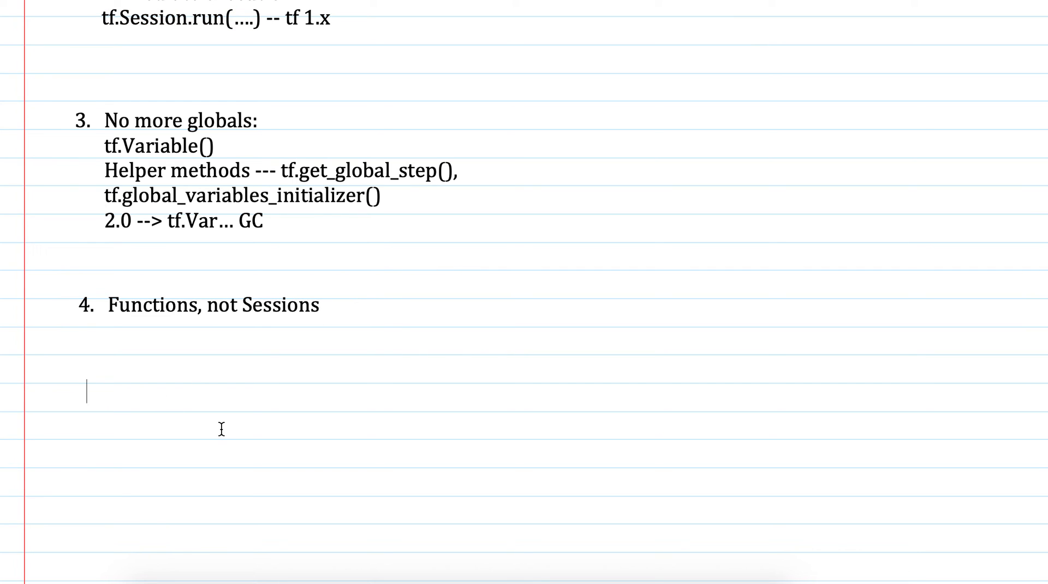
Below note 4, write '5. tf.Keras -- high level Keras APIs' with 'Sequential APIs' on the next line.
{"action": "left_click", "coordinate": [86, 390]}
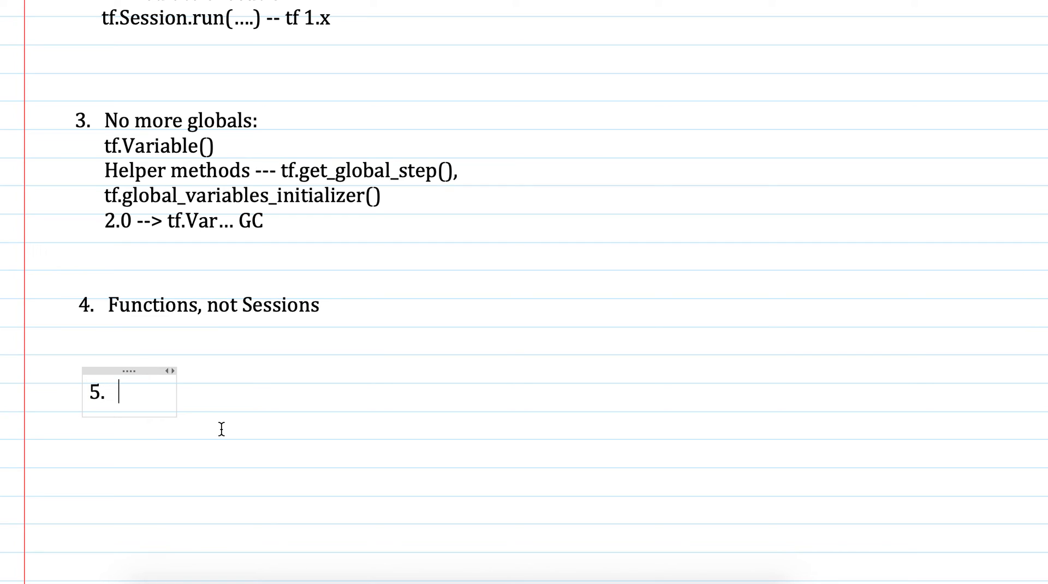
{"action": "mouse_move", "coordinate": [178, 388]}
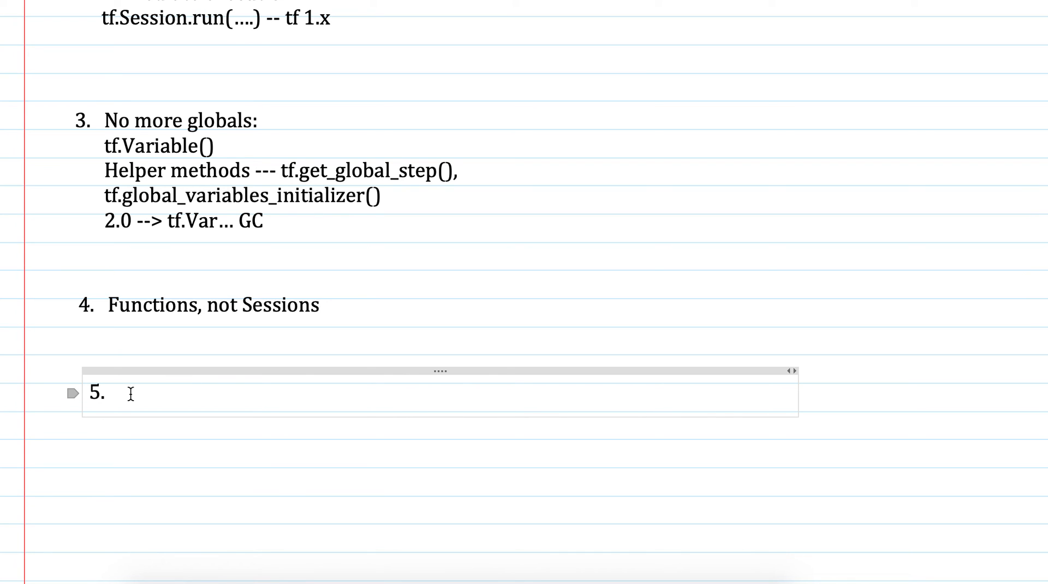
{"action": "type", "text": "Tf."}
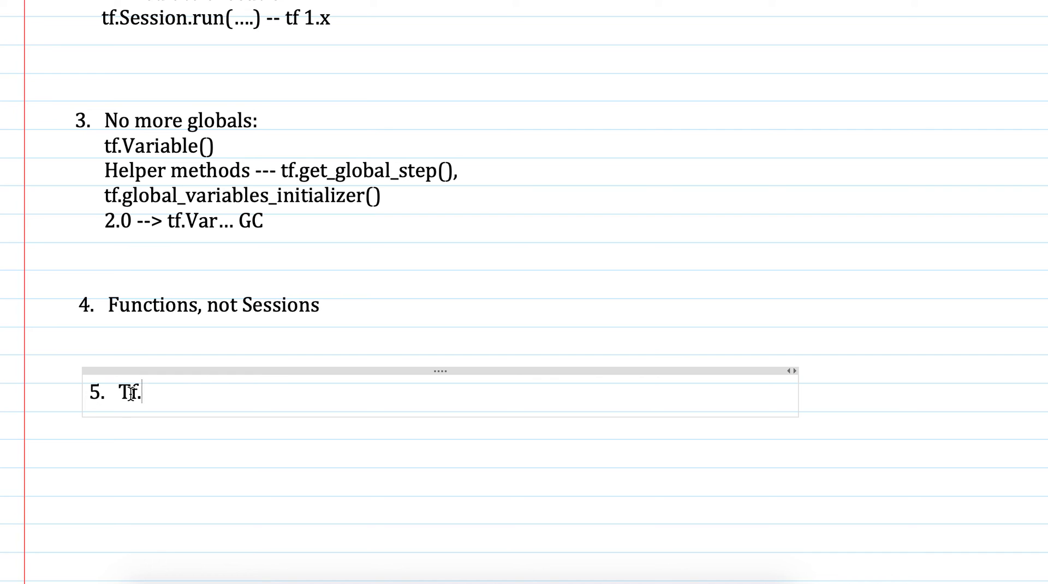
{"action": "type", "text": "Keras"}
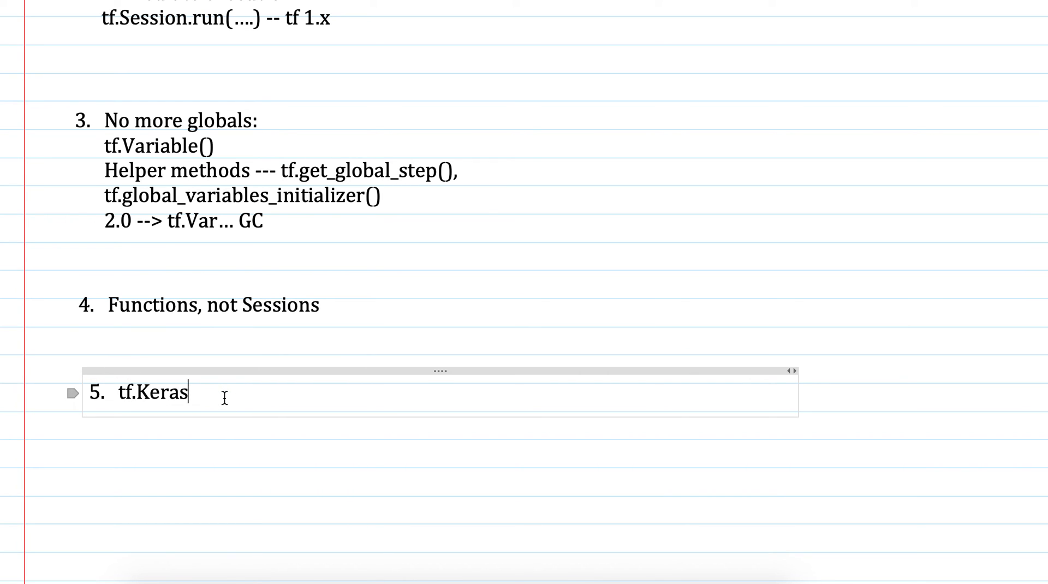
{"action": "type", "text": "-- high"}
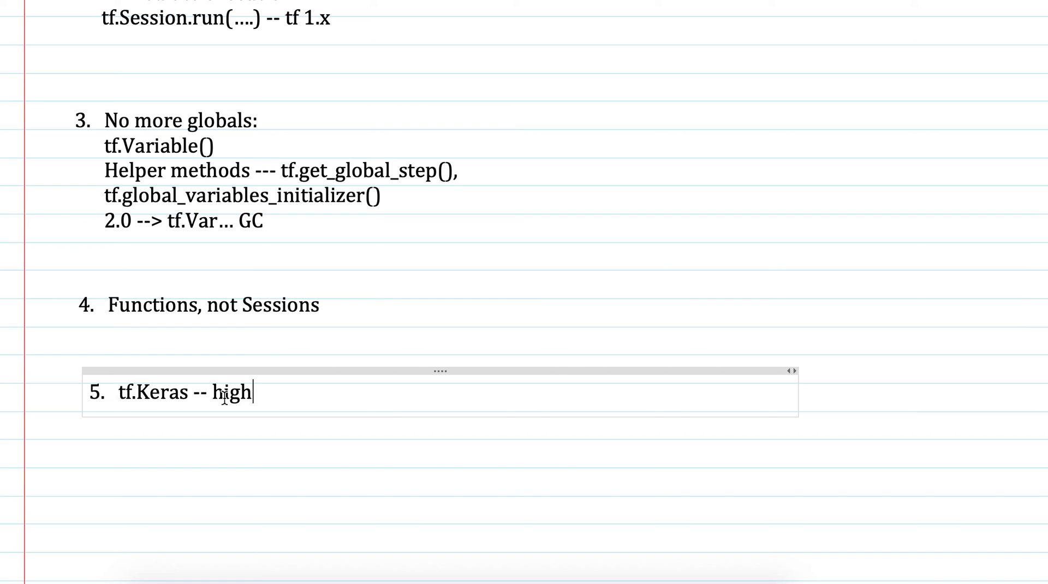
{"action": "type", "text": "level"}
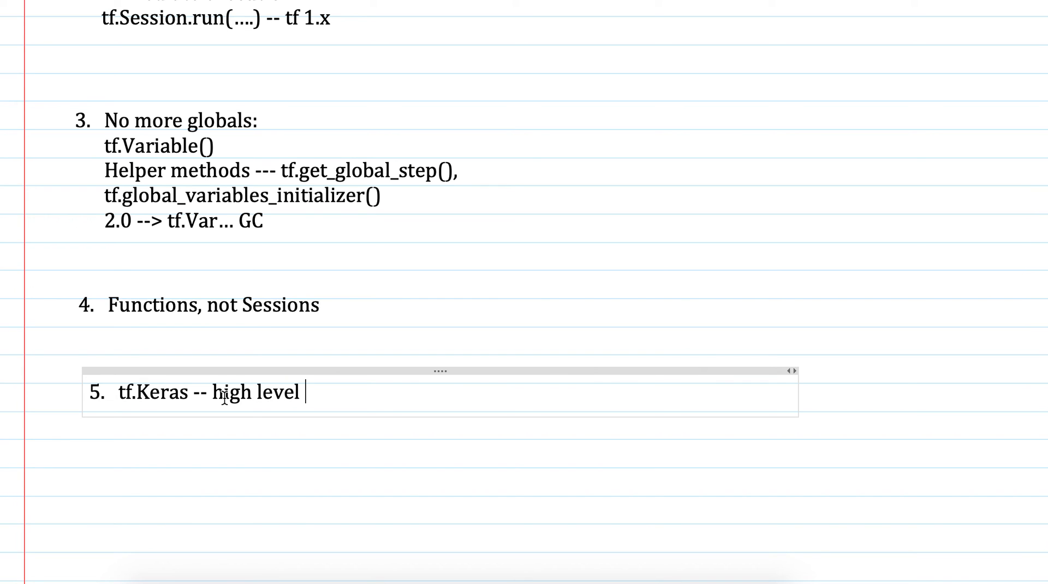
{"action": "type", "text": "Keras A"}
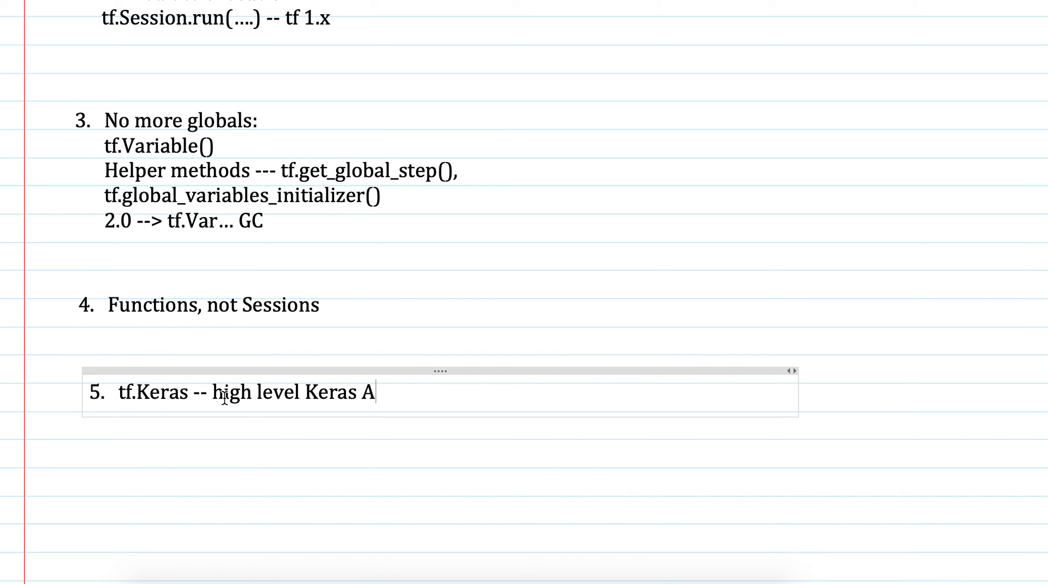
{"action": "type", "text": "PIs"}
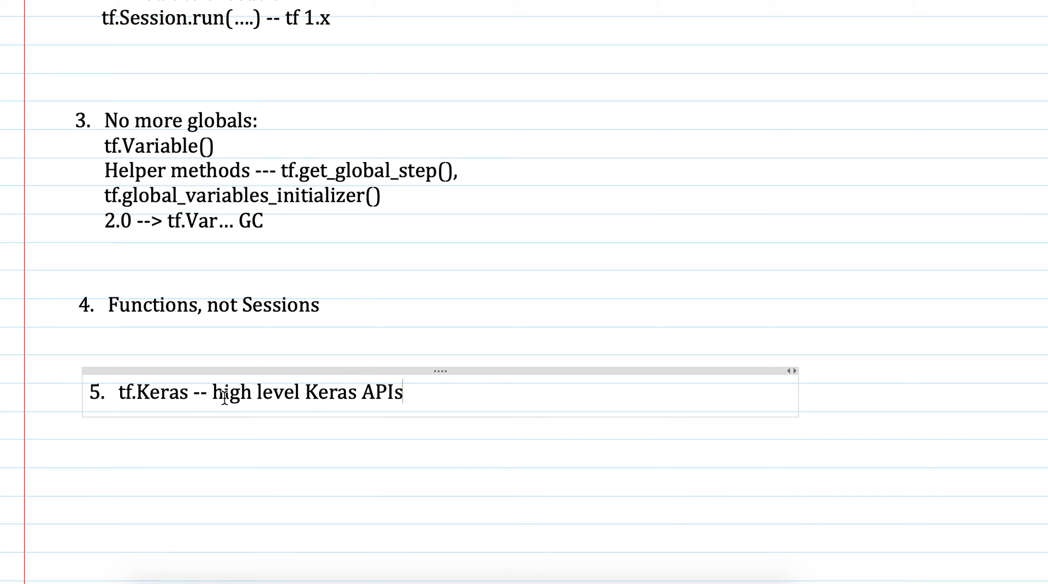
{"action": "mouse_move", "coordinate": [426, 393]}
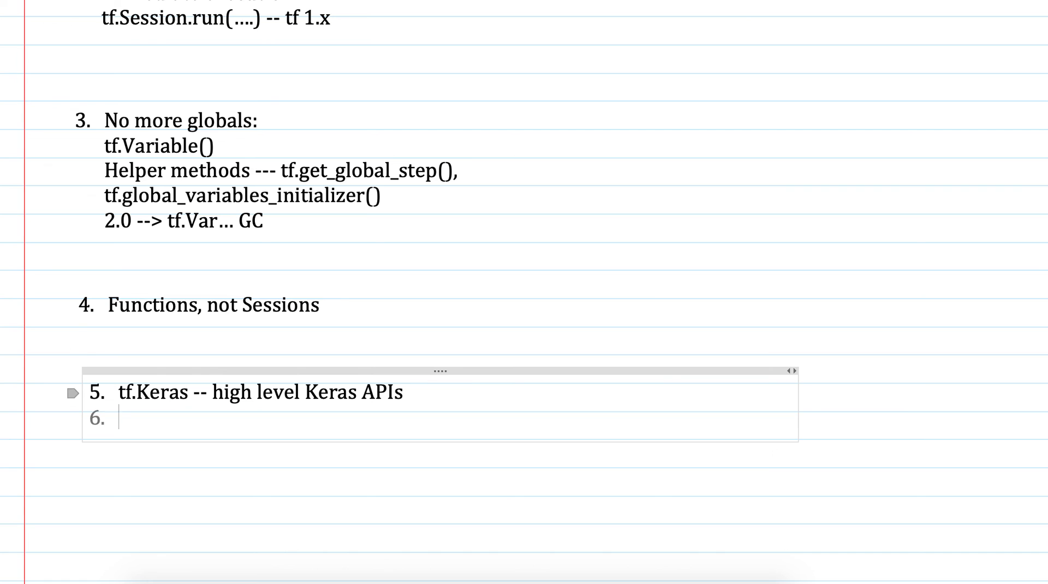
{"action": "type", "text": "Sequent"}
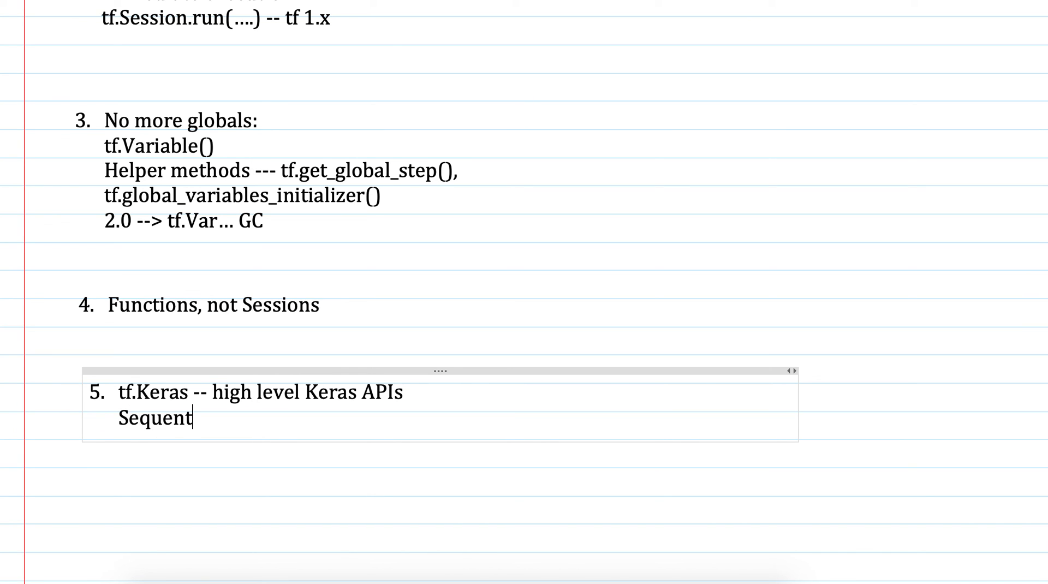
{"action": "type", "text": "ial A"}
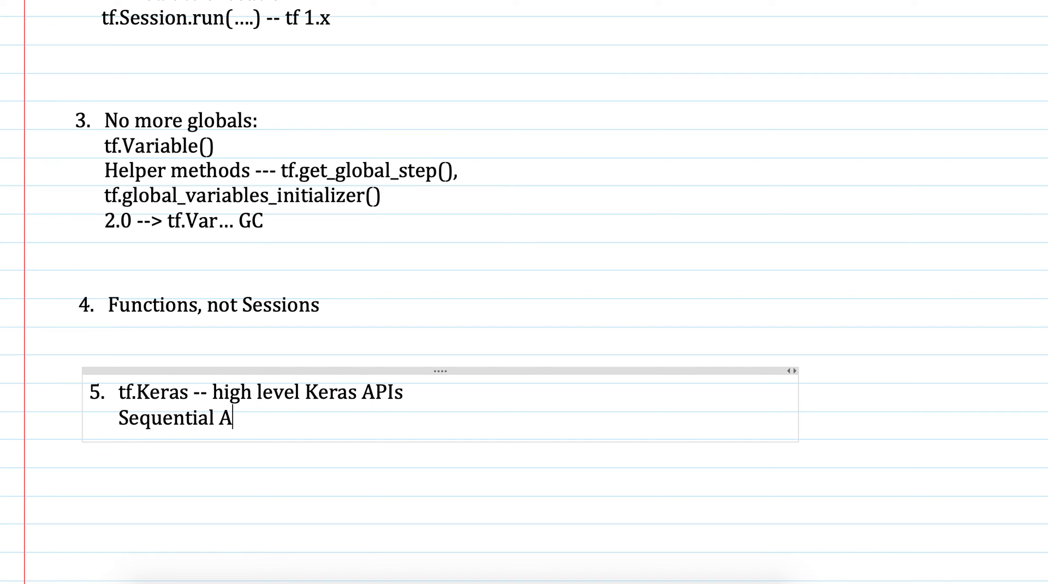
{"action": "type", "text": "PIs"}
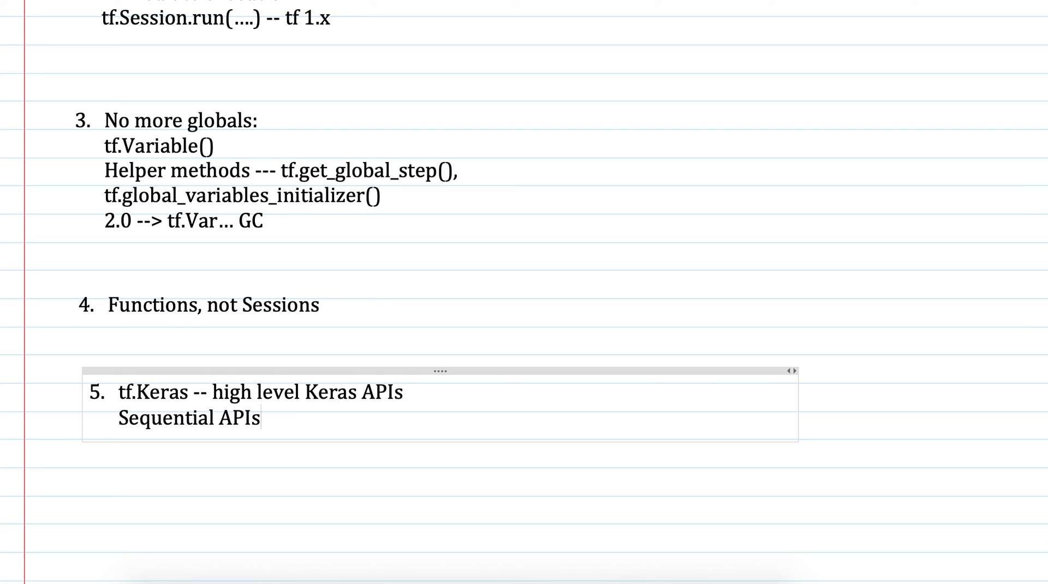
Scroll up to the 'What's new in Tensorflow 2.0 ?' title at the top of the page.
{"action": "scroll", "scroll_direction": "up", "scroll_amount": 3}
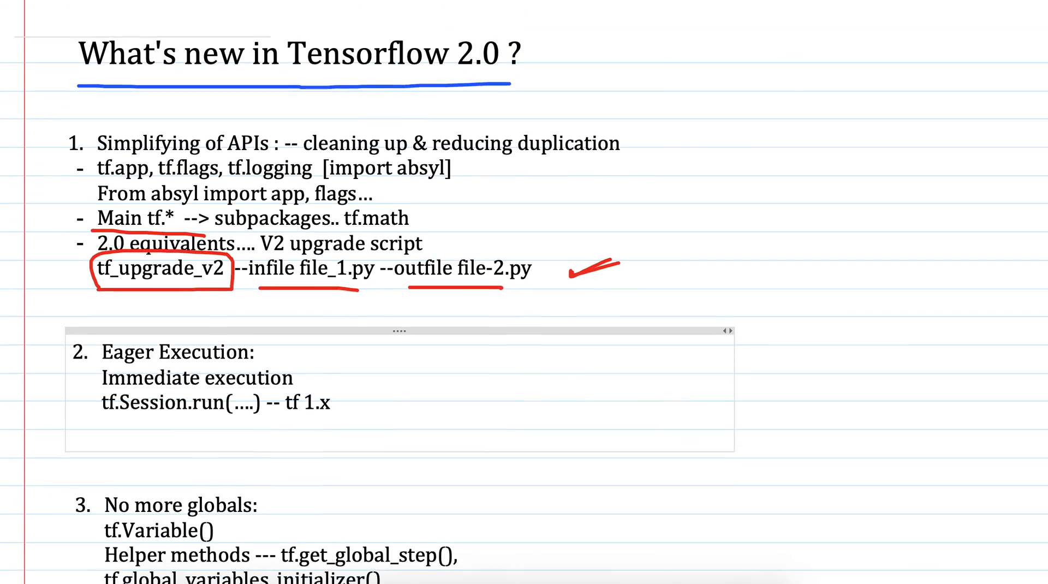
{"action": "scroll", "scroll_direction": "down", "scroll_amount": 3}
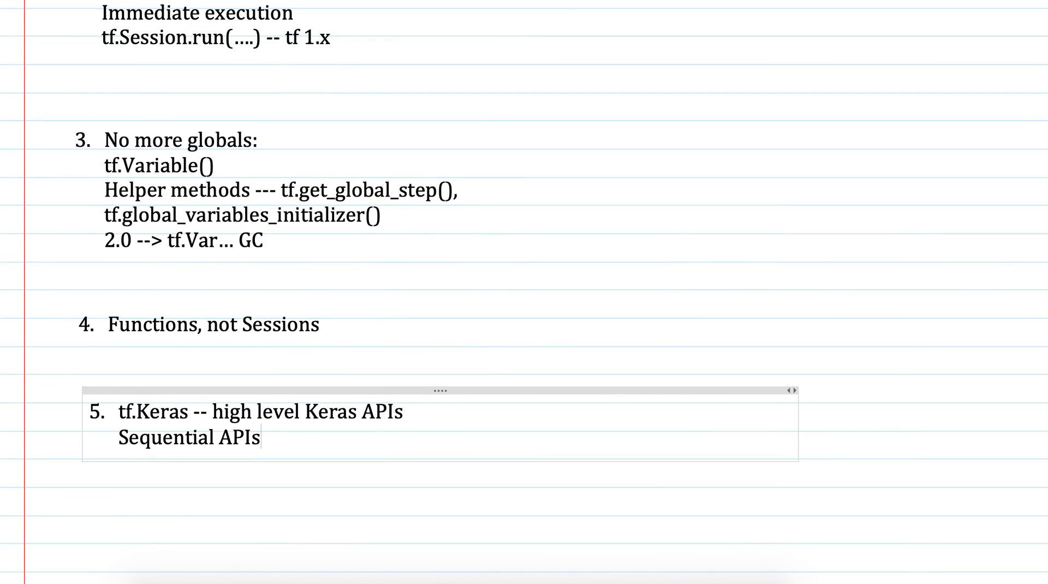
{"action": "scroll", "scroll_direction": "up", "scroll_amount": 3}
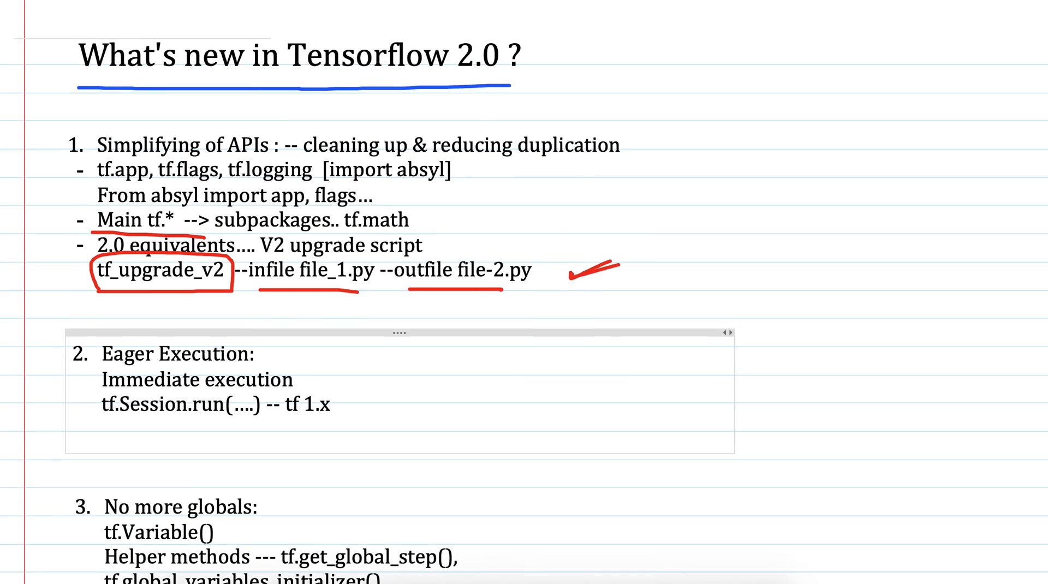
{"action": "scroll", "scroll_direction": "up", "scroll_amount": 3}
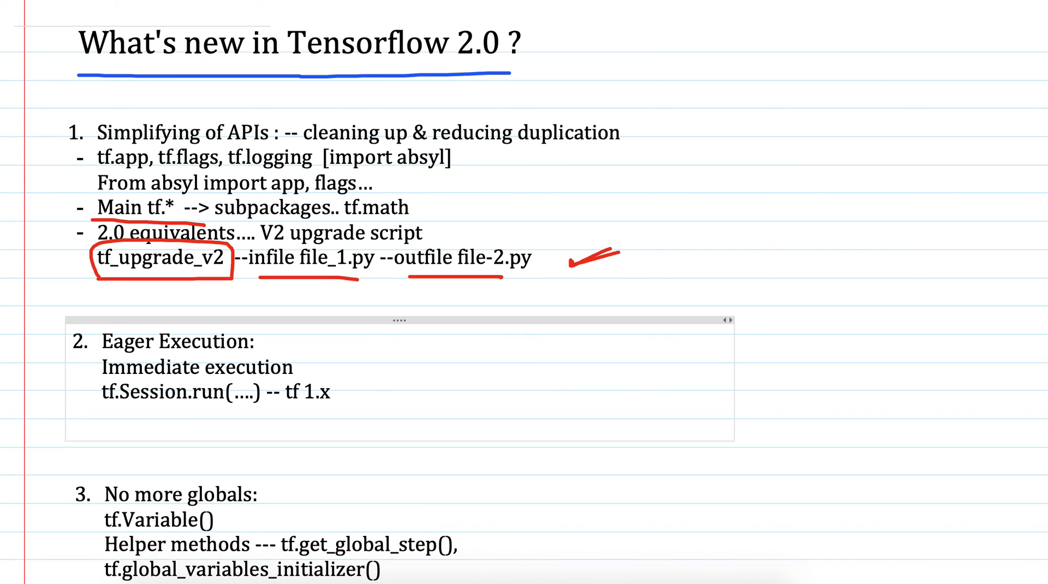